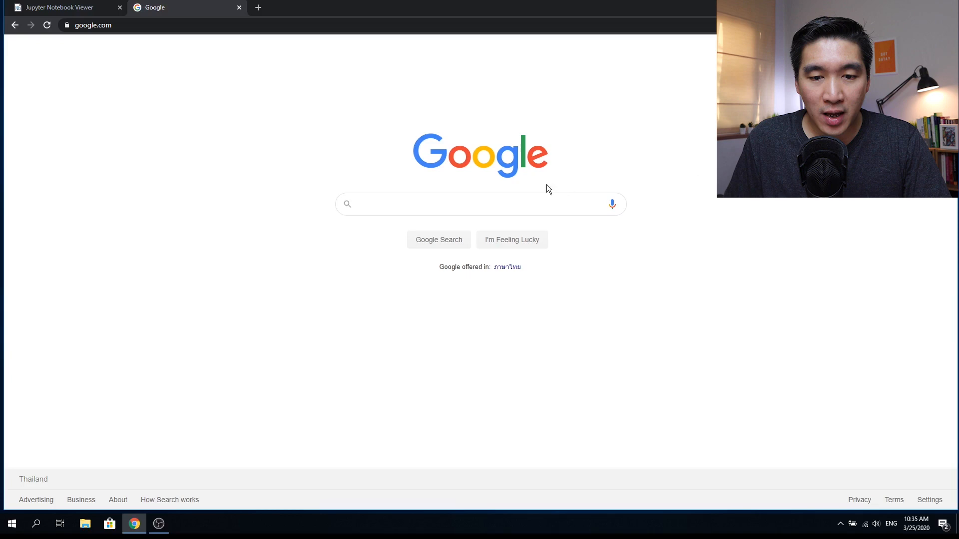
Search Google for 'google colab' and open the Colab site from the results.
text(google colab)
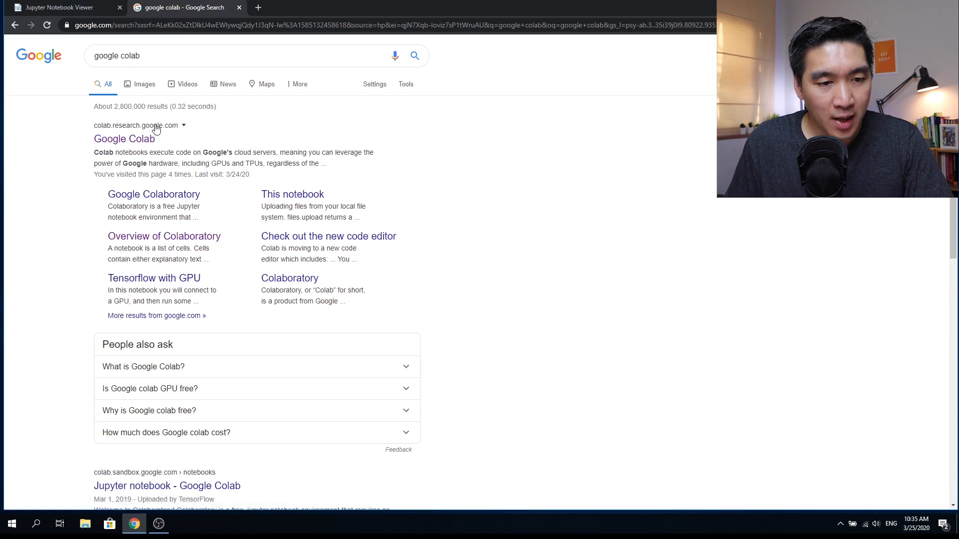
click(124, 139)
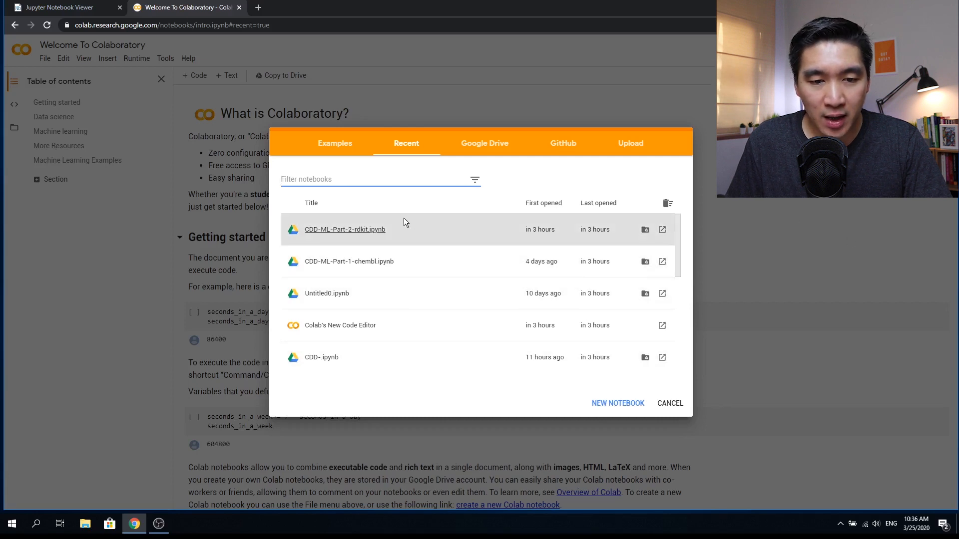
mouse_move(539, 358)
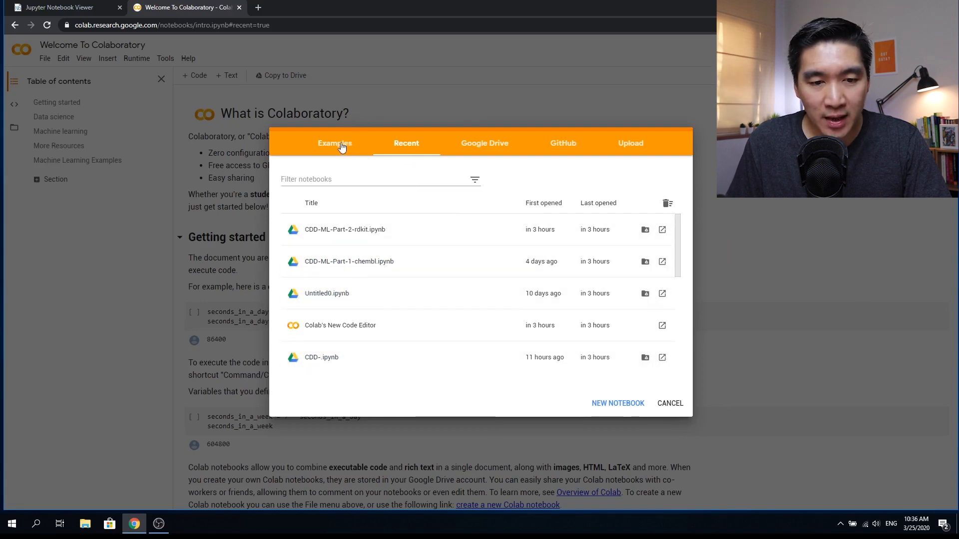
Browse the Examples notebooks, then switch to the notebooks stored in Google Drive.
click(334, 143)
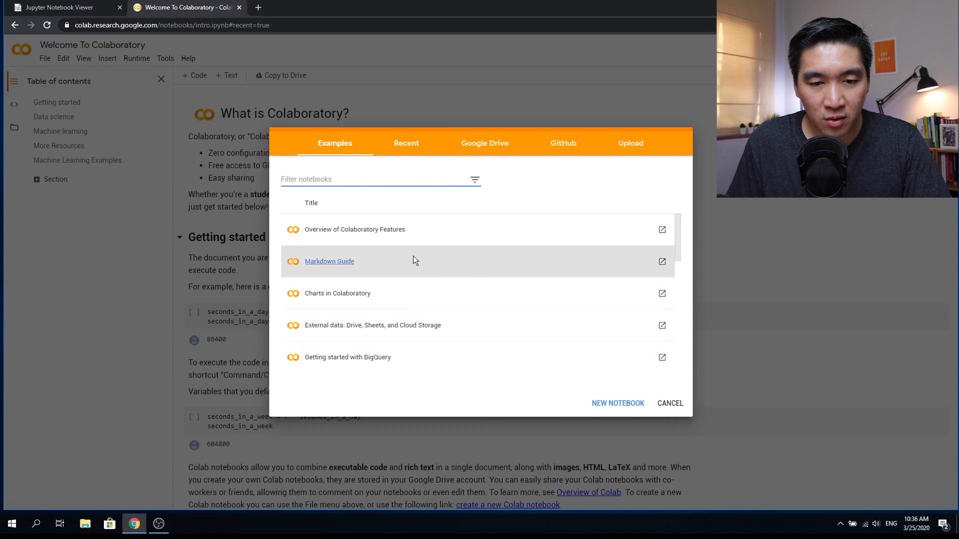
click(484, 143)
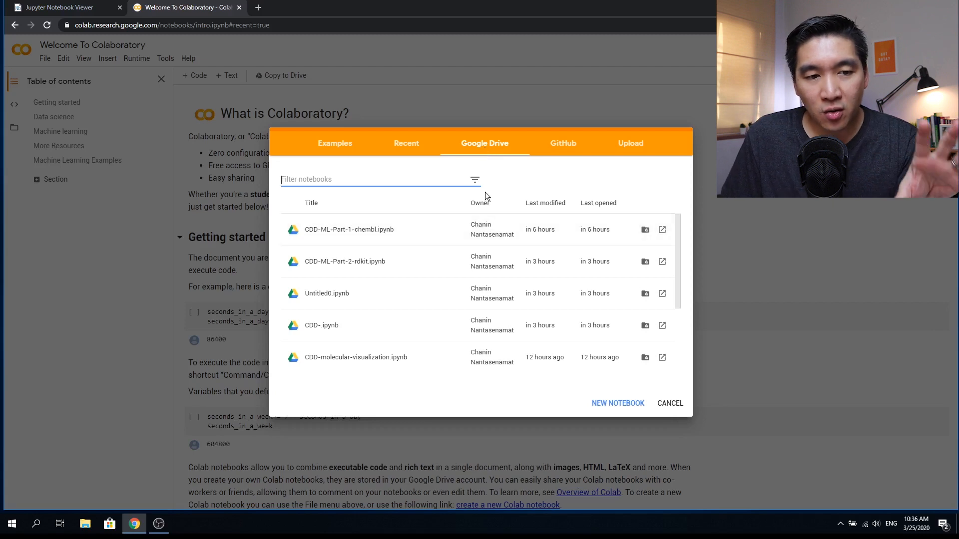
mouse_move(470, 151)
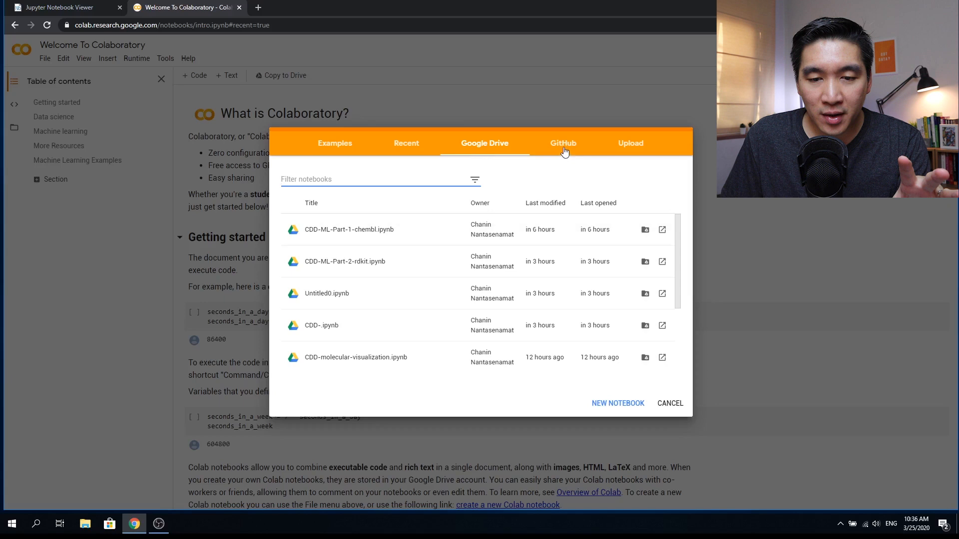
Search GitHub for 'dataprofessor' and choose the dataprofessor/code repository's notebooks.
click(562, 142)
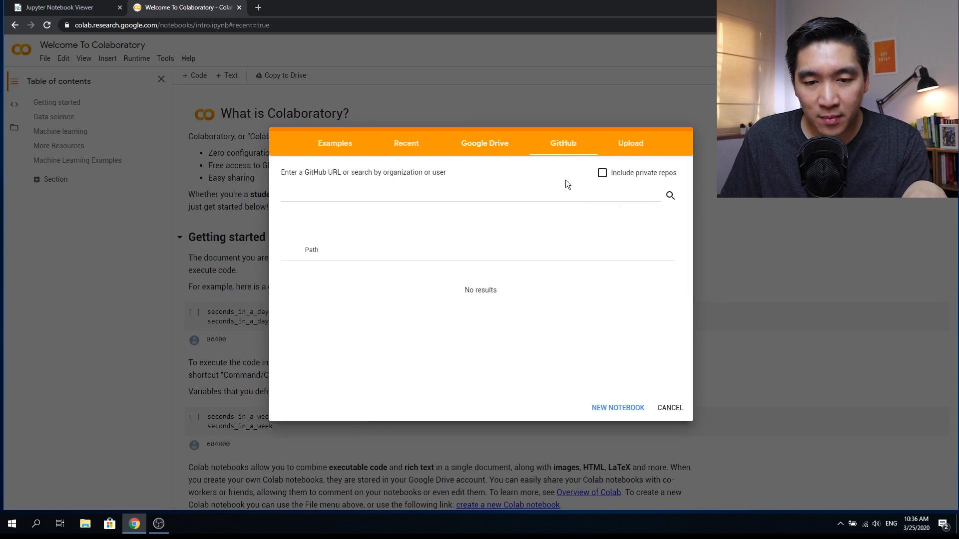
click(384, 196)
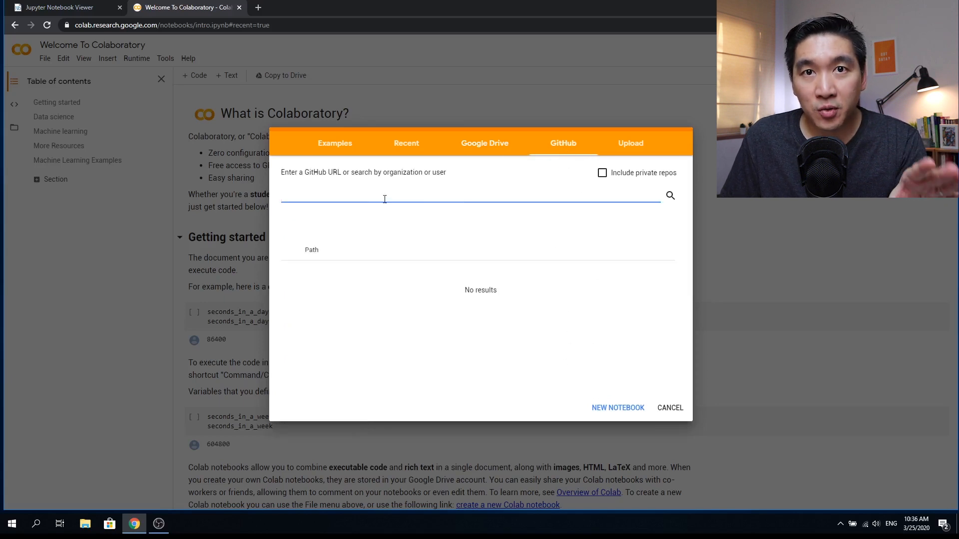
text(data)
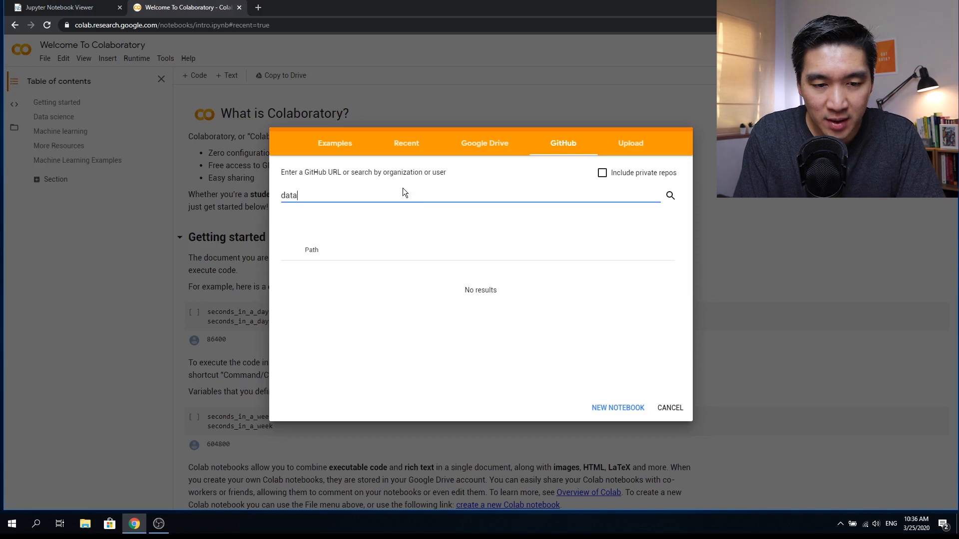
text(professor)
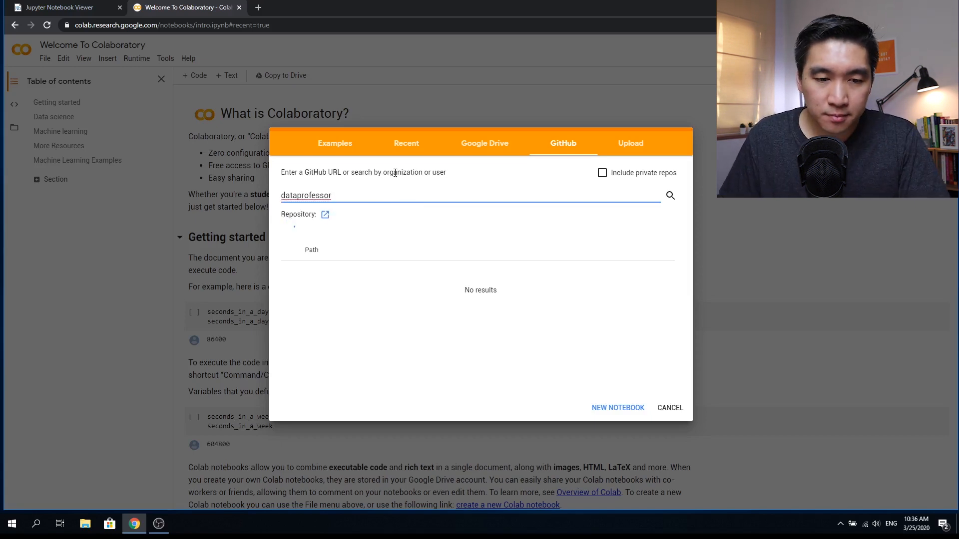
click(669, 195)
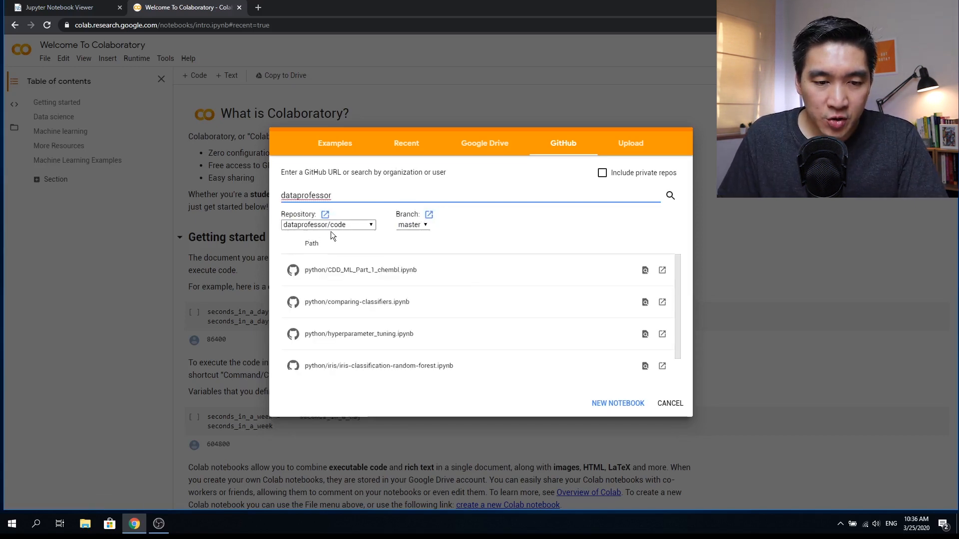
click(328, 225)
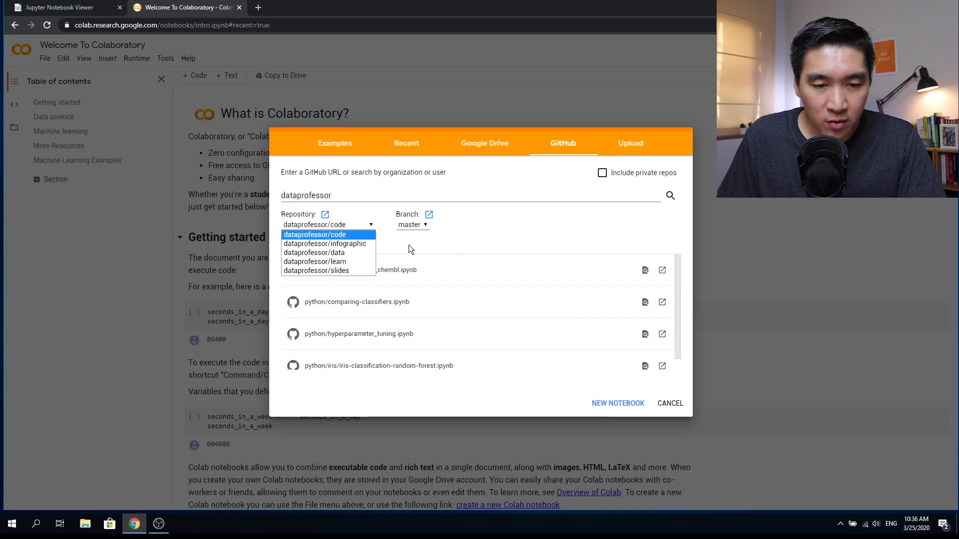
click(315, 234)
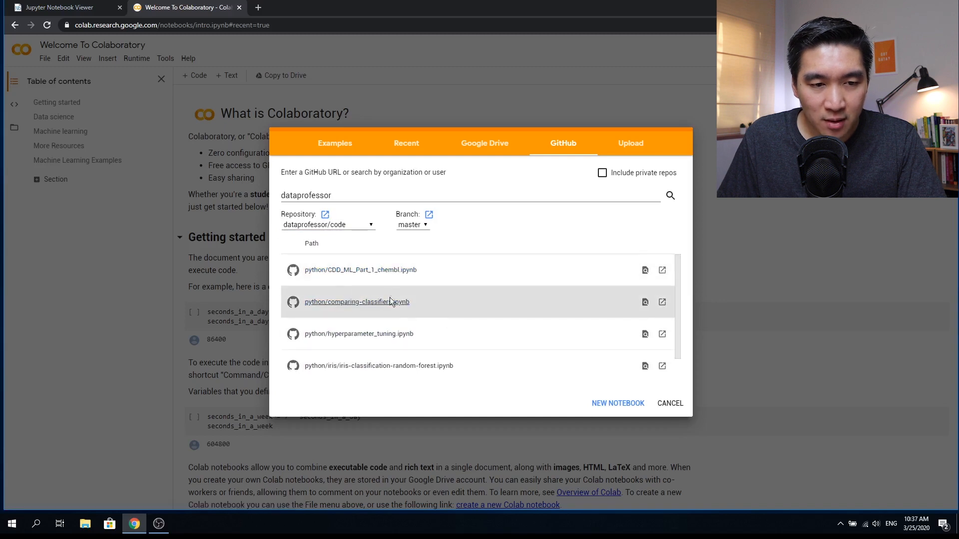
mouse_move(450, 279)
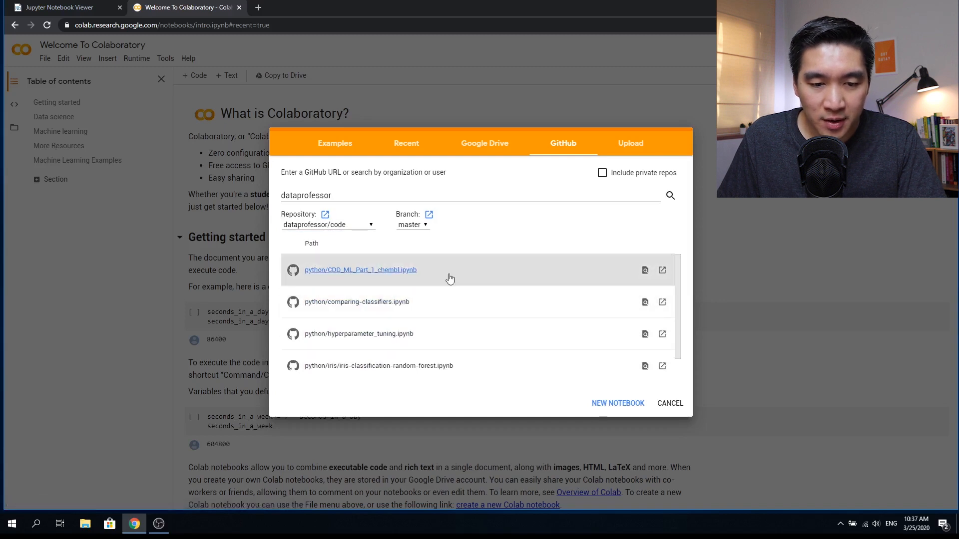
mouse_move(459, 297)
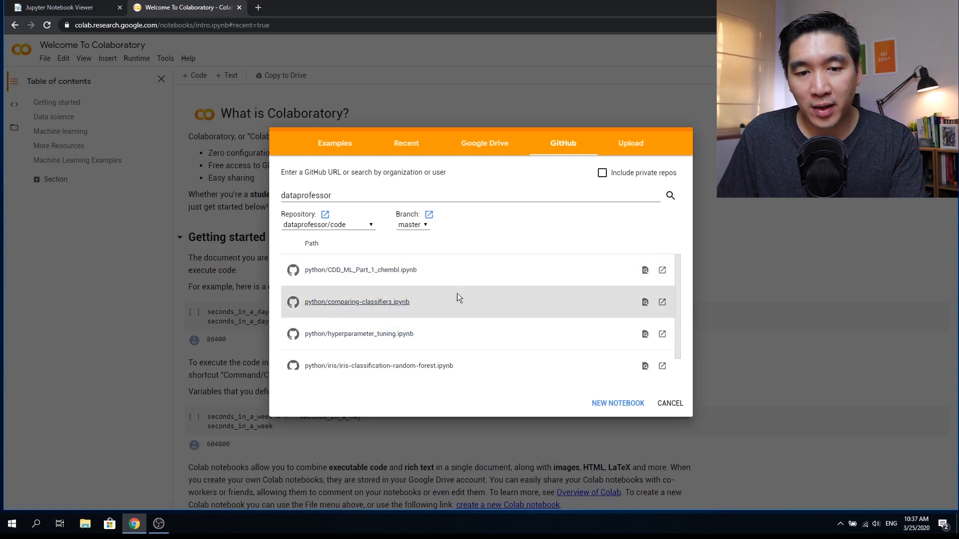
mouse_move(631, 143)
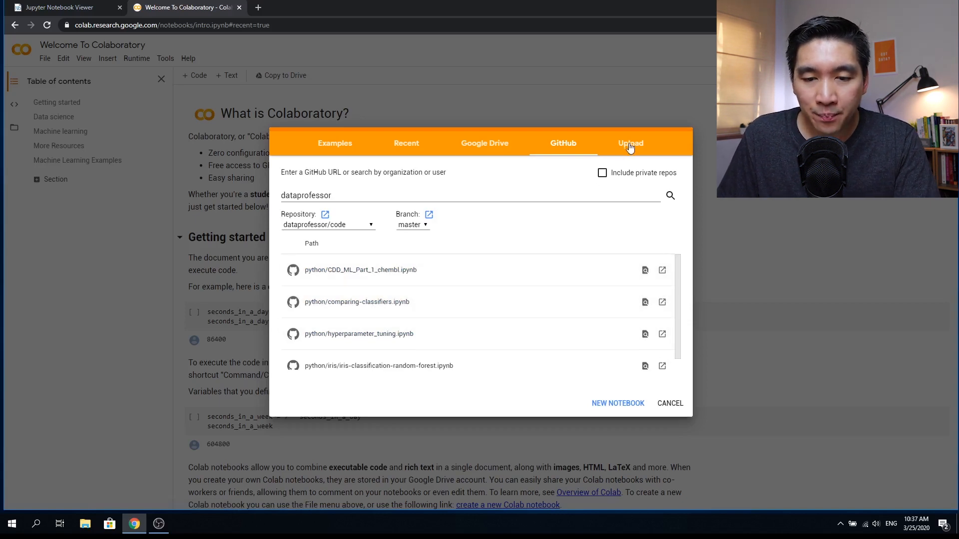
View the Upload option, cancel the open-notebook dialog, and create a new blank notebook.
click(630, 143)
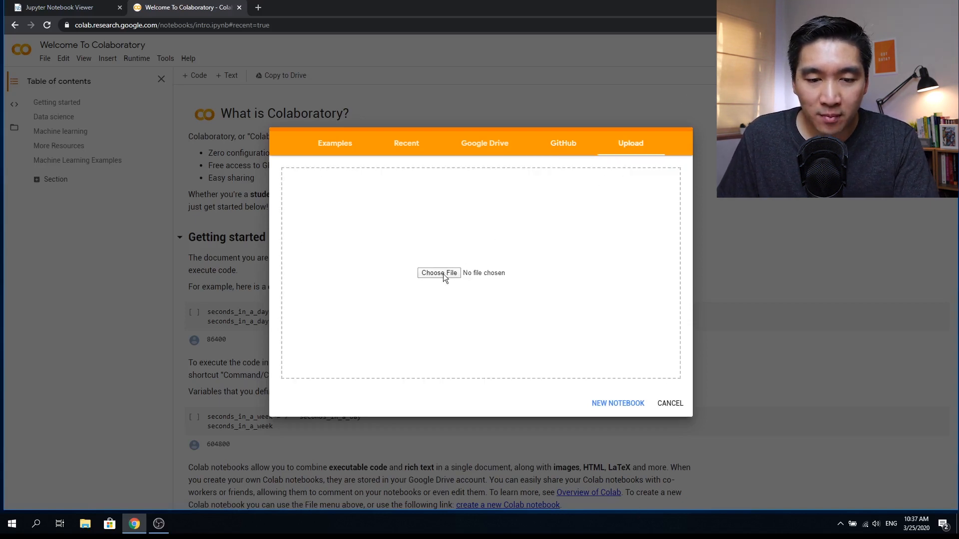
mouse_move(651, 350)
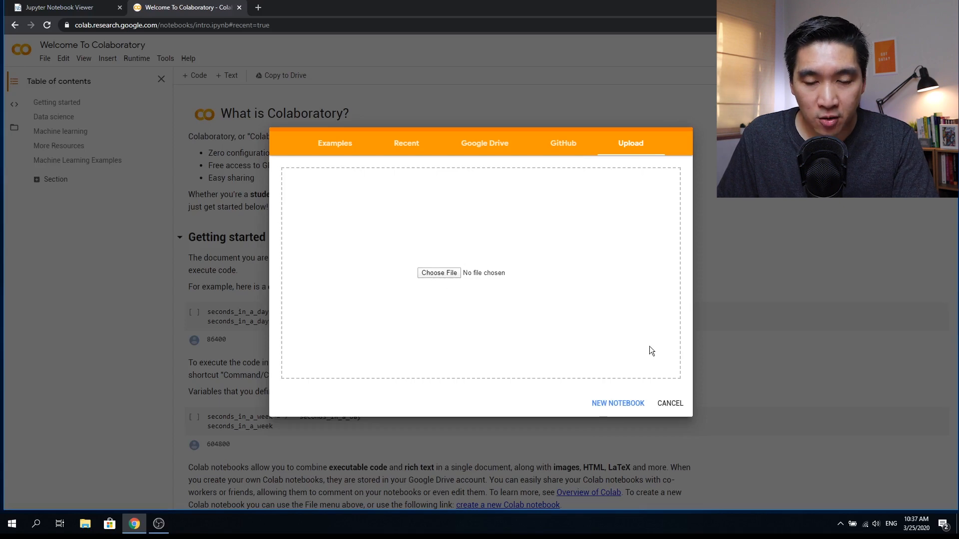
click(669, 402)
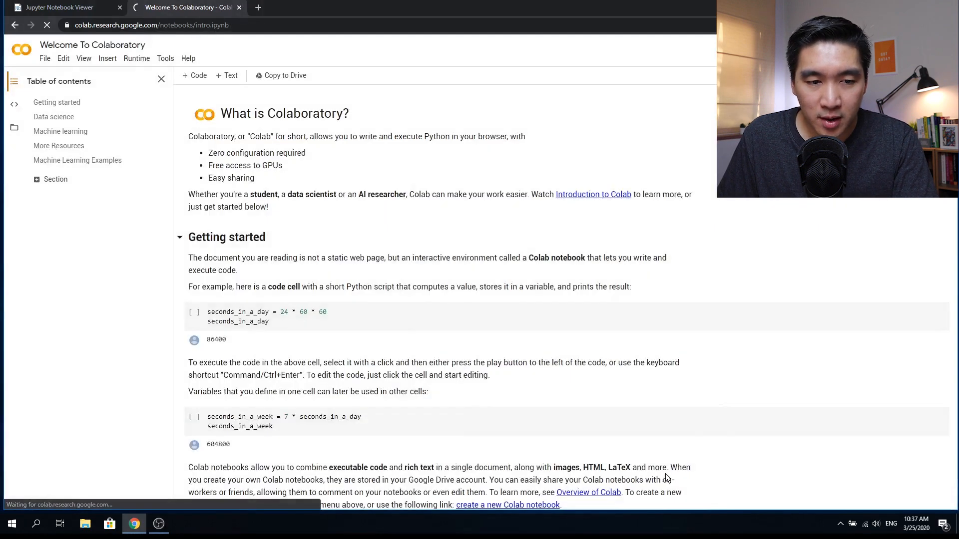
click(507, 505)
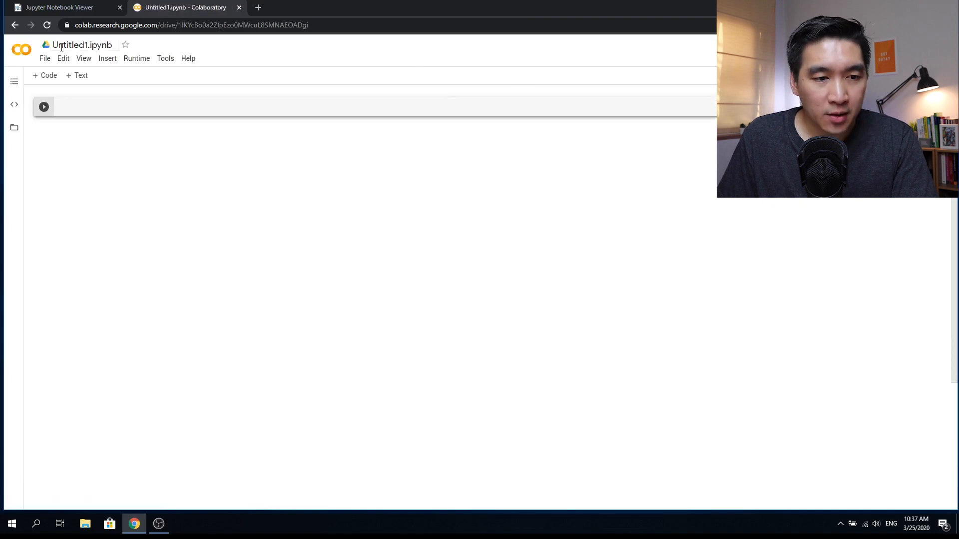
Rename the notebook from Untitled1 to My-First-Notebook.
double_click(81, 45)
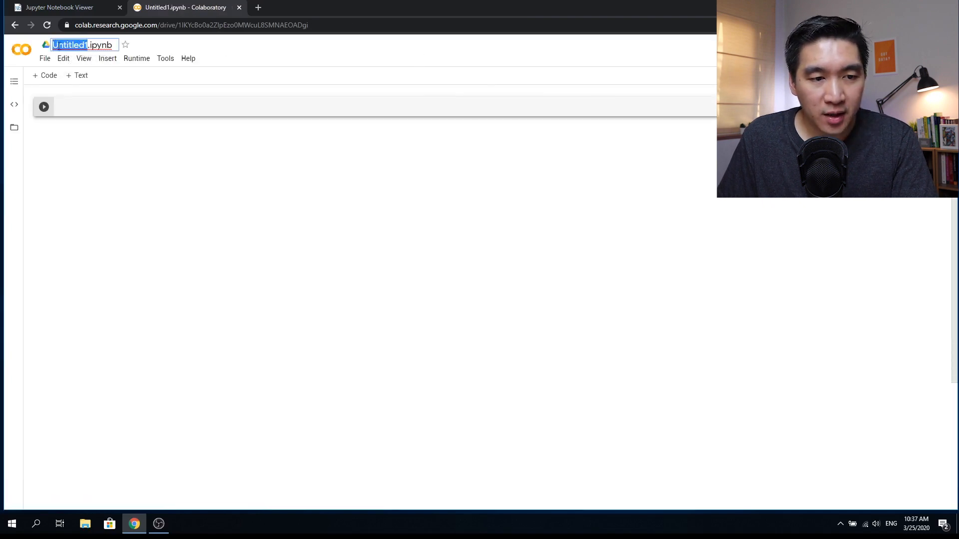
text(My-N.ipynb)
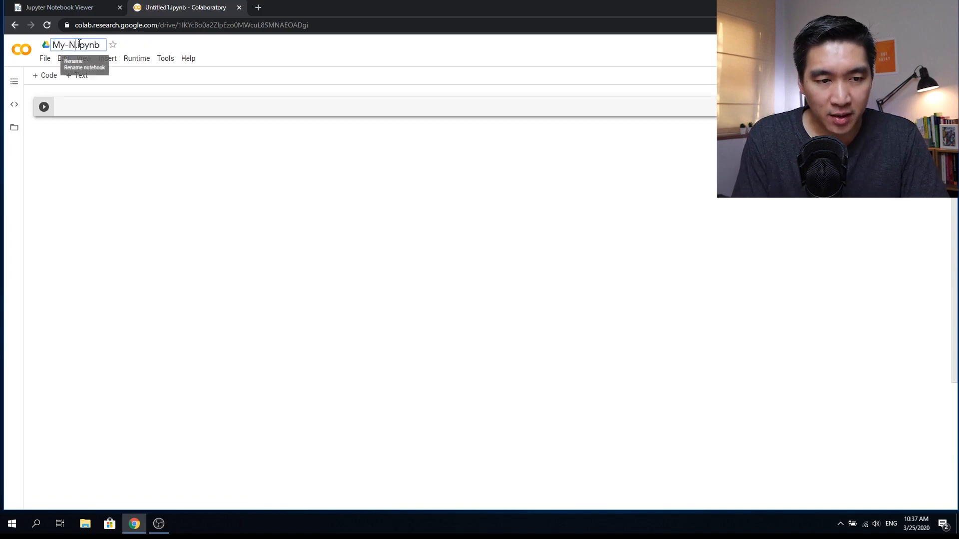
text(First-Notebook)
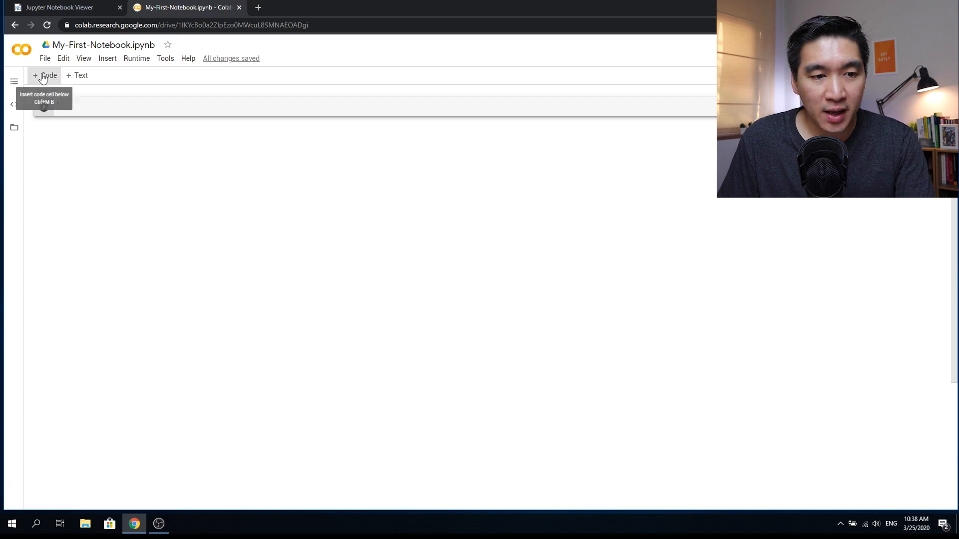
Add a text cell reading 'Example text goes here. Blah blah blah.'.
click(45, 75)
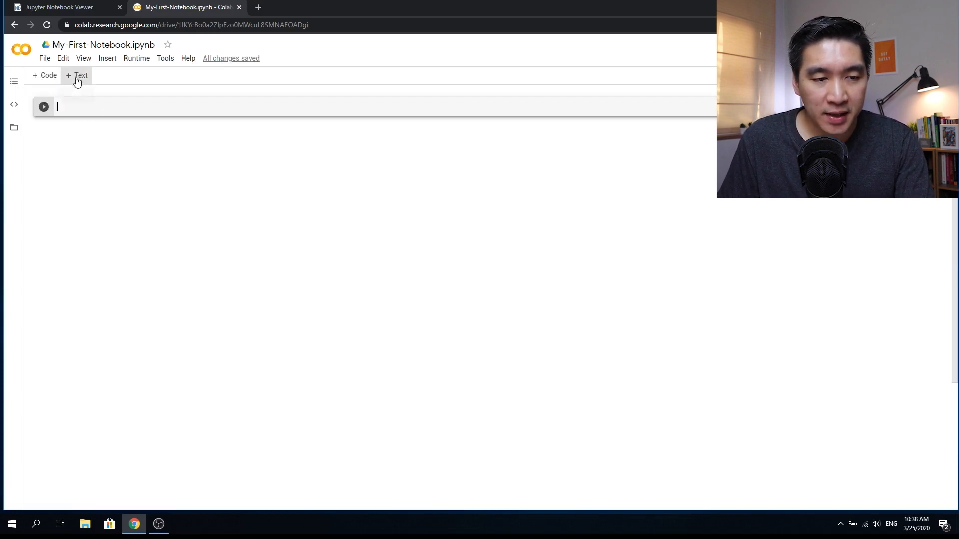
click(77, 75)
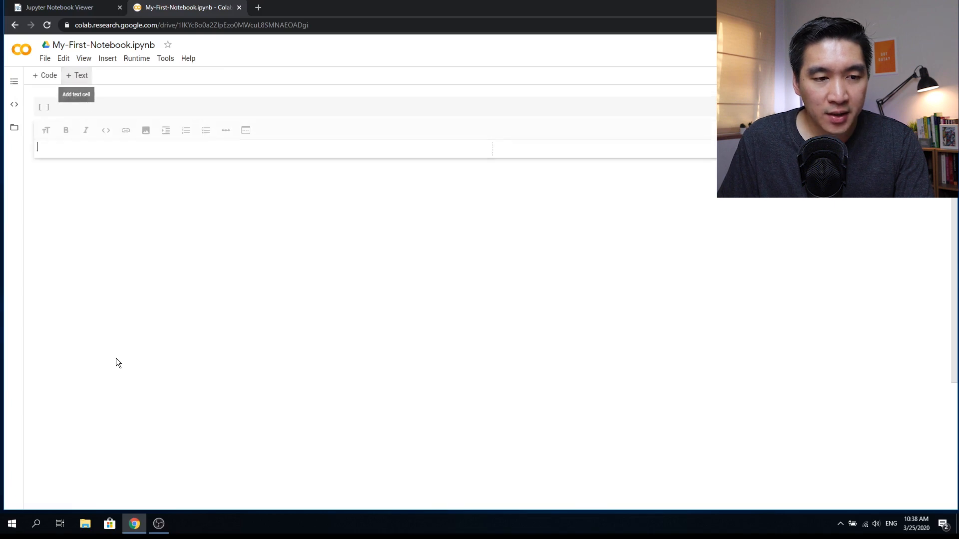
mouse_move(66, 157)
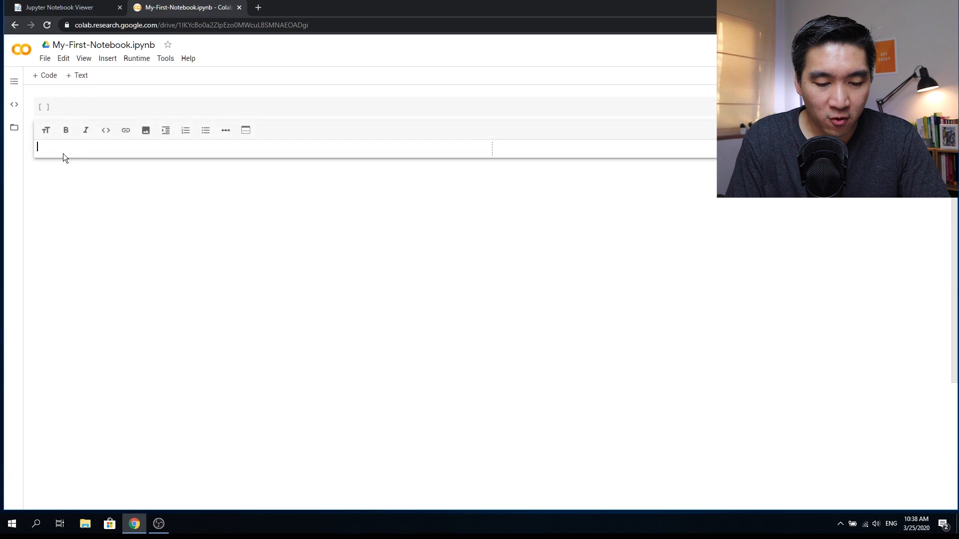
text(Example)
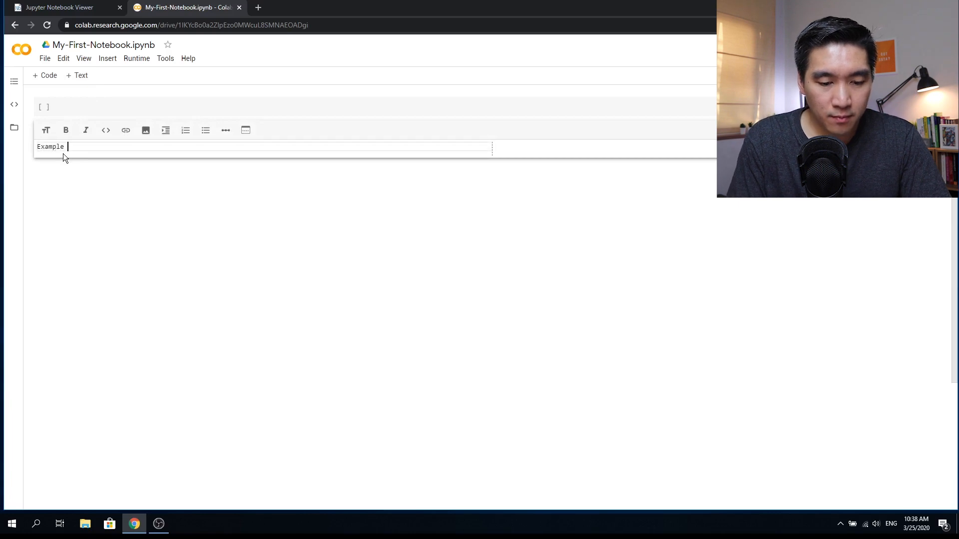
text(text goes here.)
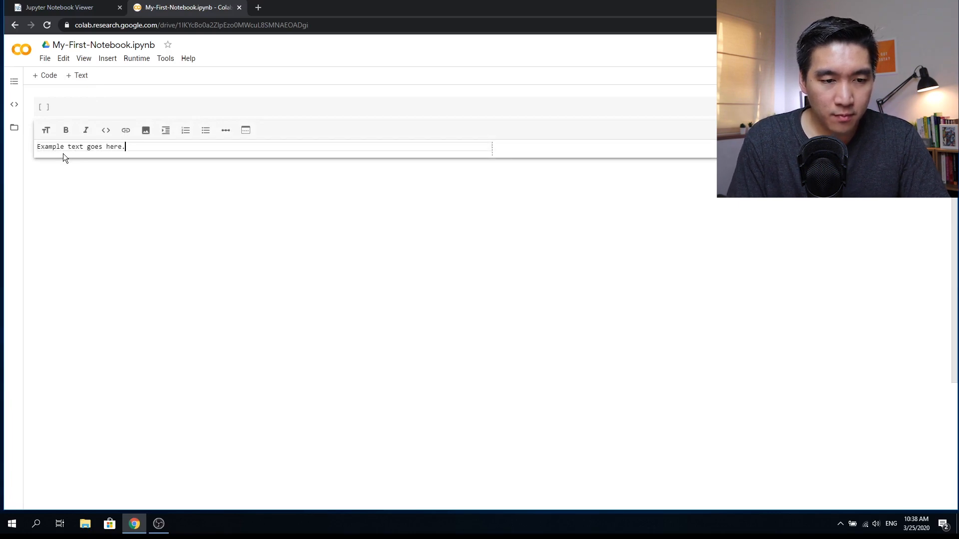
text(Blah b)
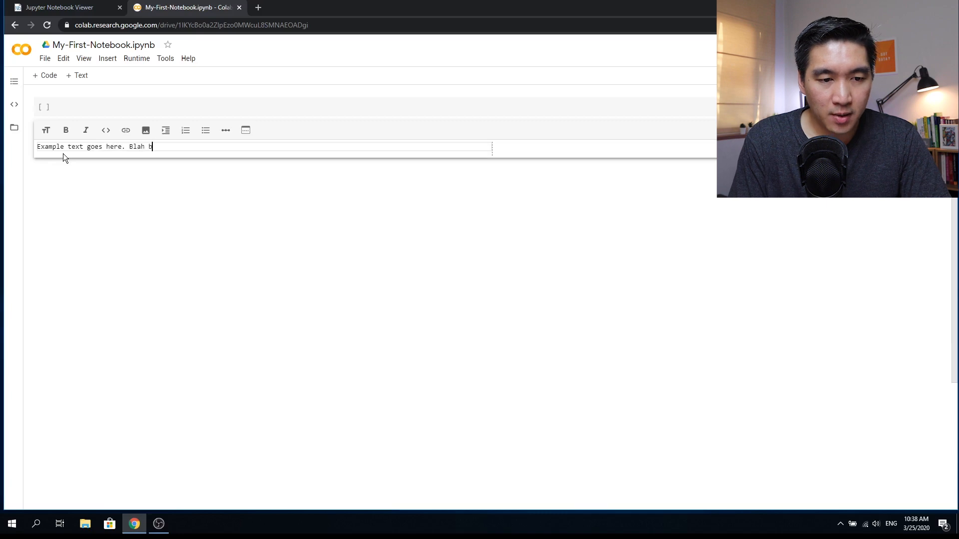
text(lah blah.)
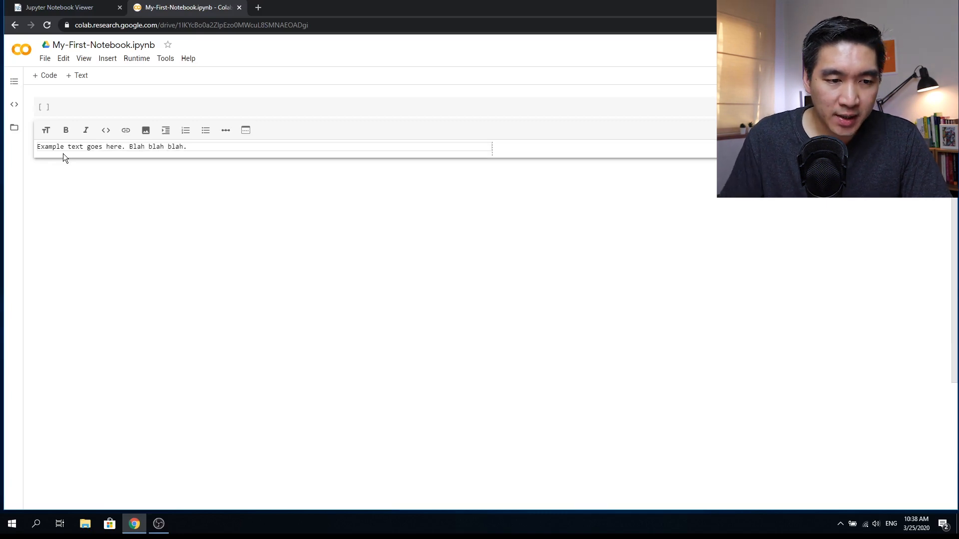
Add a '# Heading 1' text cell with a one-line description beneath the heading.
click(77, 74)
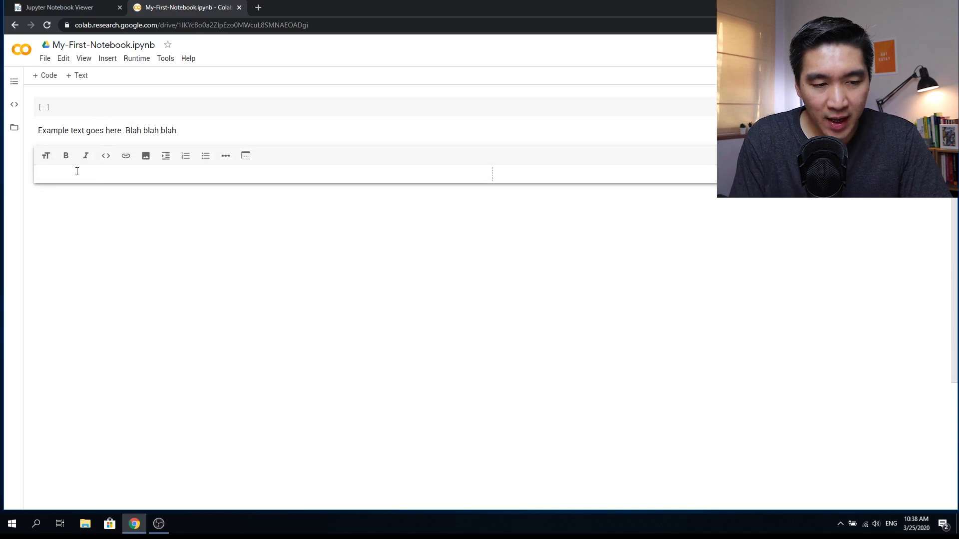
text(#)
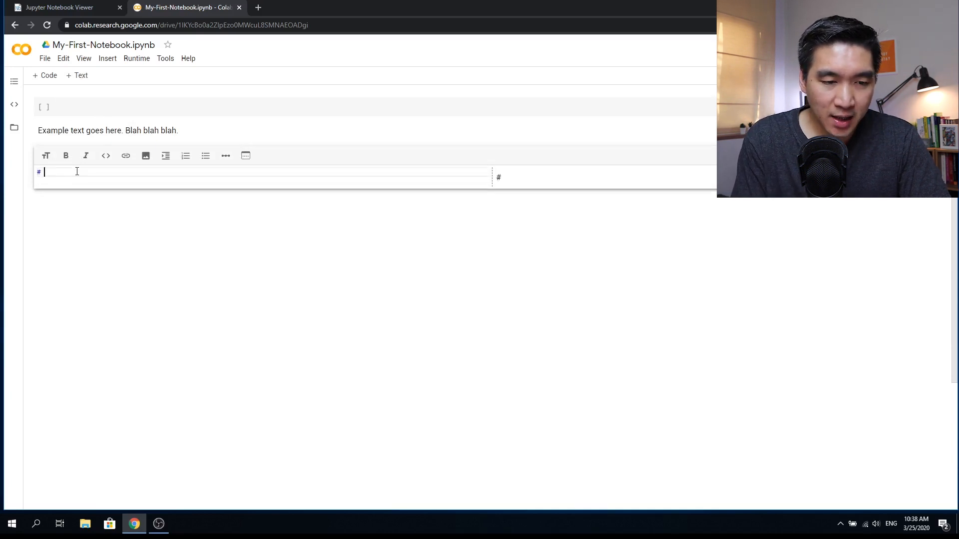
text(Heading 1)
text(This represents)
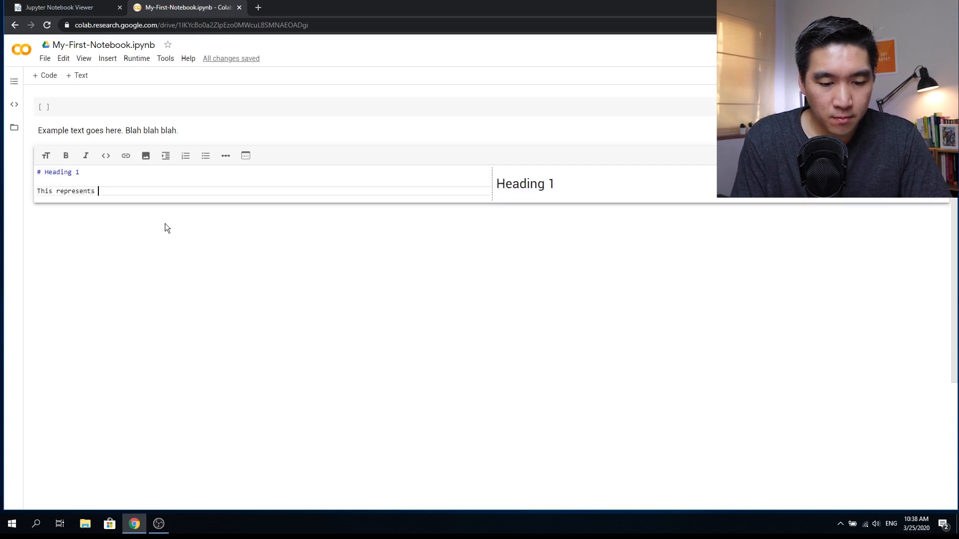
text(the contents of heading 1.)
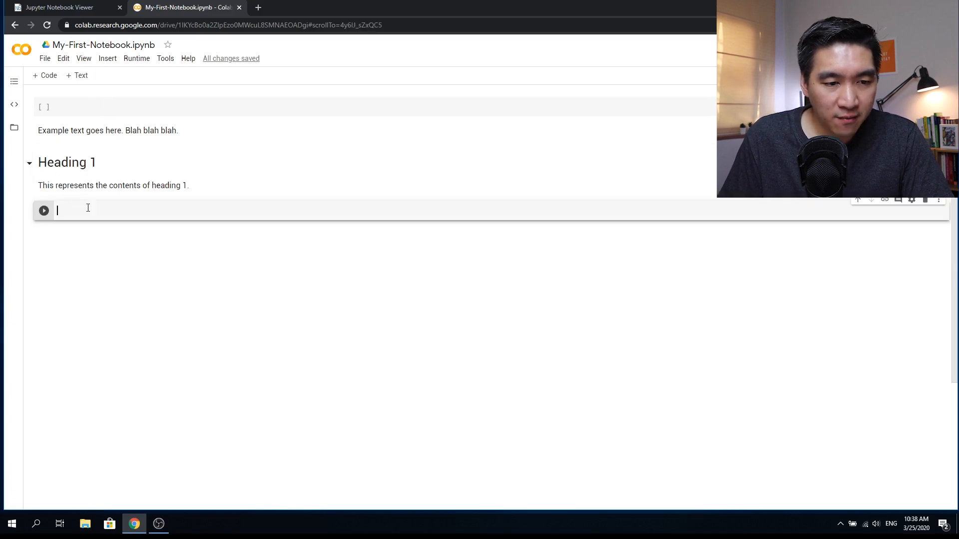
Run a code cell assigning a, then start a new cell defining b.
text(a)
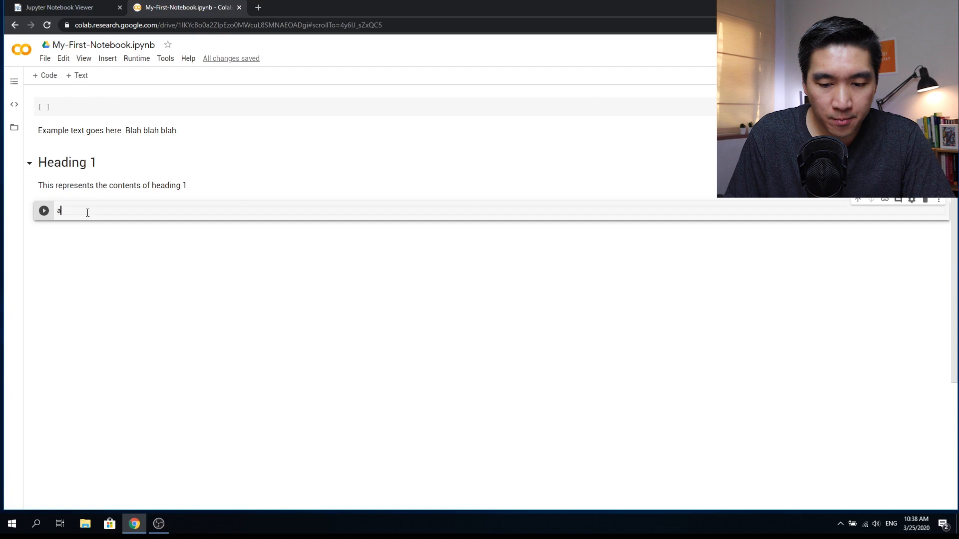
text(= 3)
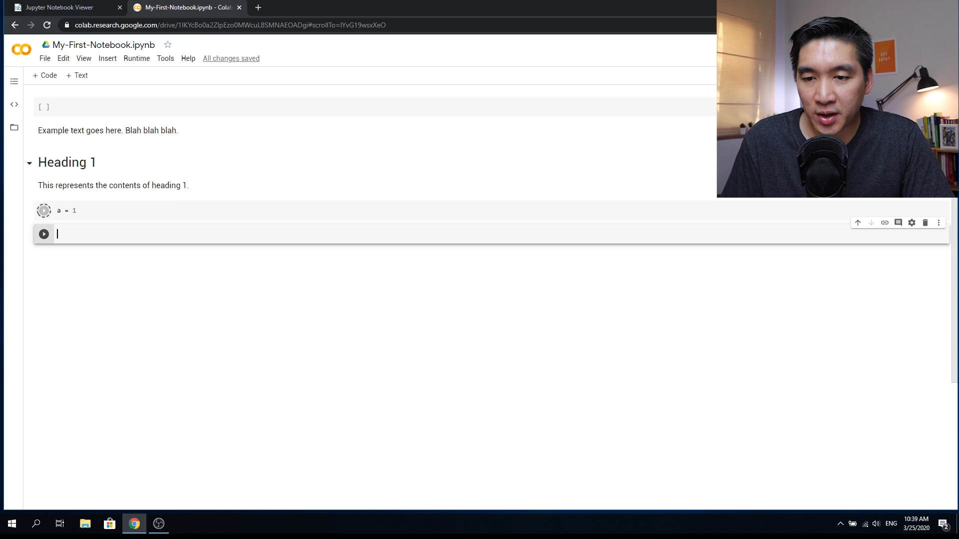
click(43, 210)
text(b =)
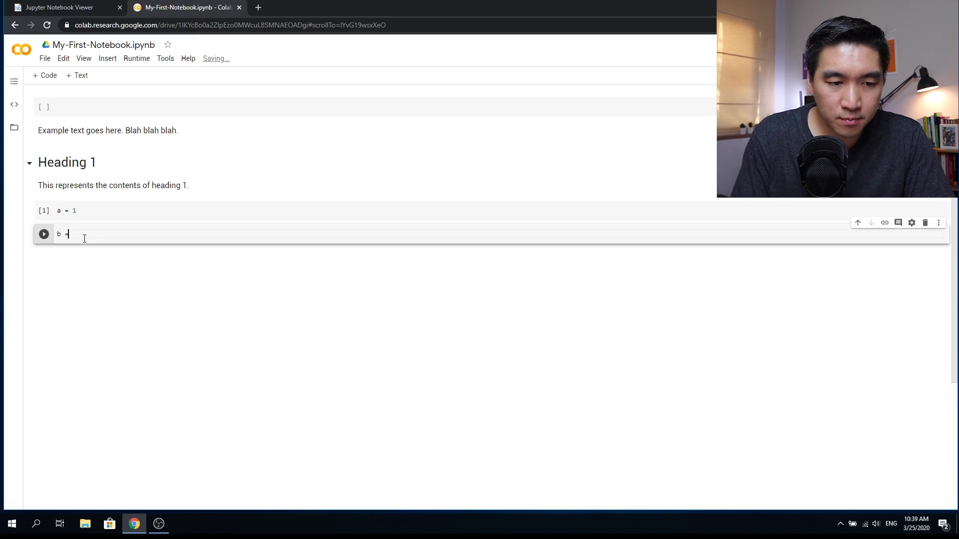
Define b = "data" and c = [1,2,3,4,5] in their own code cells.
text("data")
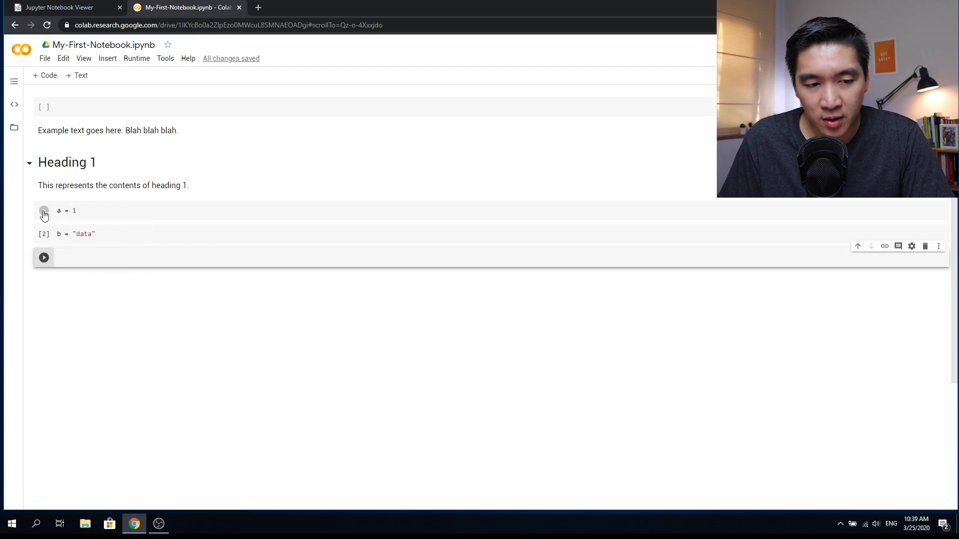
click(43, 210)
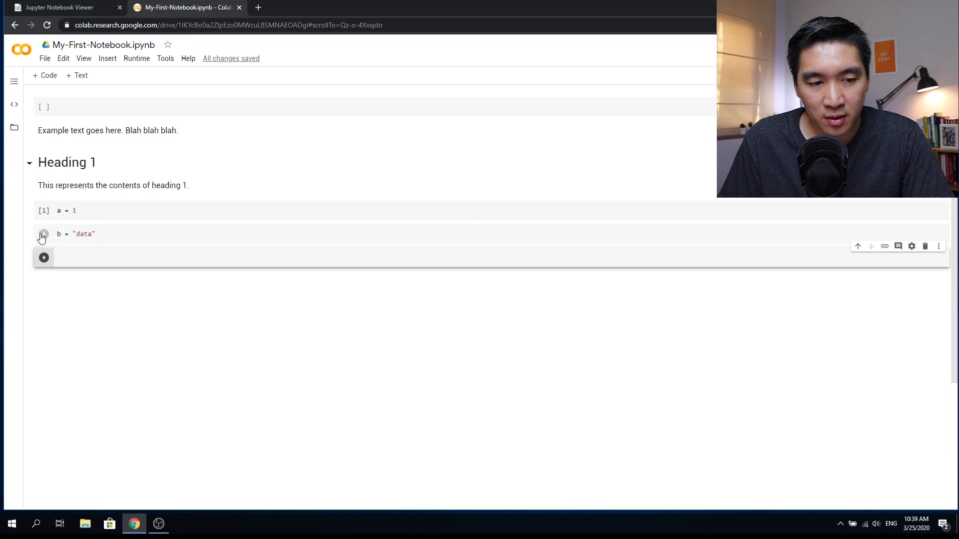
text(c)
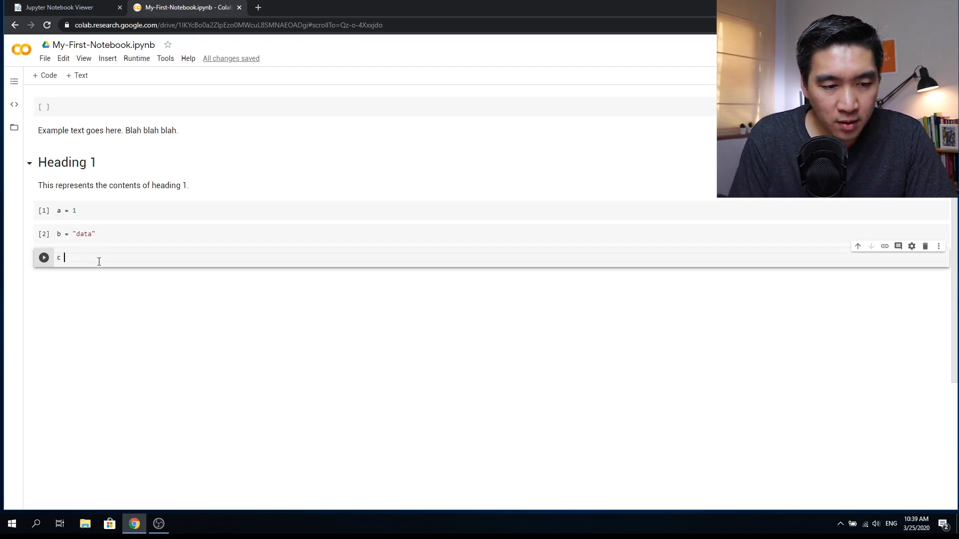
text(=)
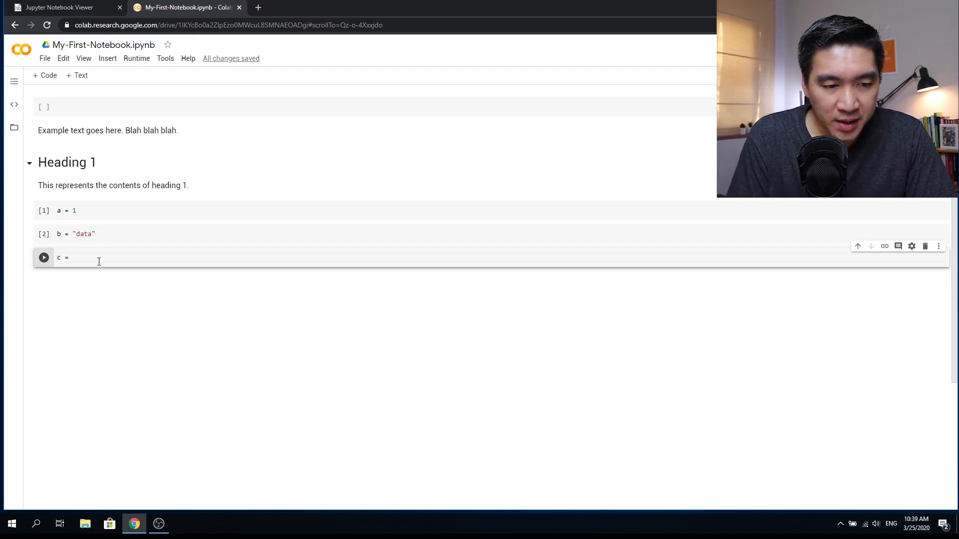
text([1,])
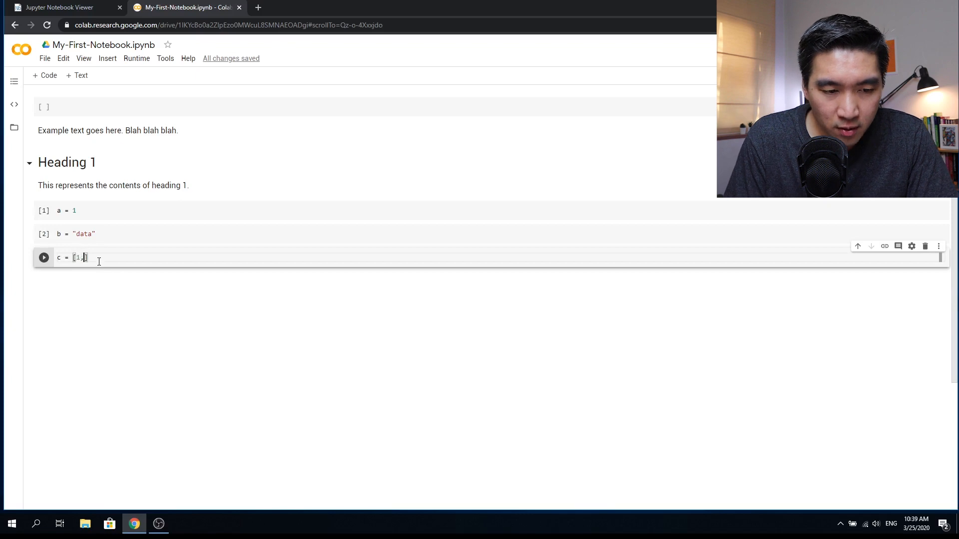
text(2,3,4,5])
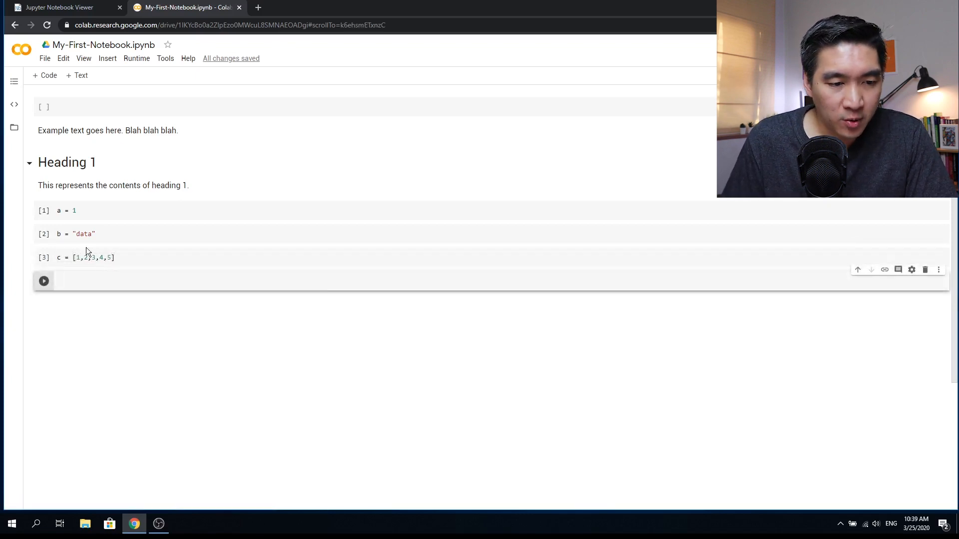
mouse_move(43, 211)
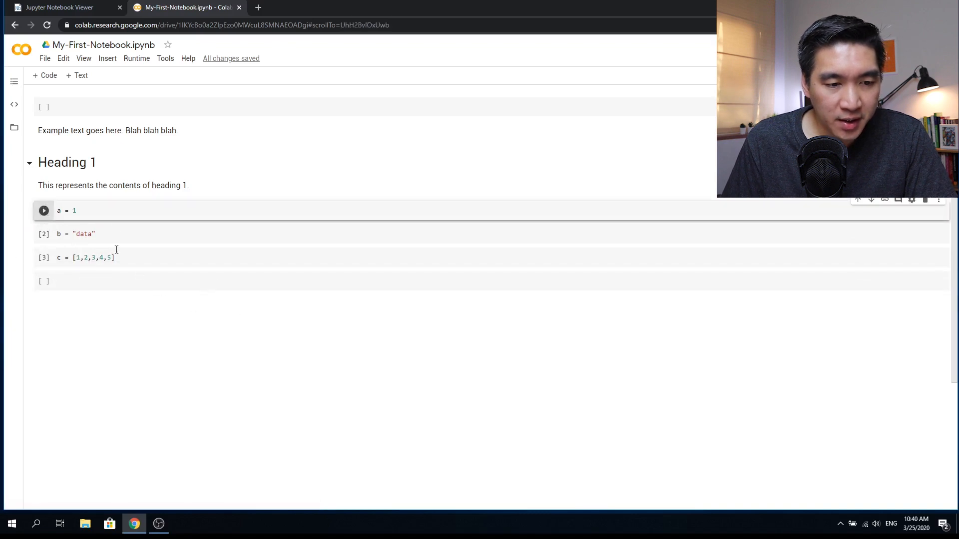
Re-run the a and b cells and run the for-loop printing each name's car count.
click(43, 211)
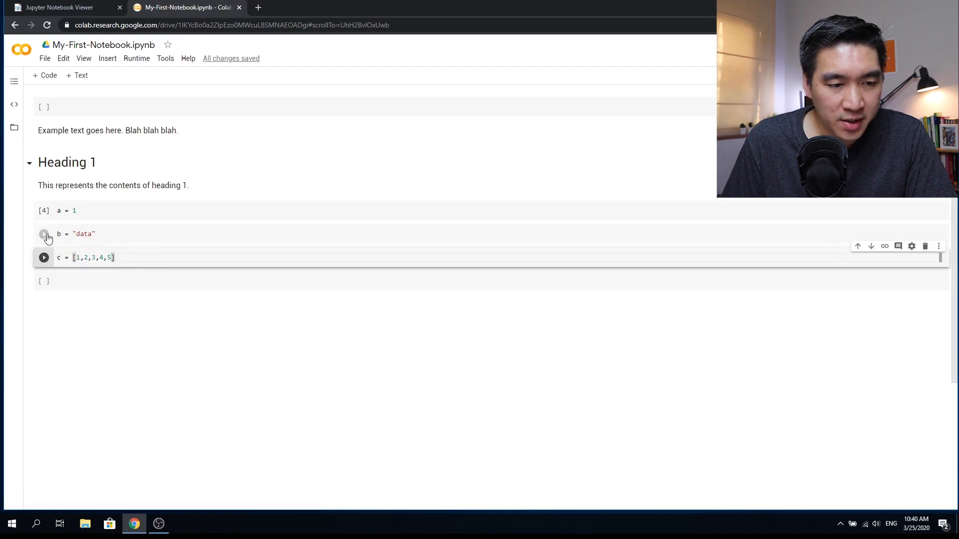
click(43, 233)
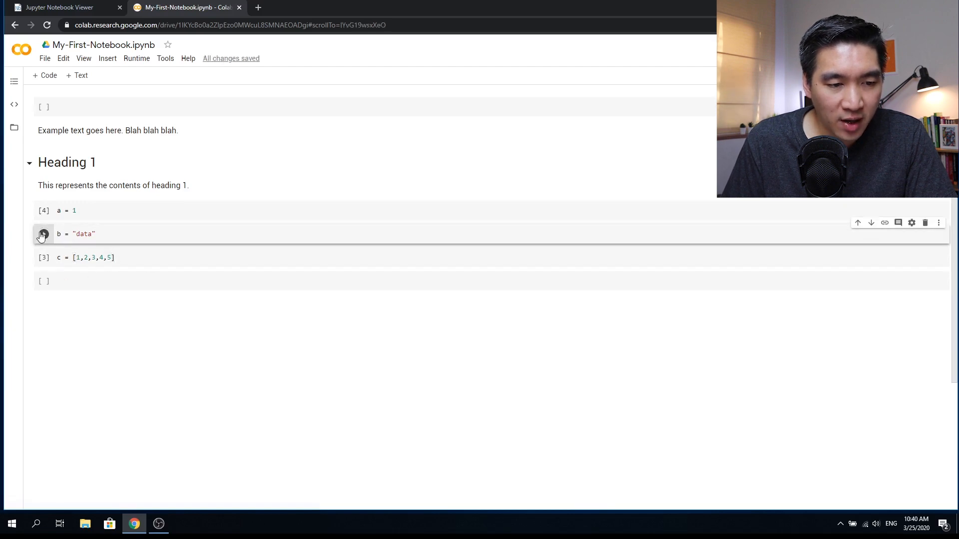
click(43, 234)
text(d = ['John','Sally','Joe','Susy','Jack'])
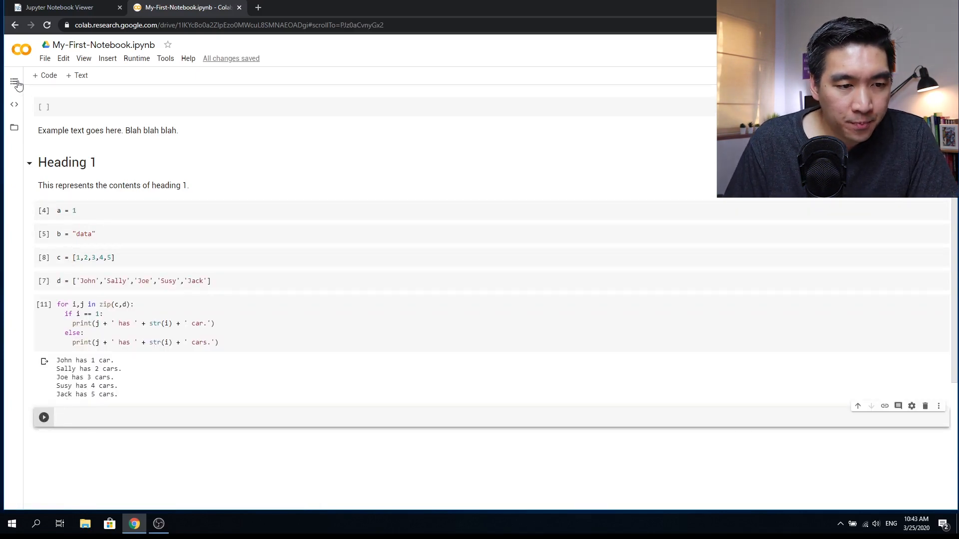
With the table of contents shown, add a Heading 2 text cell with 'Blah blah' text.
click(14, 83)
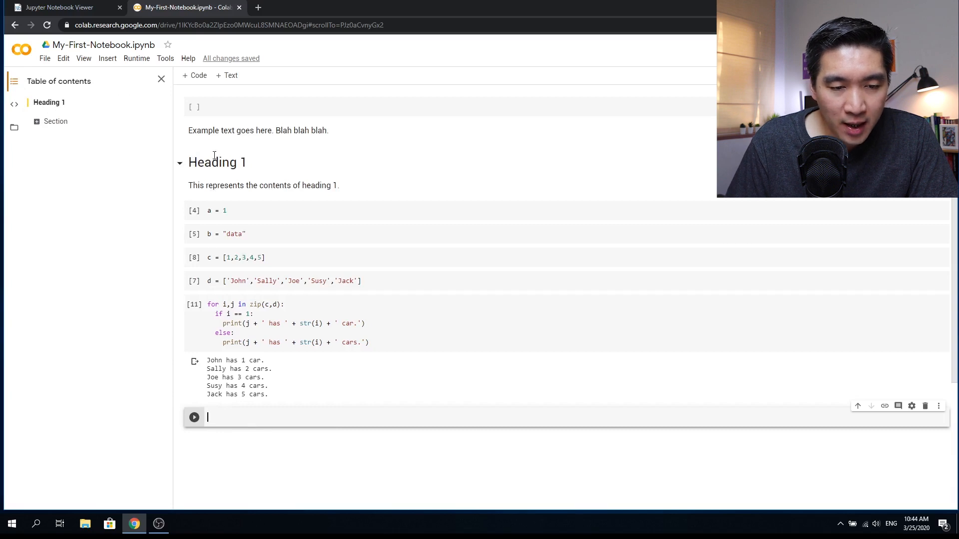
text(# Head)
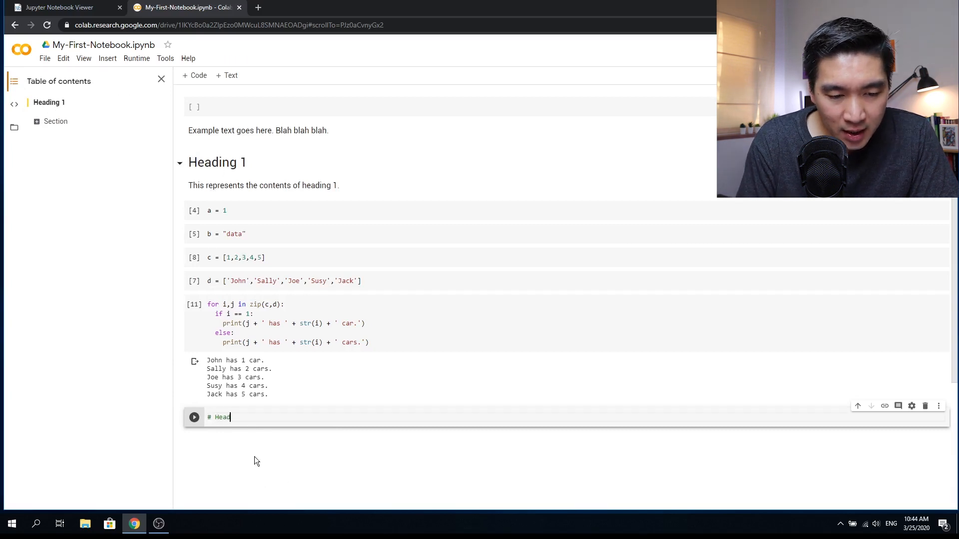
text(ing 2)
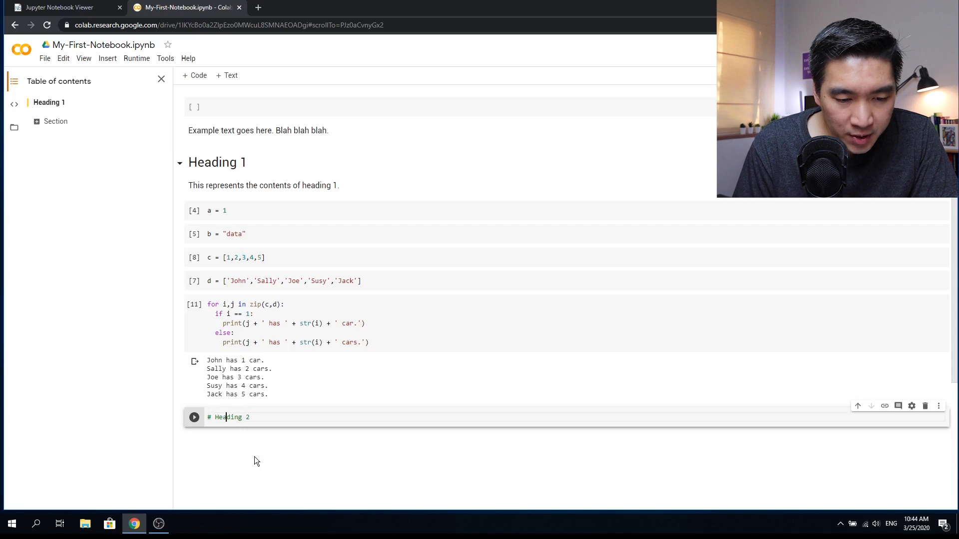
text(#)
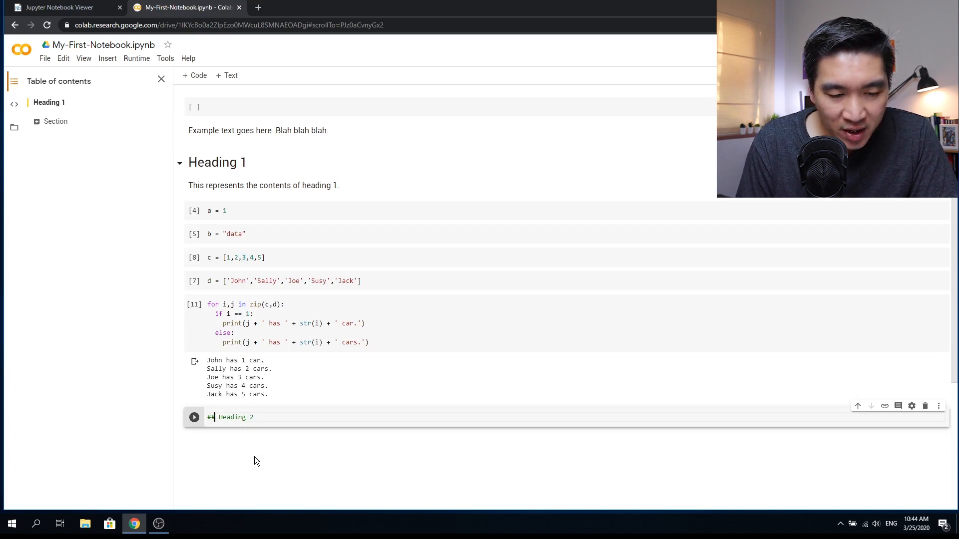
text(Blah blah blah.)
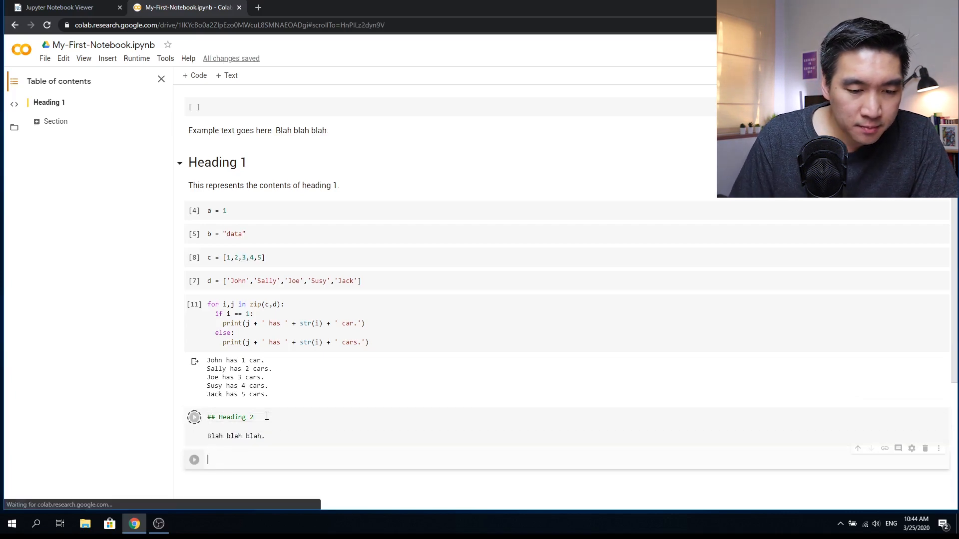
click(194, 417)
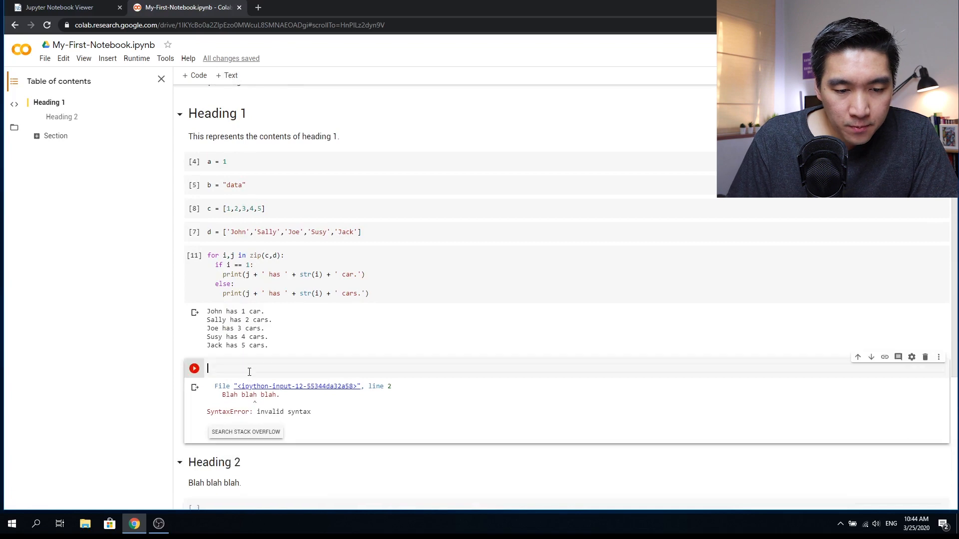
mouse_move(871, 357)
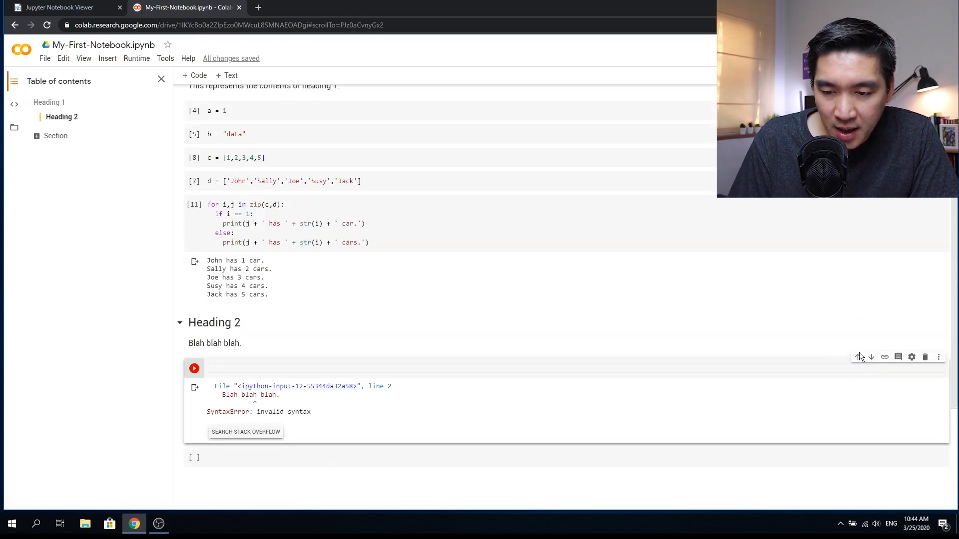
mouse_move(850, 384)
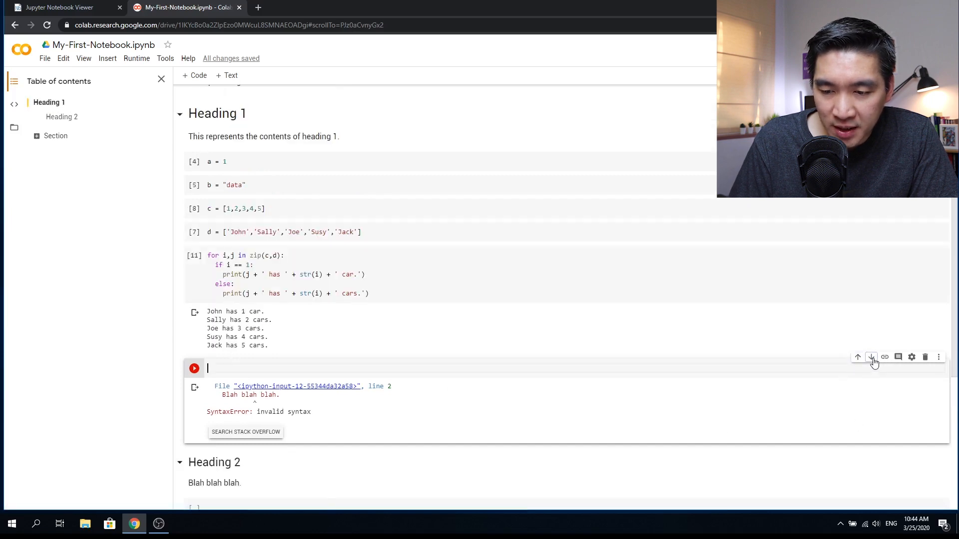
Delete the code cell under Heading 2 that raised the SyntaxError.
scroll(down, 3)
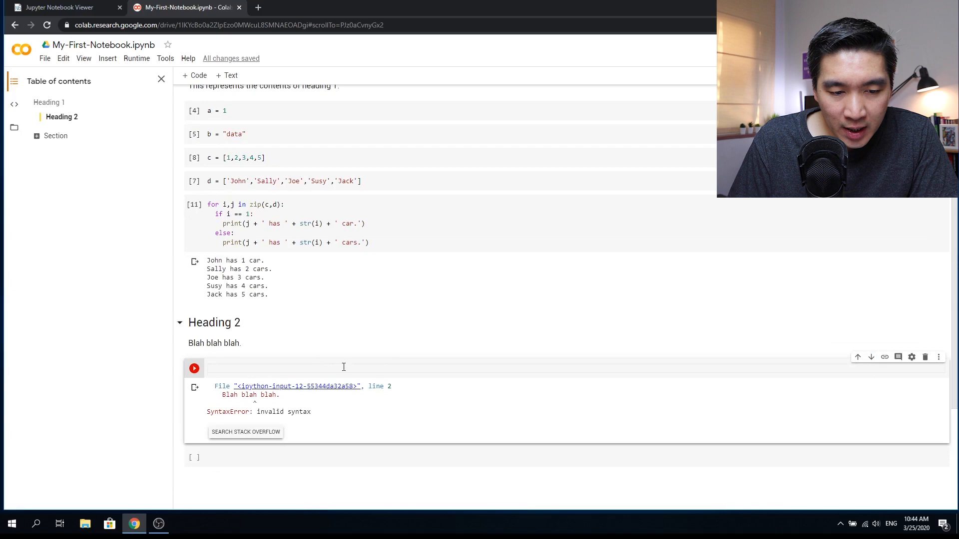
mouse_move(925, 356)
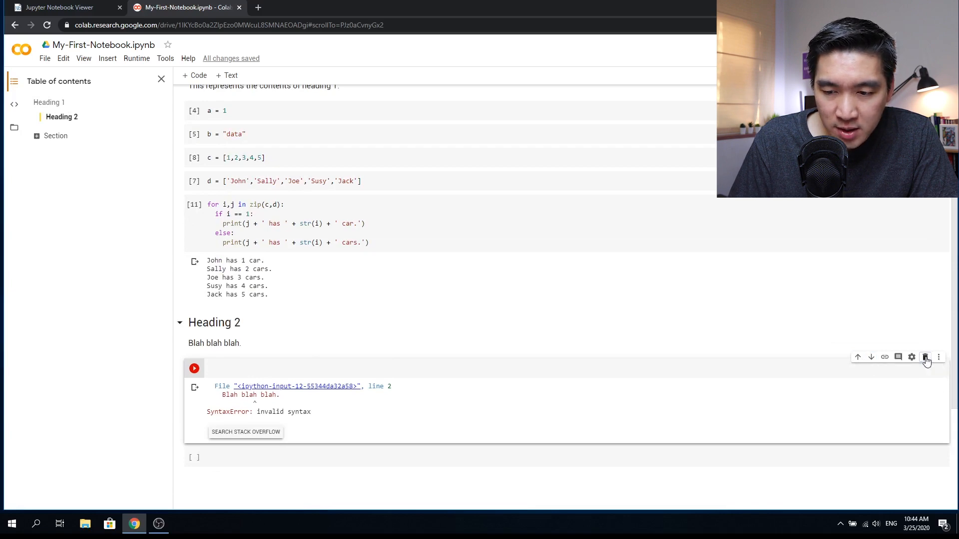
click(924, 358)
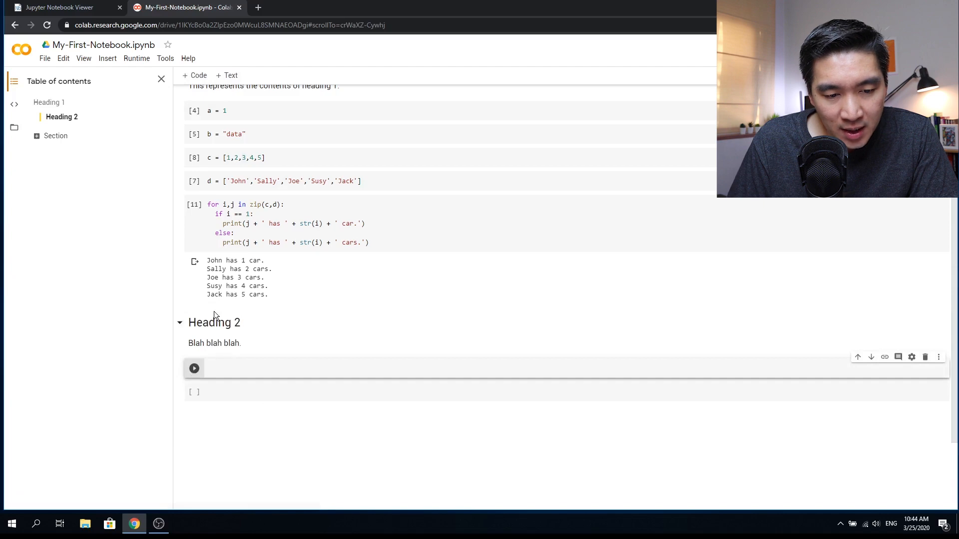
Run var1 = 2 under Heading 2 and add a '### Heading 3' text cell.
text(e =)
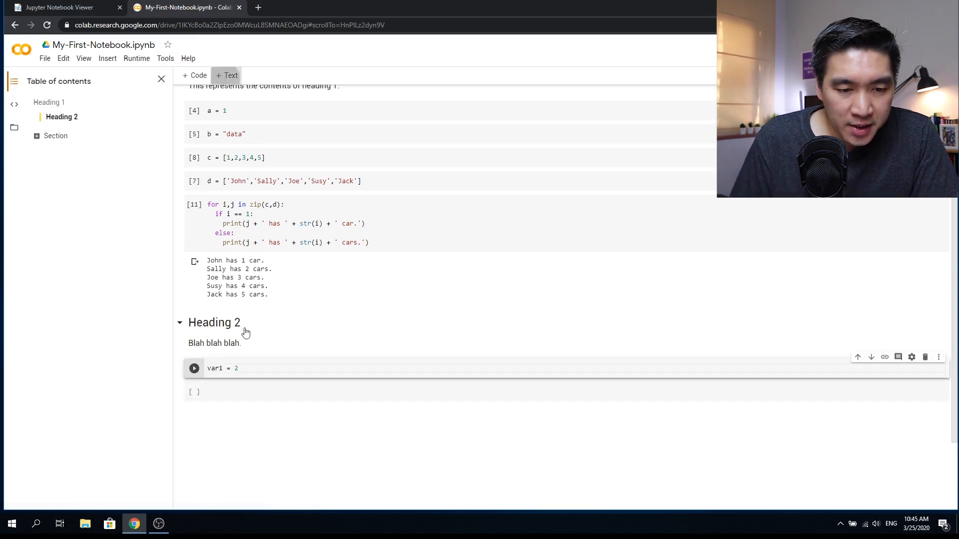
click(227, 75)
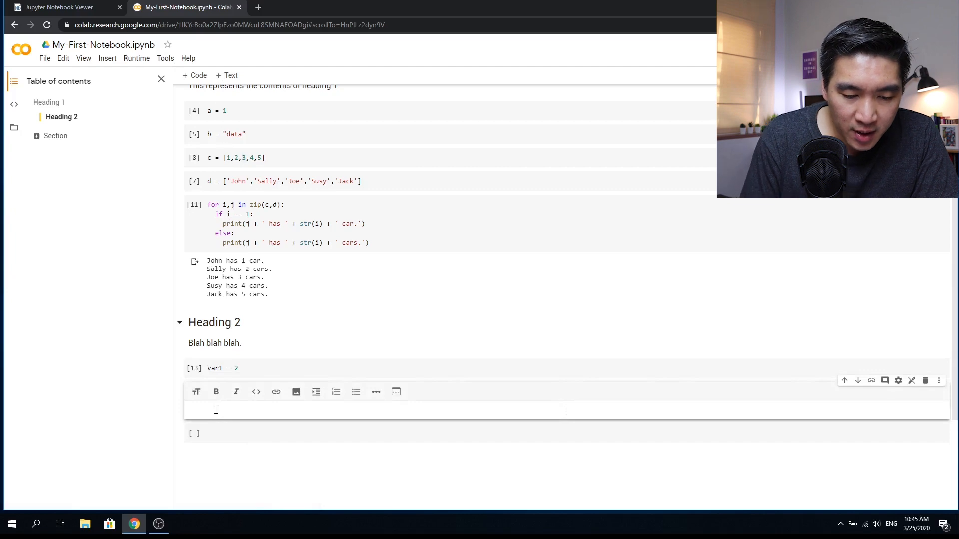
text(### Head)
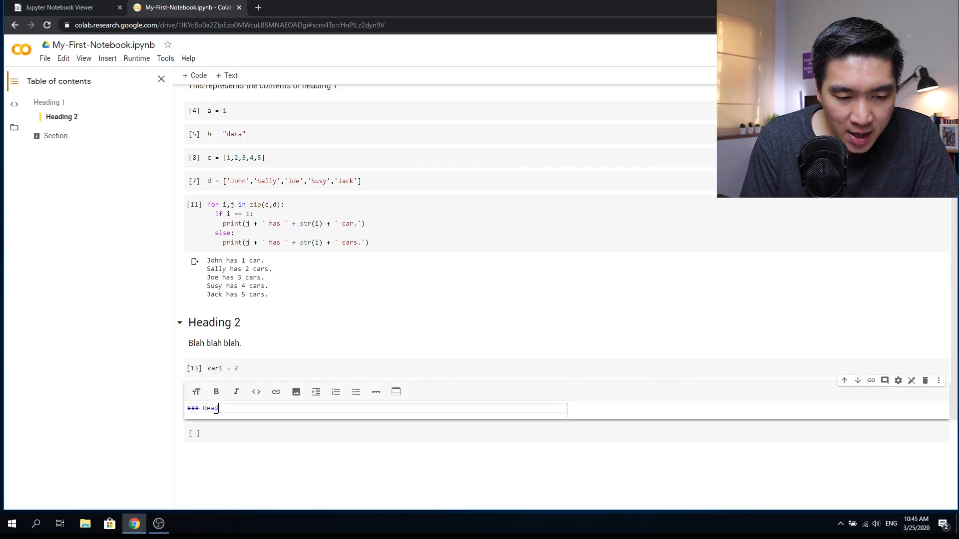
text(ing 3)
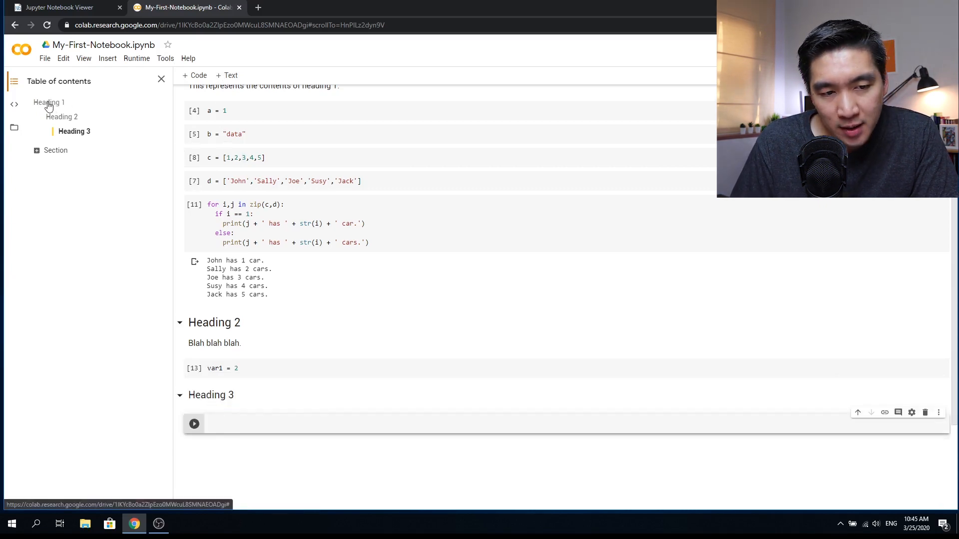
Jump between Heading 1 and Heading 2 from the table of contents and open Heading 2 for editing.
click(48, 102)
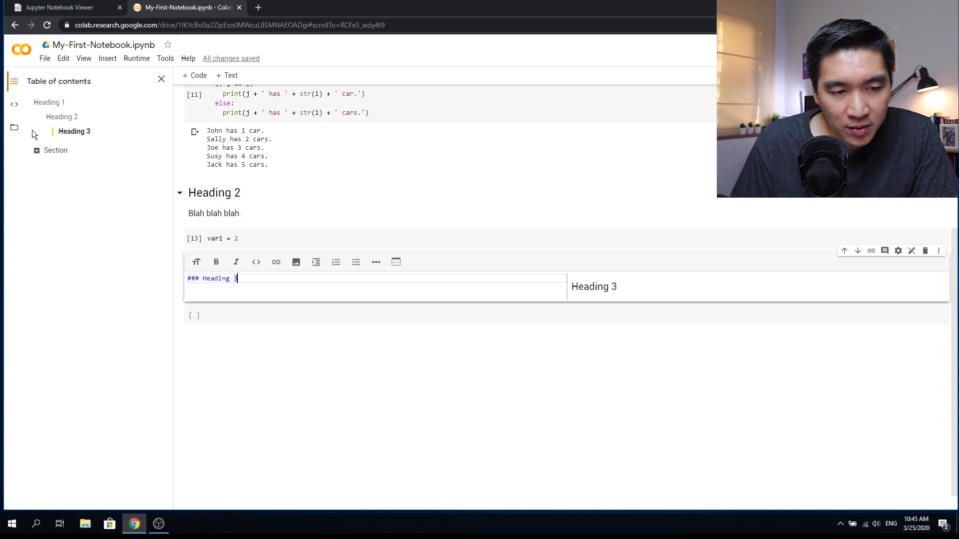
mouse_move(73, 131)
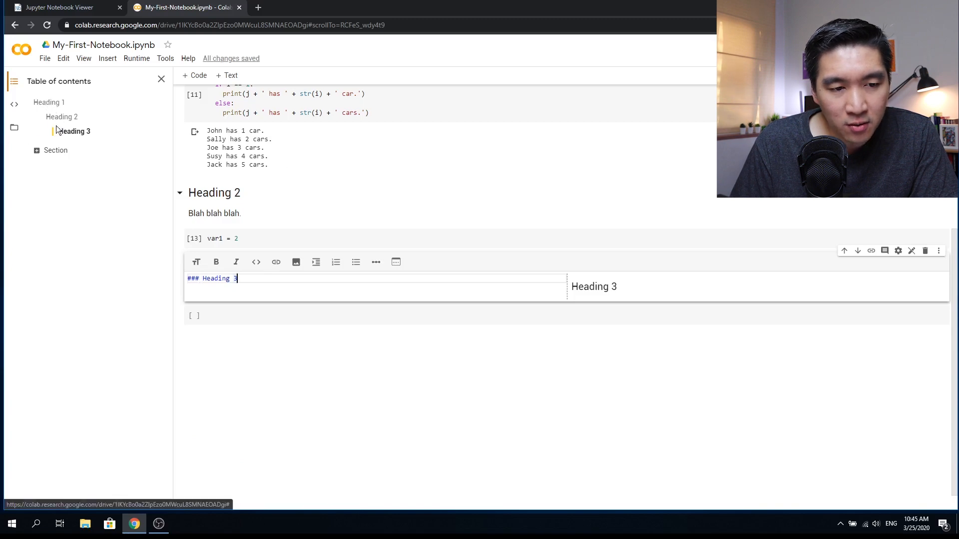
scroll(up, 3)
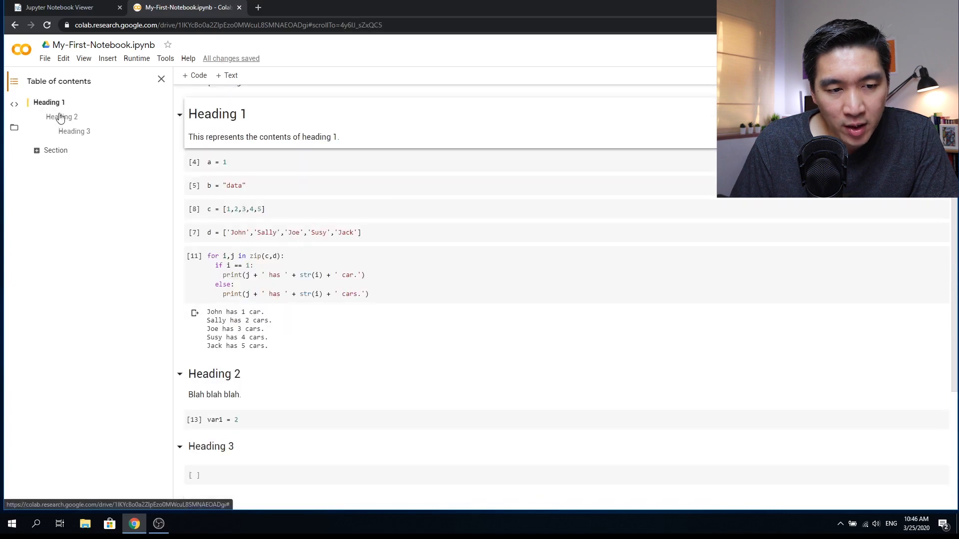
click(59, 117)
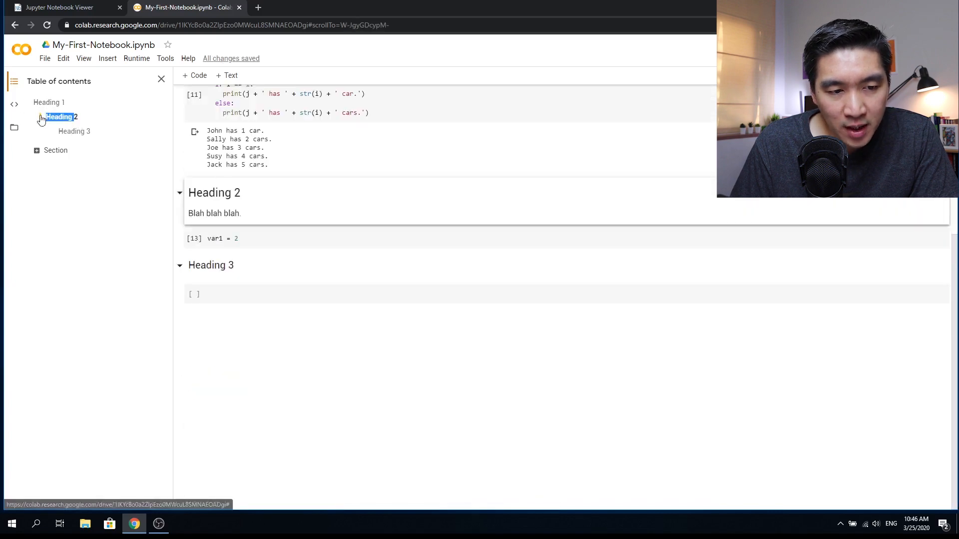
click(74, 131)
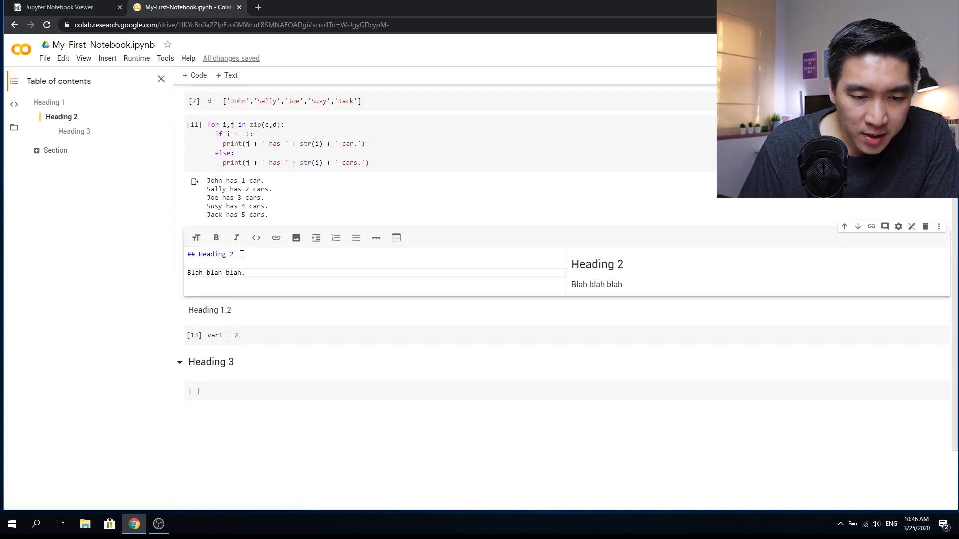
Rename the first subsection to Heading 1.1 and begin editing the Heading 3 cell.
text(1.1)
click(566, 309)
text(## )
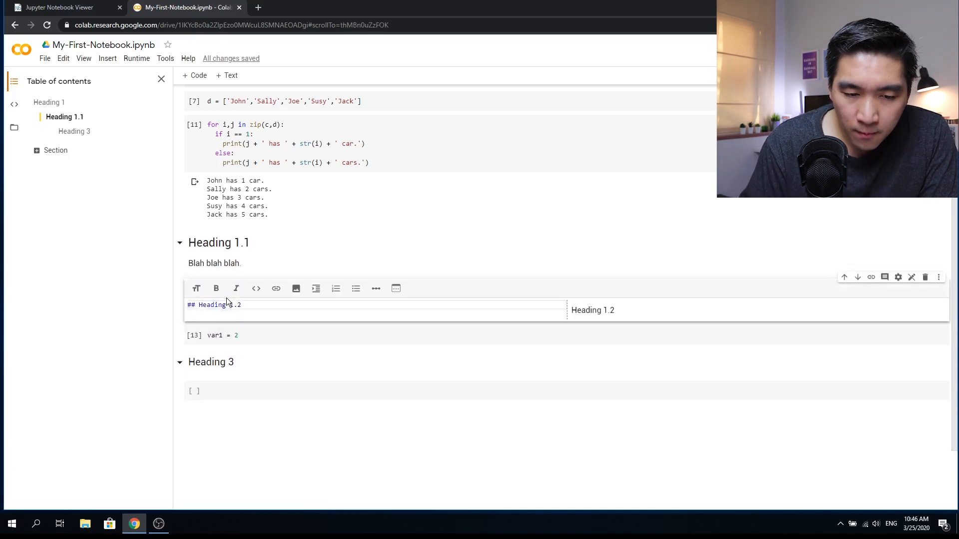
scroll(up, 3)
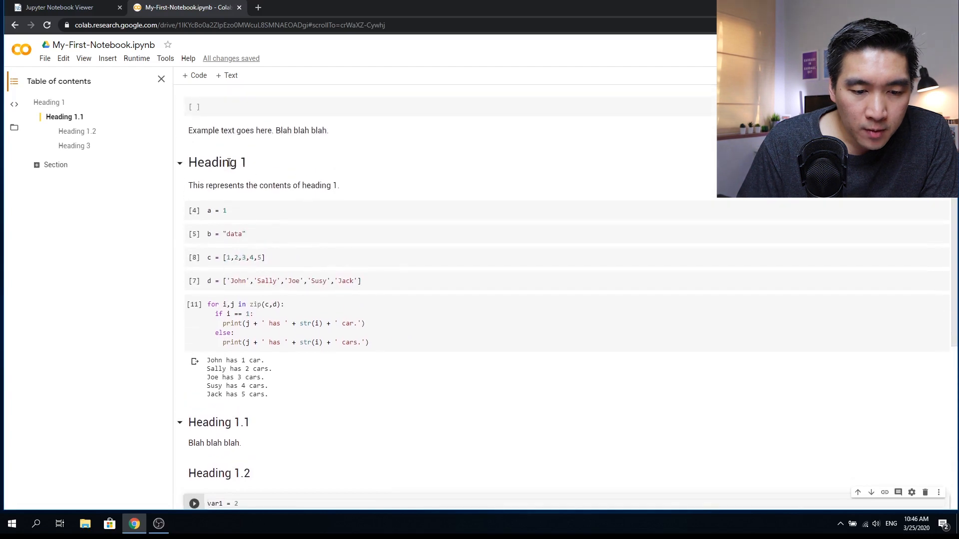
mouse_move(208, 265)
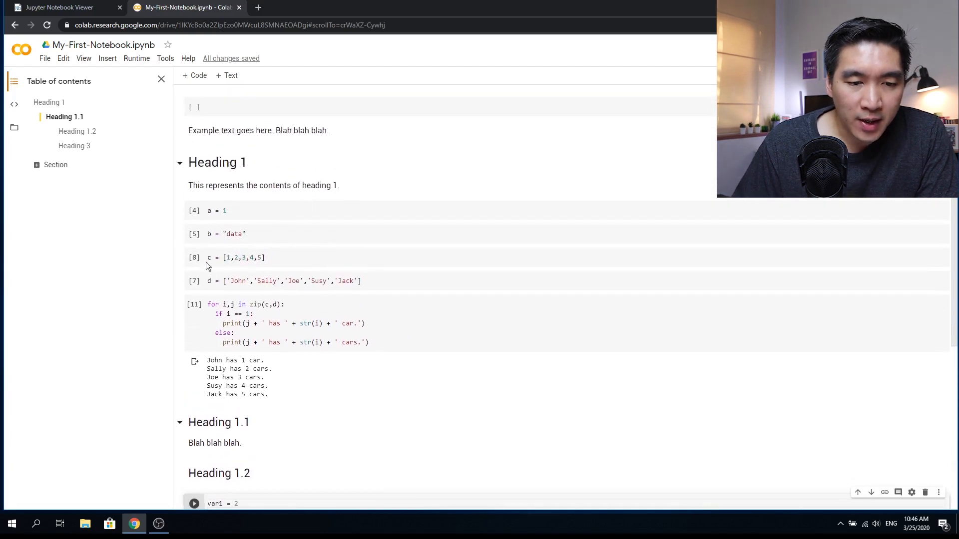
scroll(down, 3)
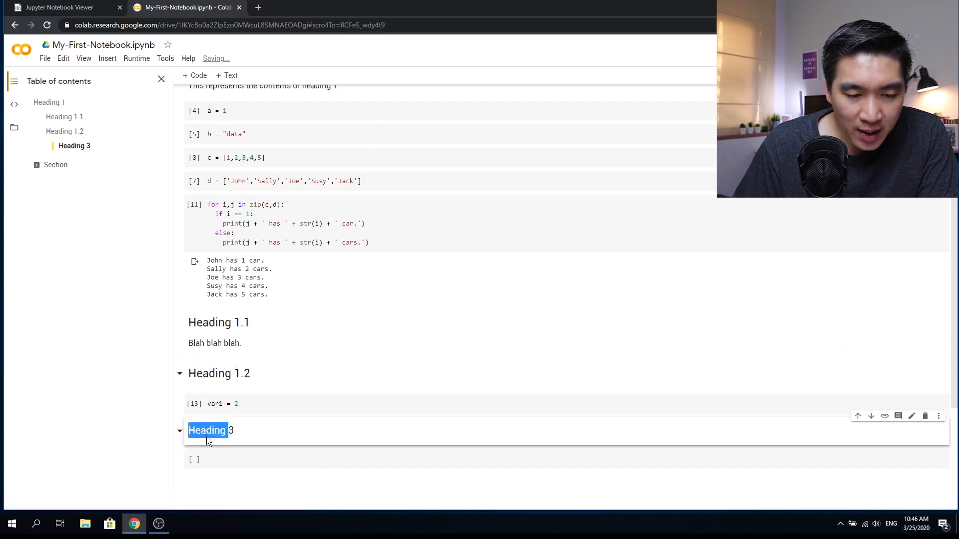
double_click(210, 430)
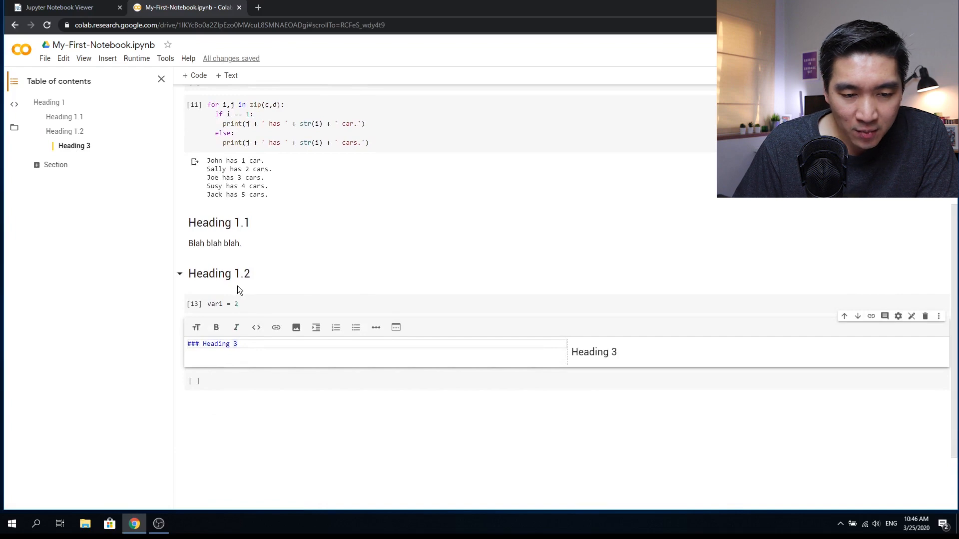
mouse_move(76, 133)
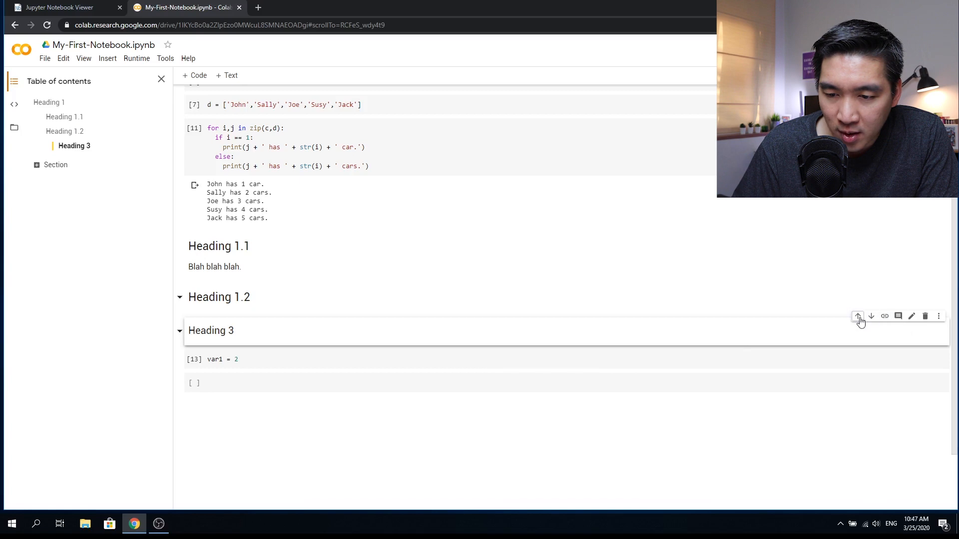
Rename Heading 3 to Heading 1.3 and move it below the var1 = 2 cell.
click(857, 316)
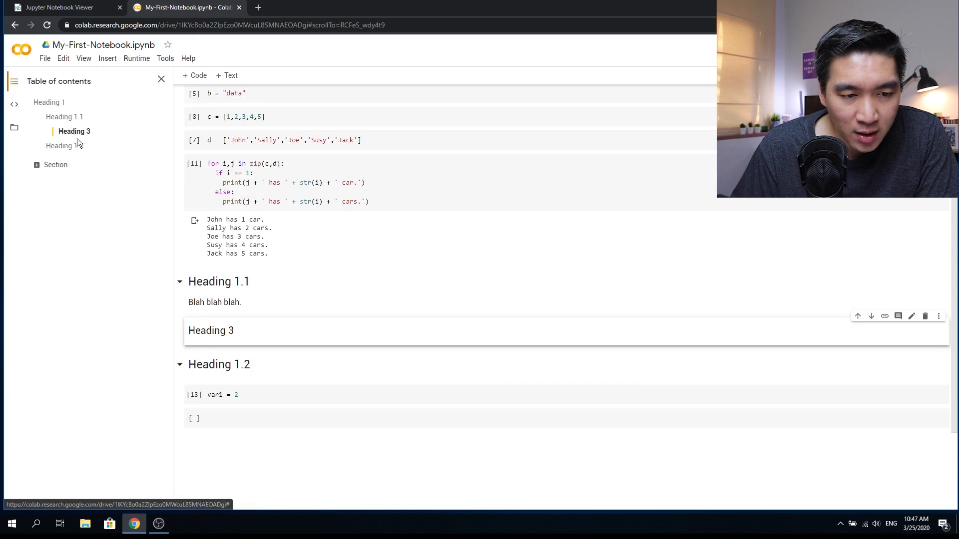
double_click(211, 330)
text(1.)
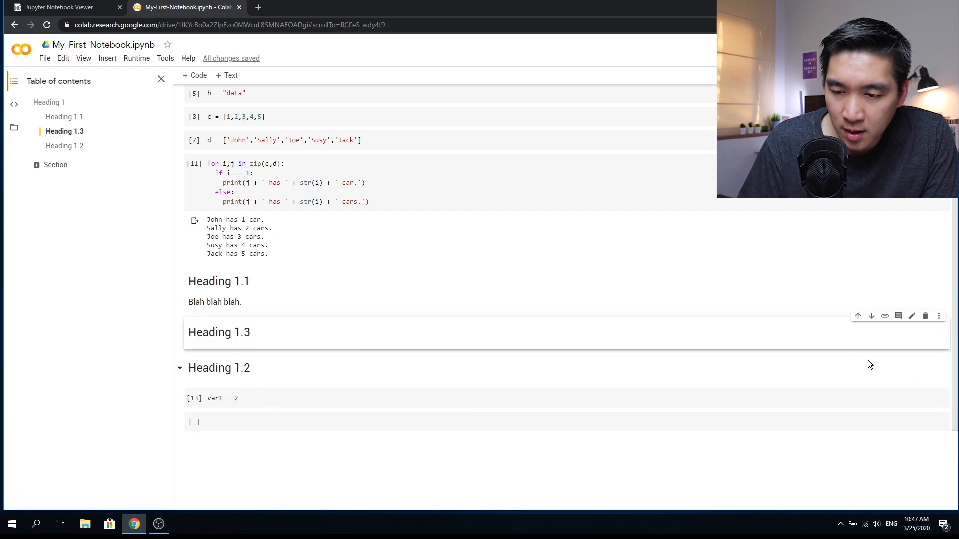
click(871, 317)
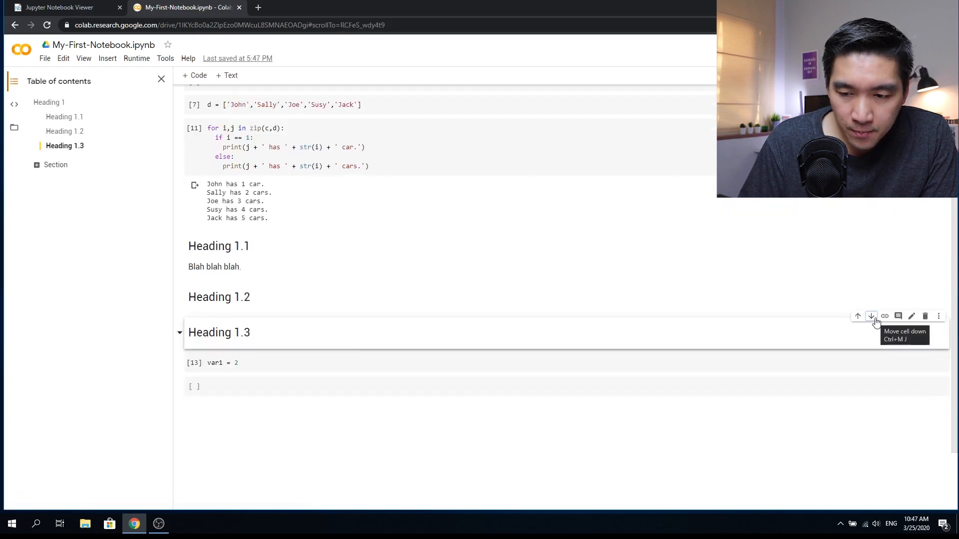
click(871, 316)
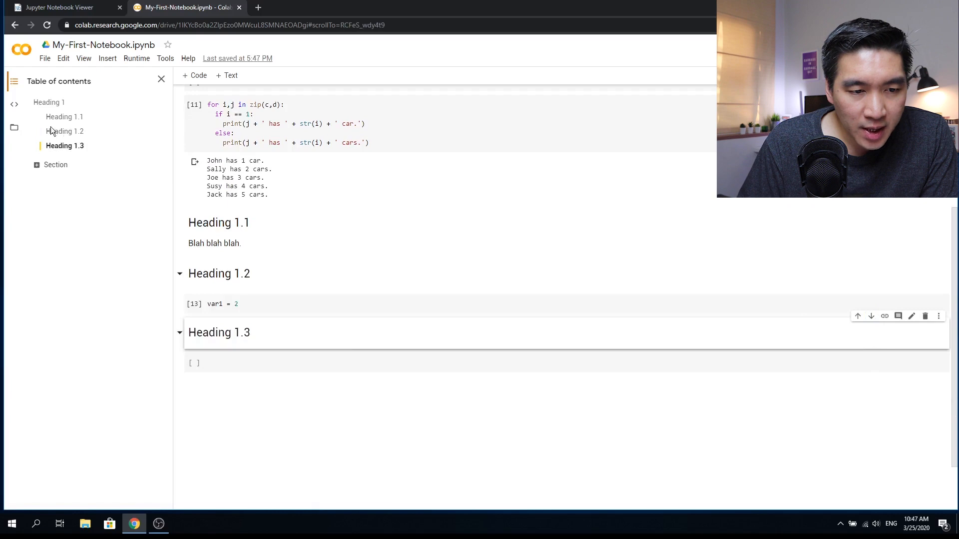
mouse_move(48, 102)
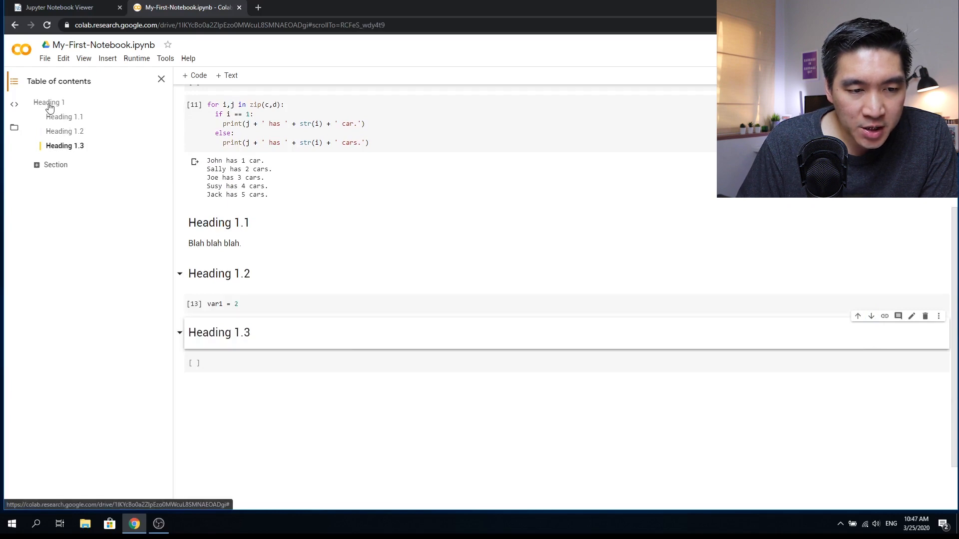
mouse_move(226, 75)
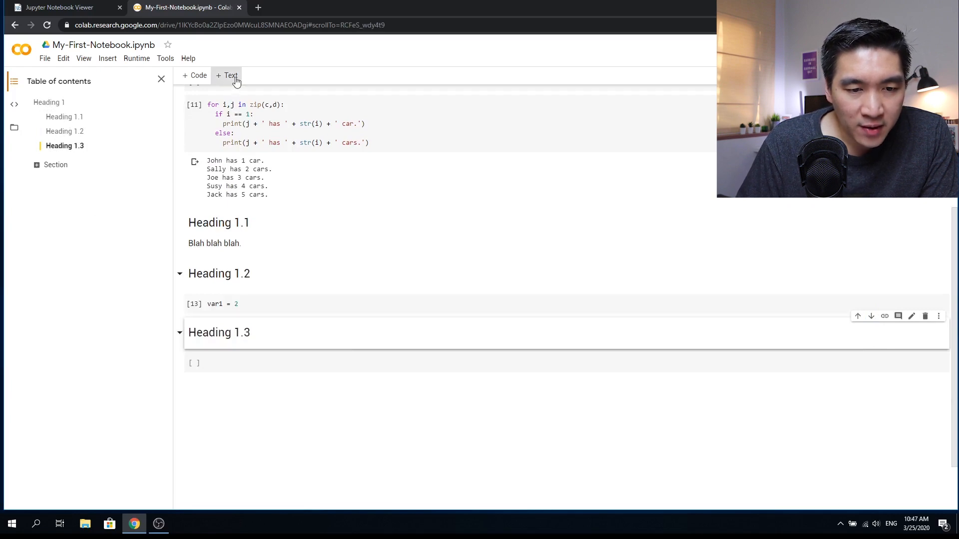
Add a text cell '### Heading 1.3.1' nested under Heading 1.3.
click(226, 75)
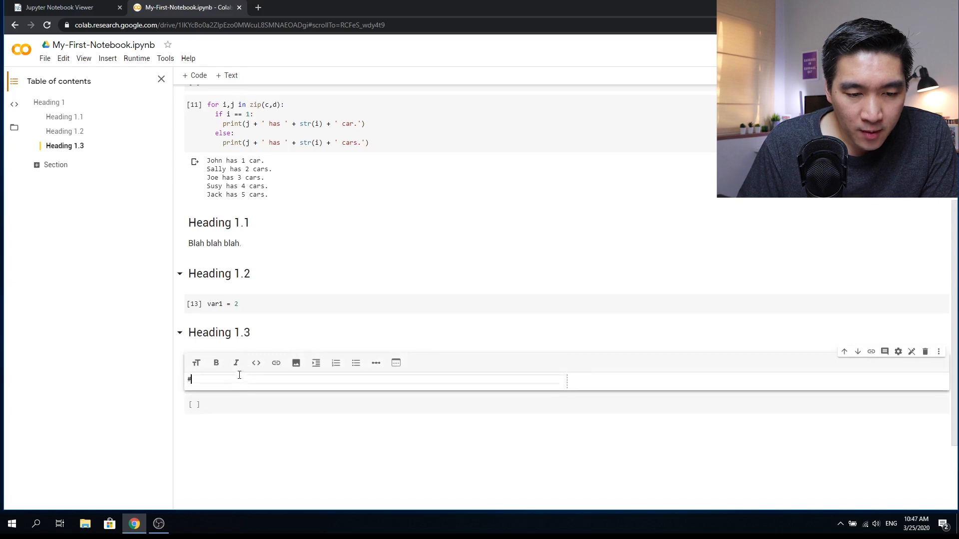
text(#)
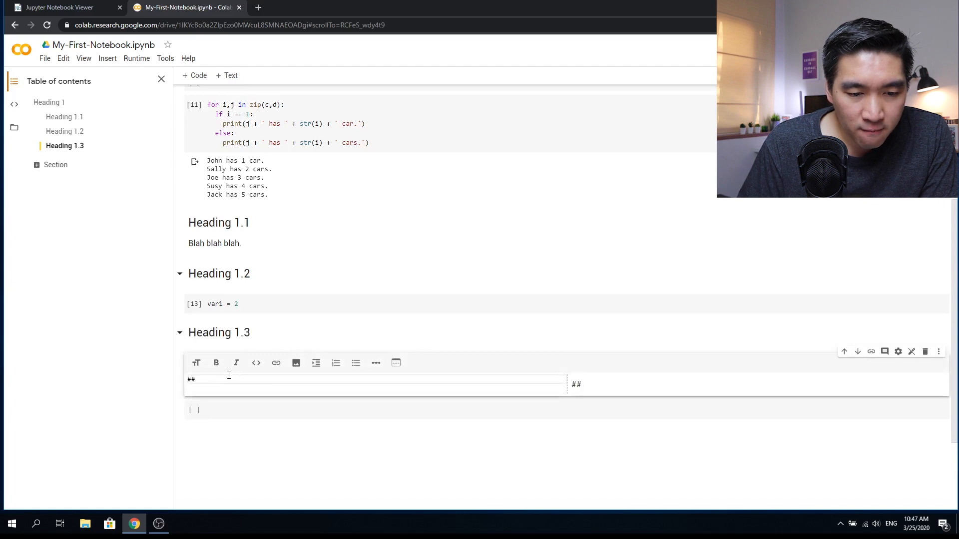
text(#)
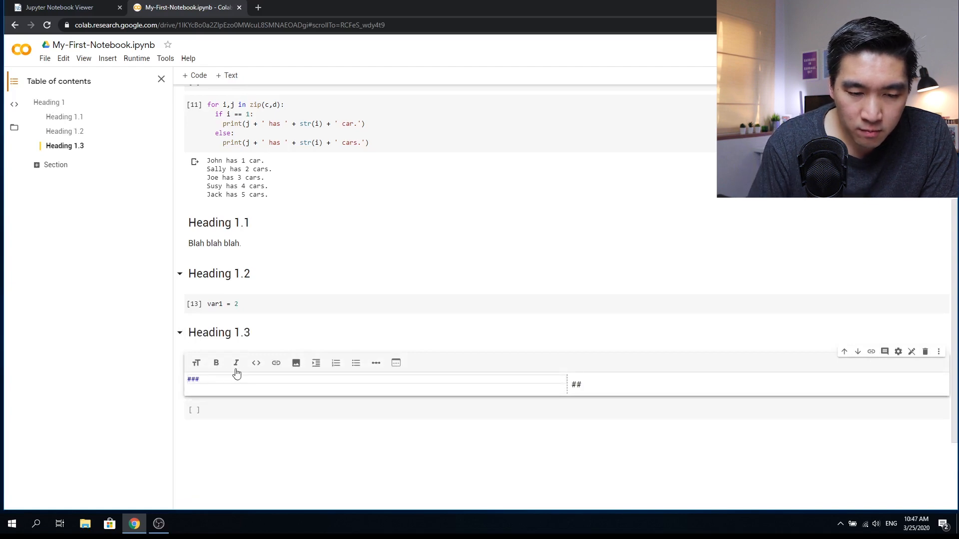
text(Heading 1.3.1)
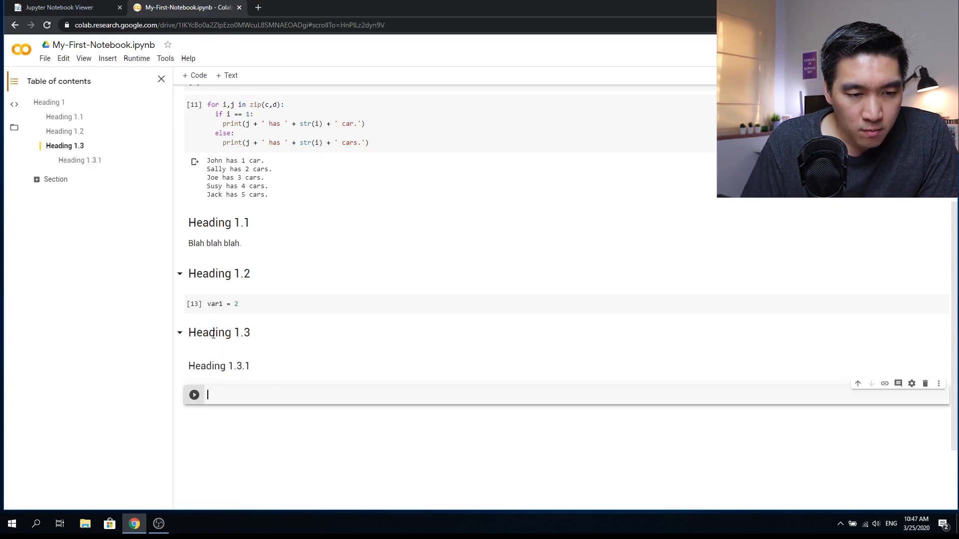
double_click(219, 332)
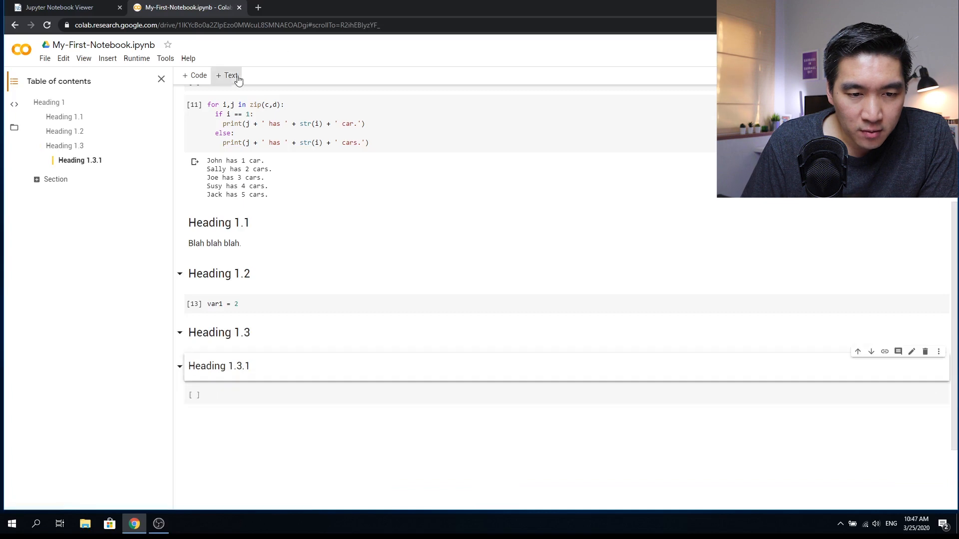
Add a text cell '#### Heading 1.3.1.1' below it, then jump back to Heading 1.
click(227, 75)
text(#### )
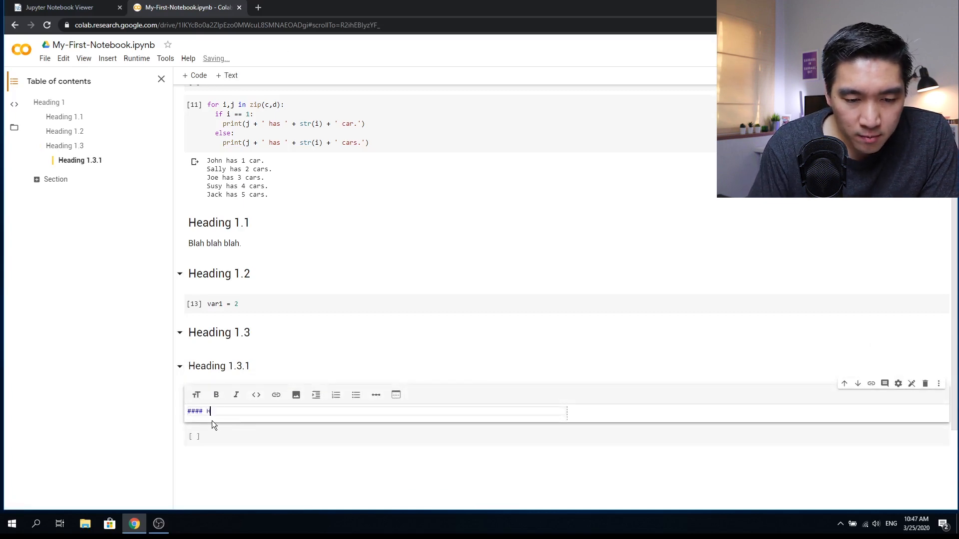
text(Heading 1.3.1.1)
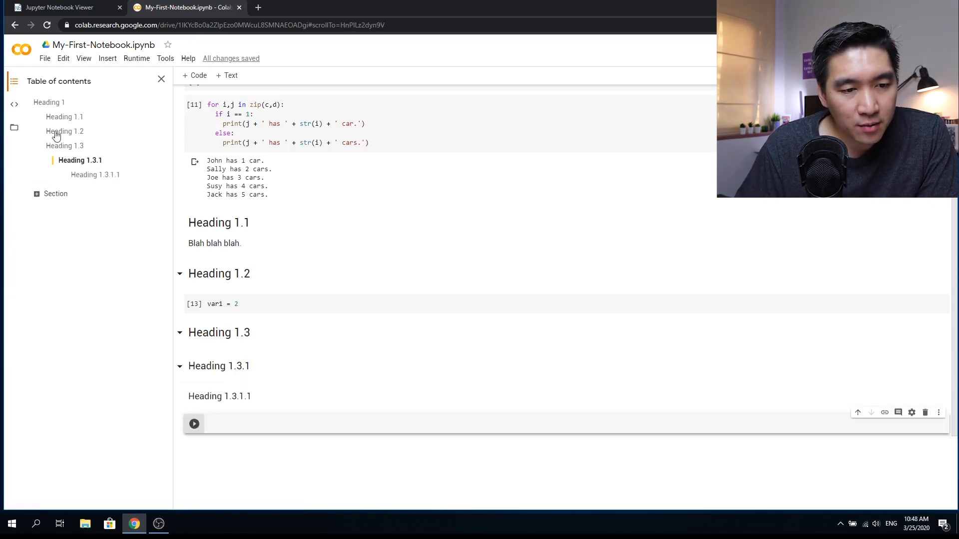
click(48, 102)
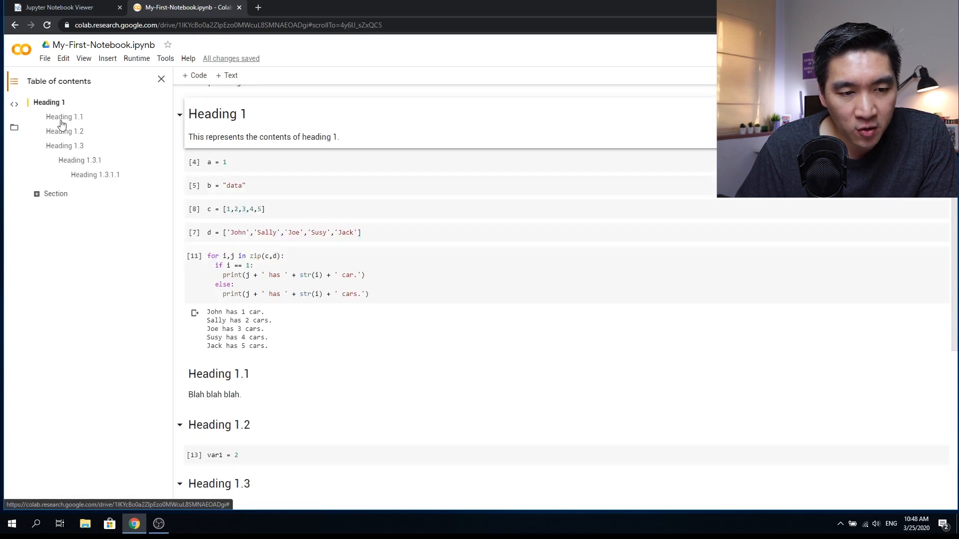
mouse_move(56, 165)
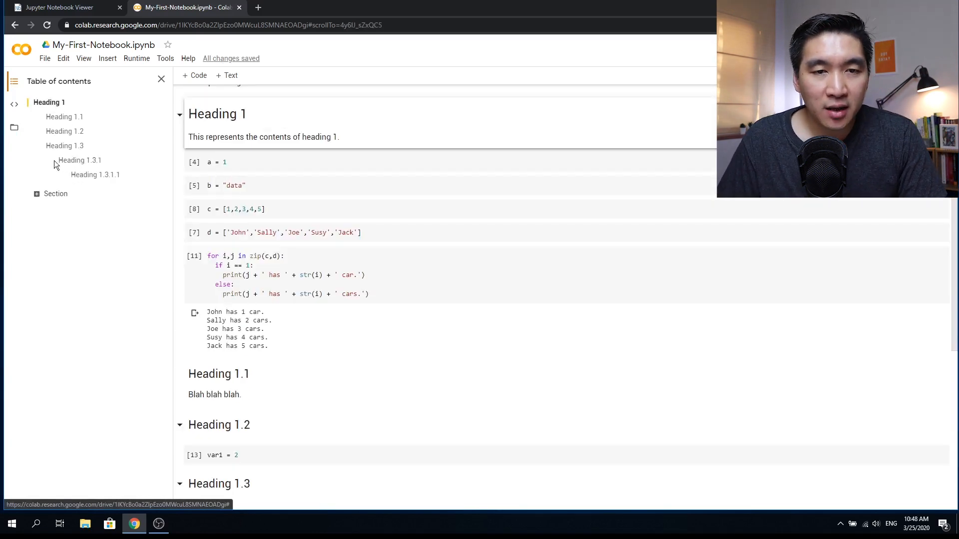
mouse_move(70, 168)
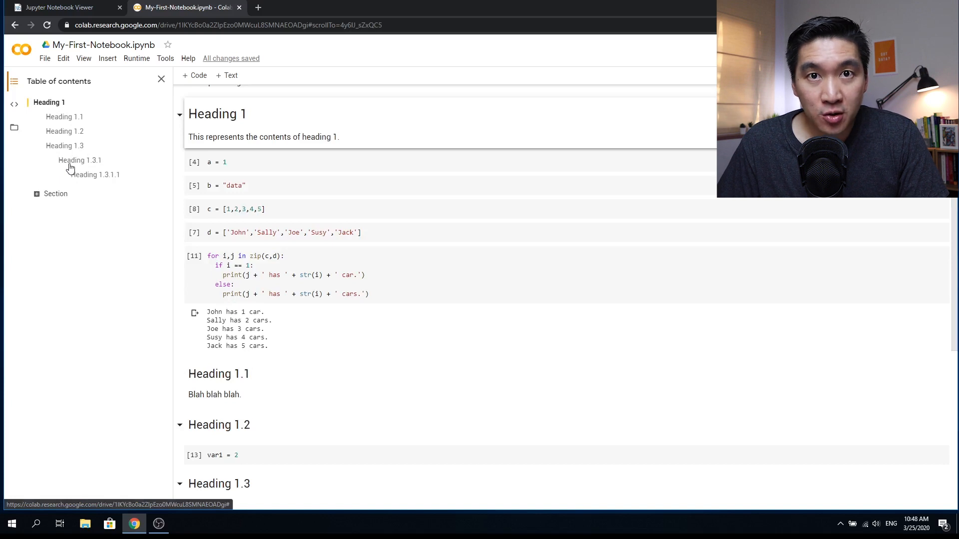
mouse_move(52, 150)
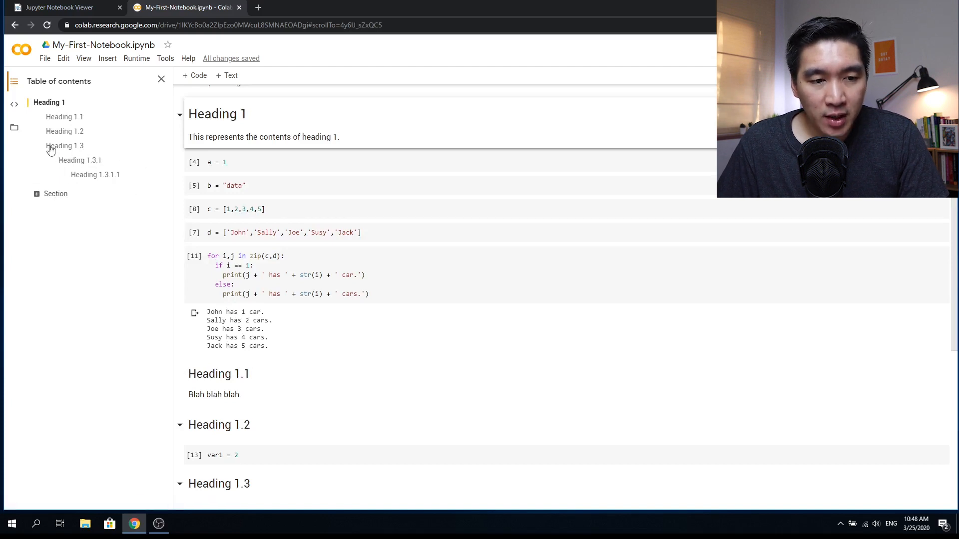
In a top code cell, write imports for pandas as pd, seaborn as sns and numpy as np.
scroll(up, 3)
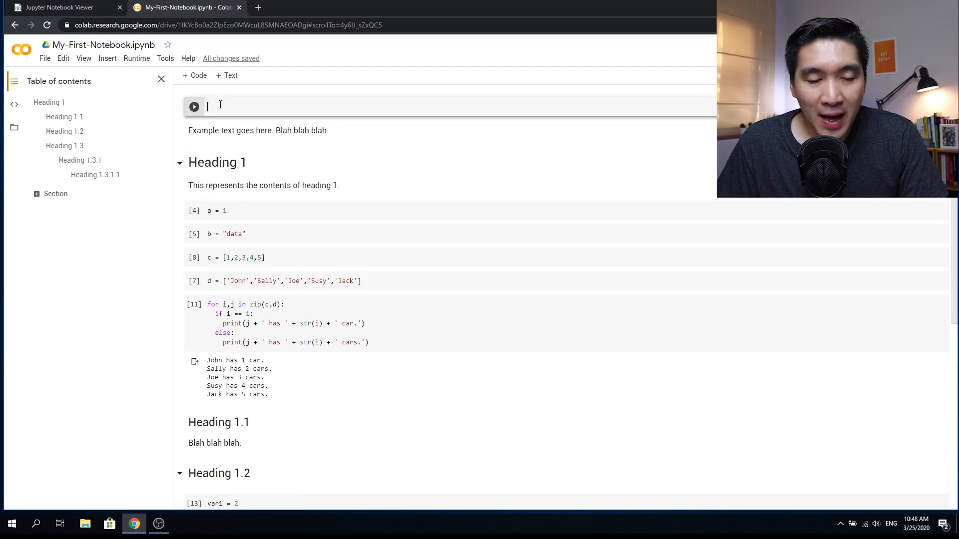
text(in)
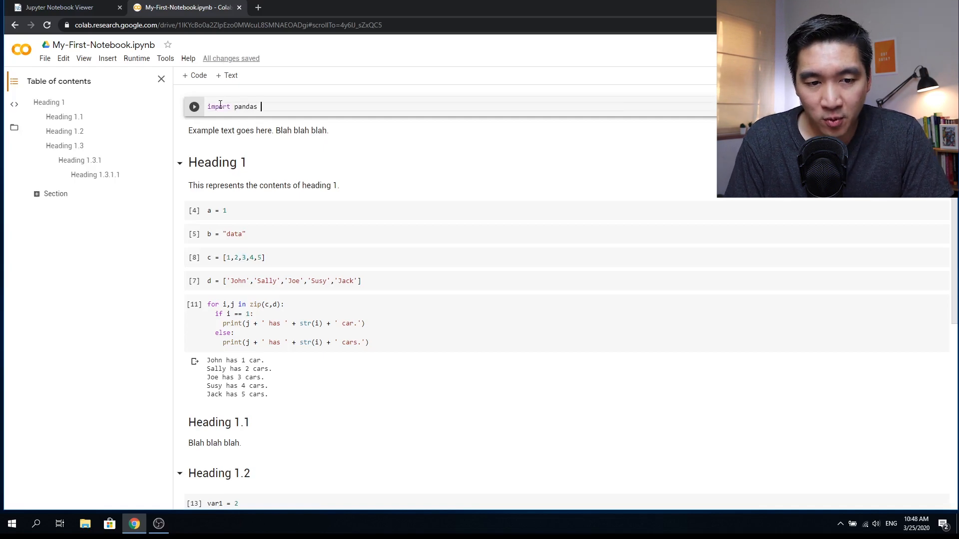
text(as pd)
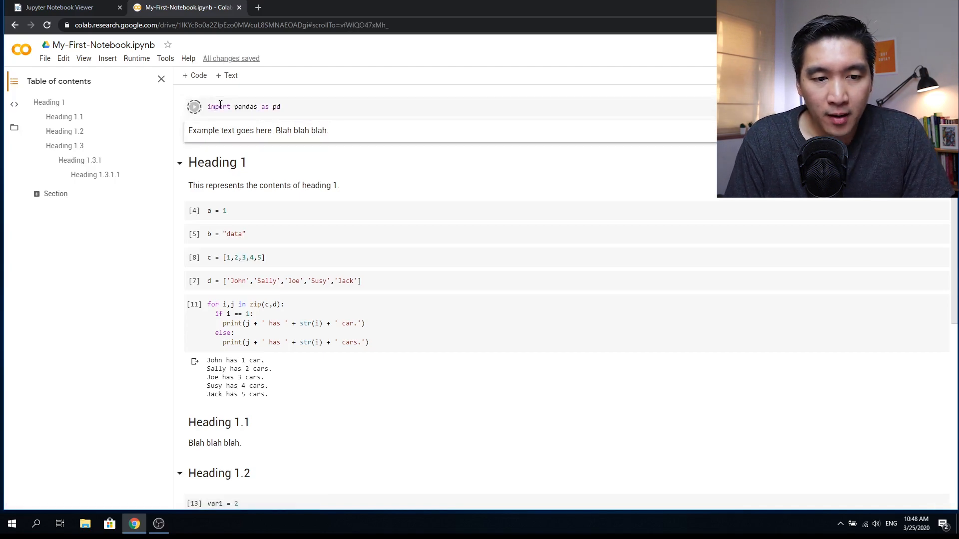
click(194, 106)
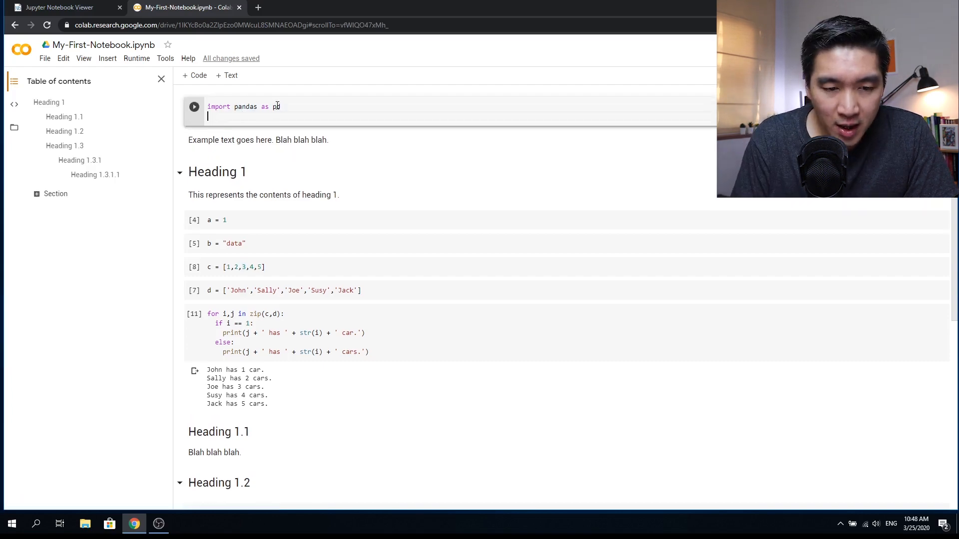
text(import seab)
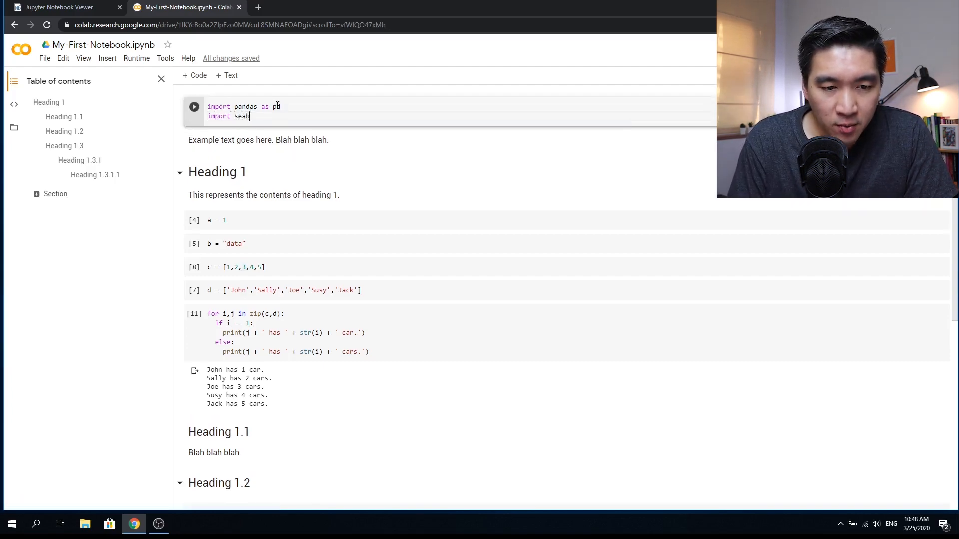
text(born as sns)
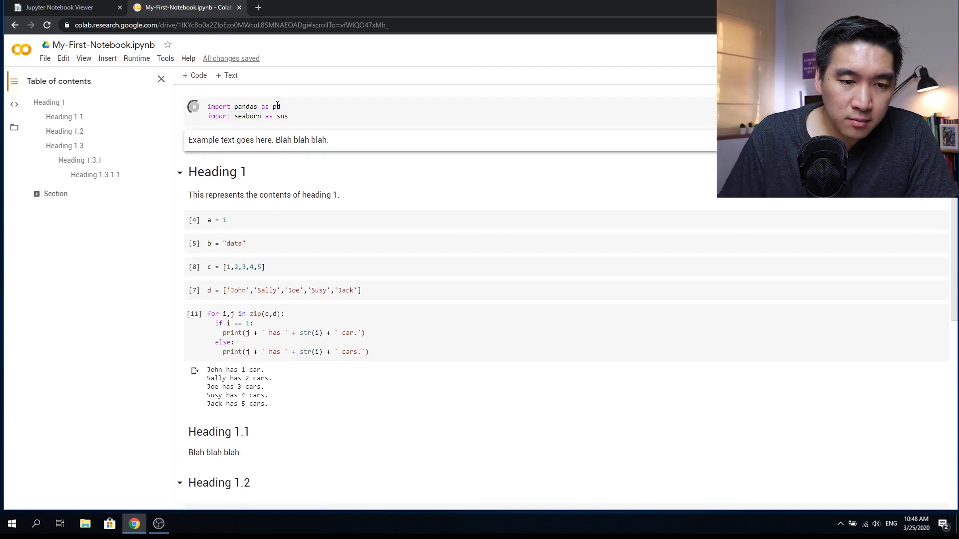
text(im)
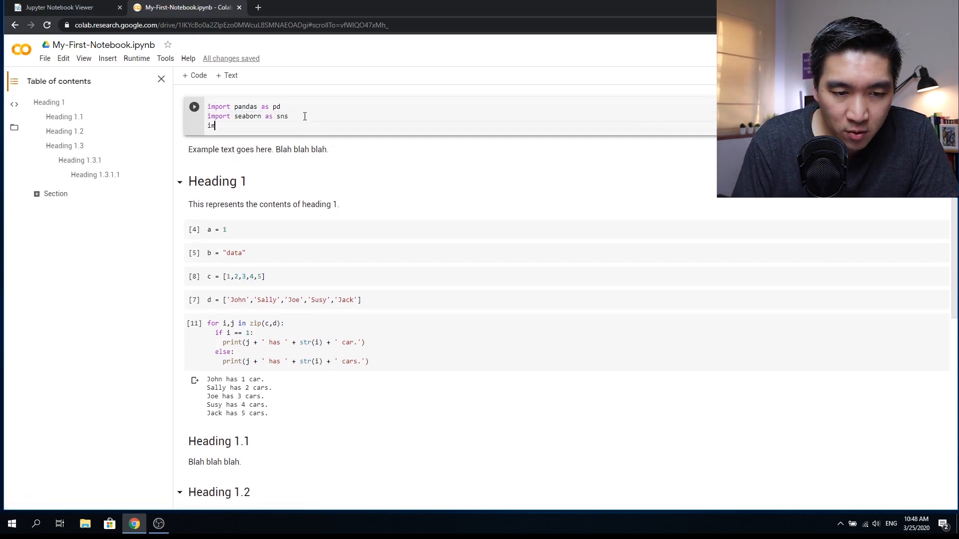
text(import numpy as np)
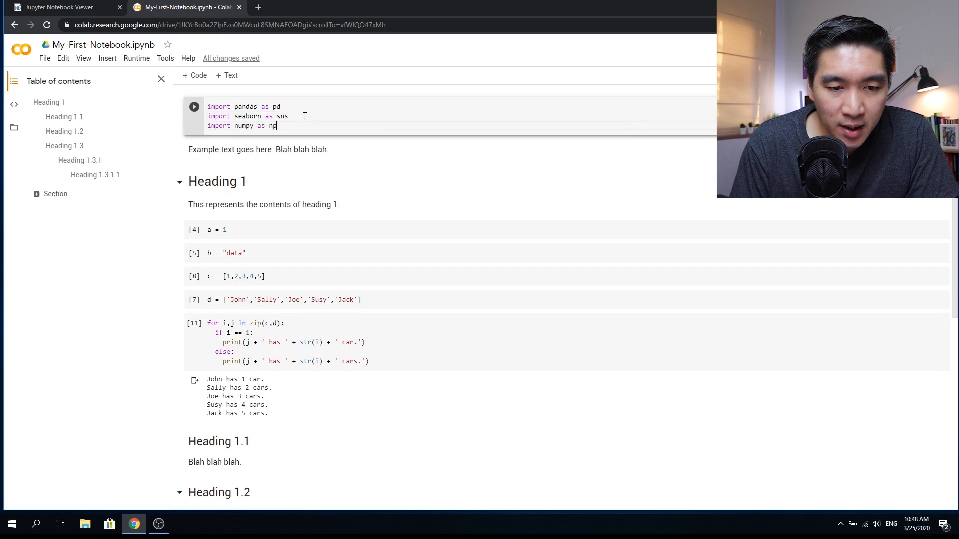
key(enter)
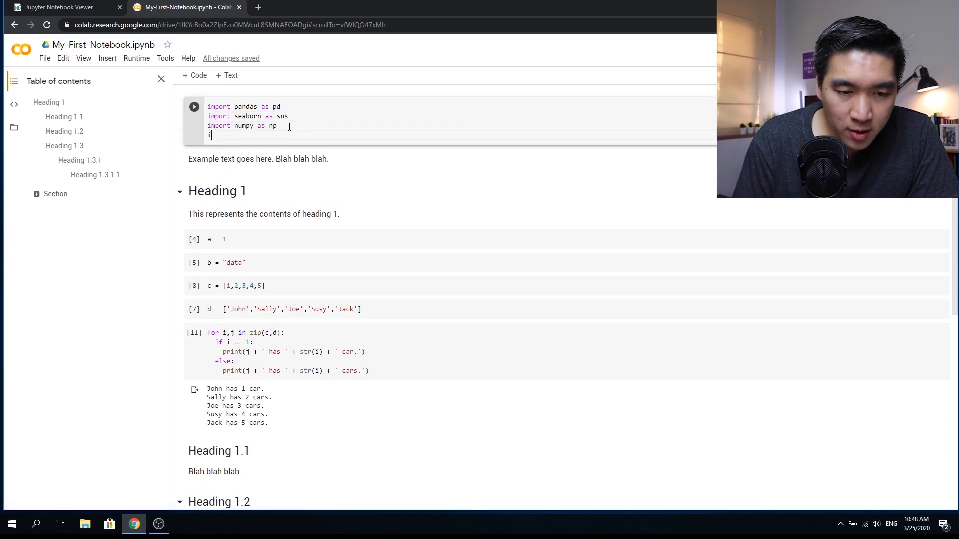
Add 'from sklearn import svm' and the matplotlib import, then insert a text cell above.
text(import sklearn)
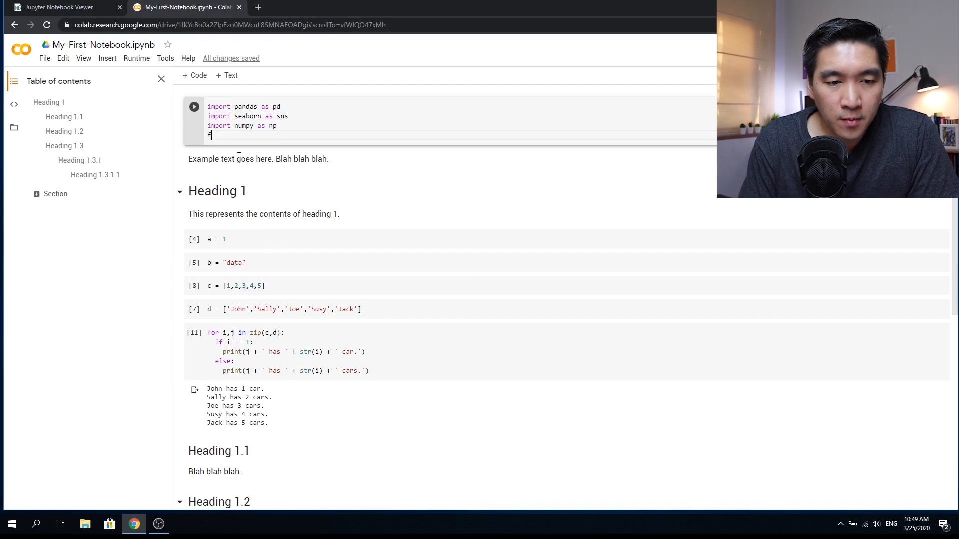
text(rom sklearn)
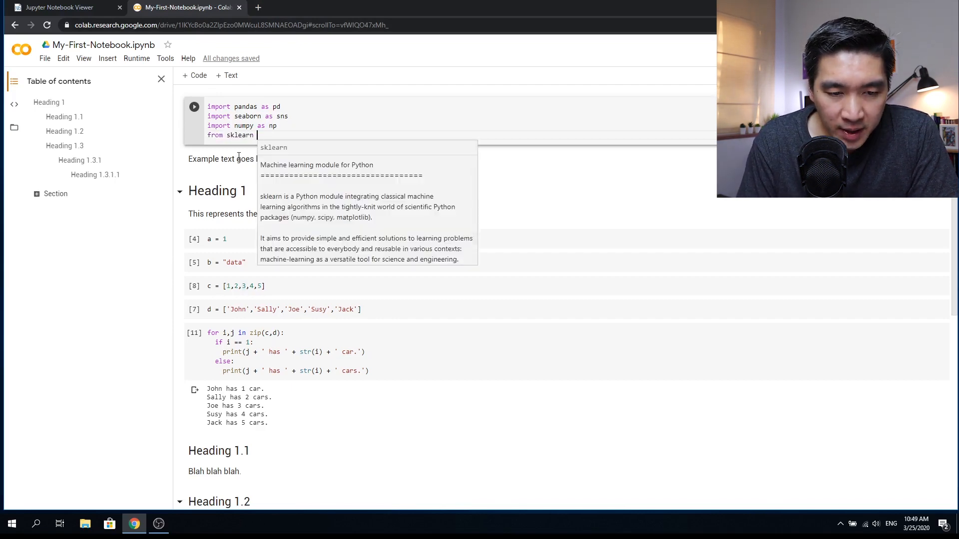
text(import svm)
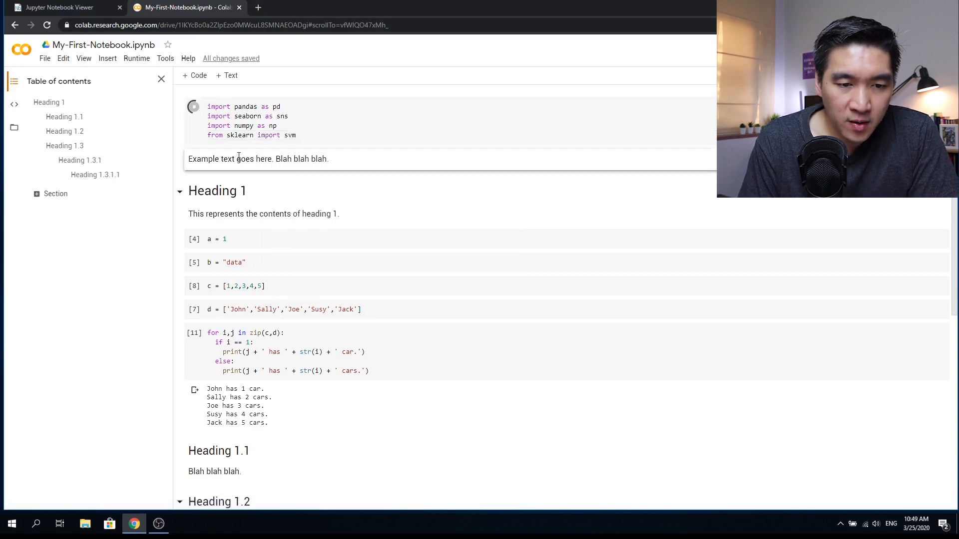
click(194, 106)
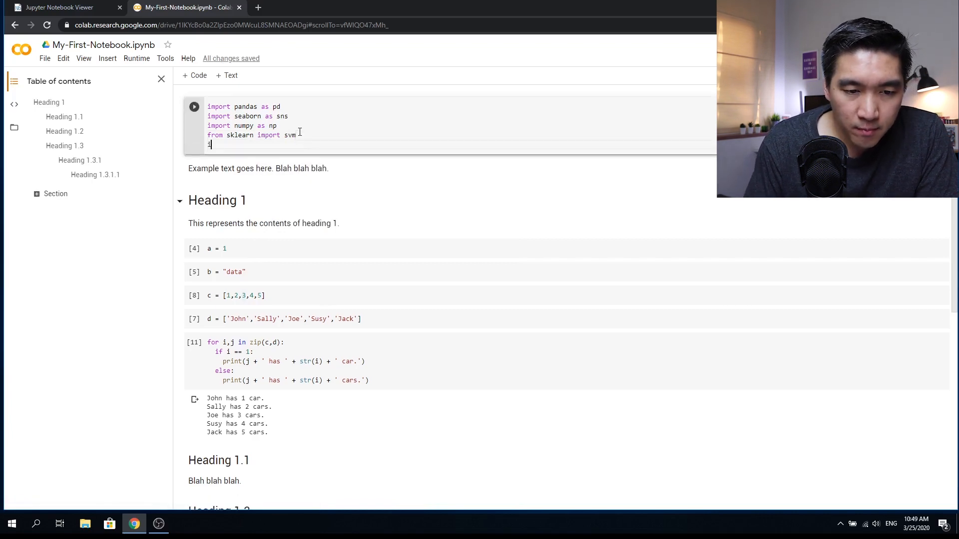
text(import)
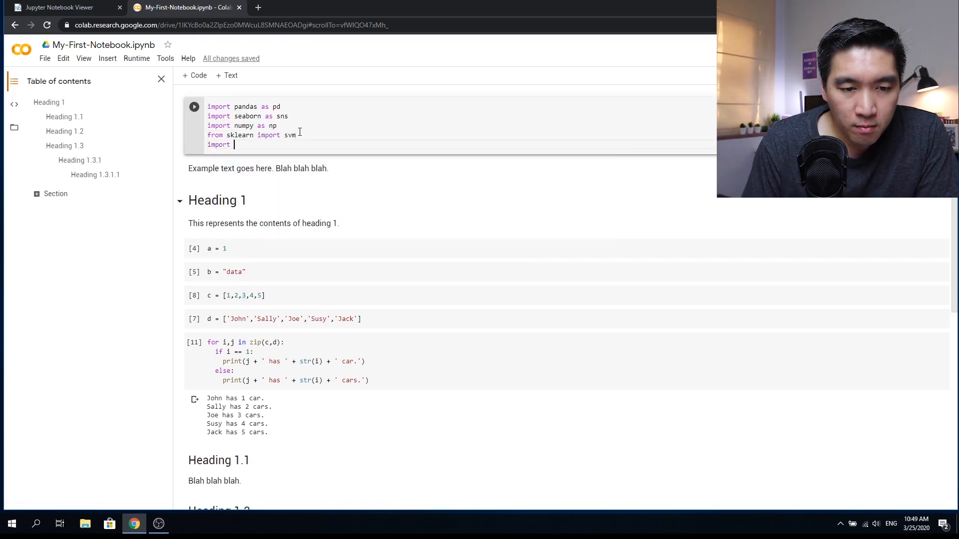
text(matplotlib as plt)
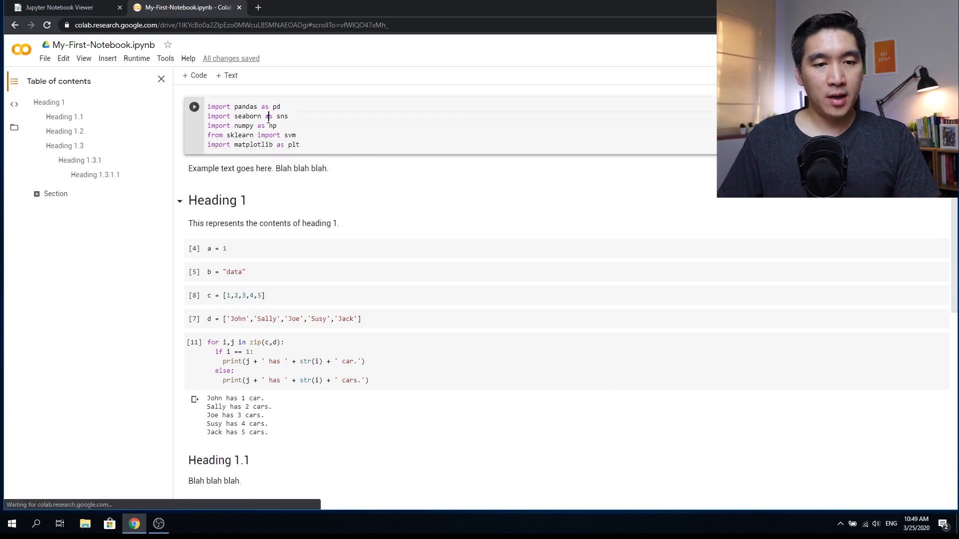
click(225, 75)
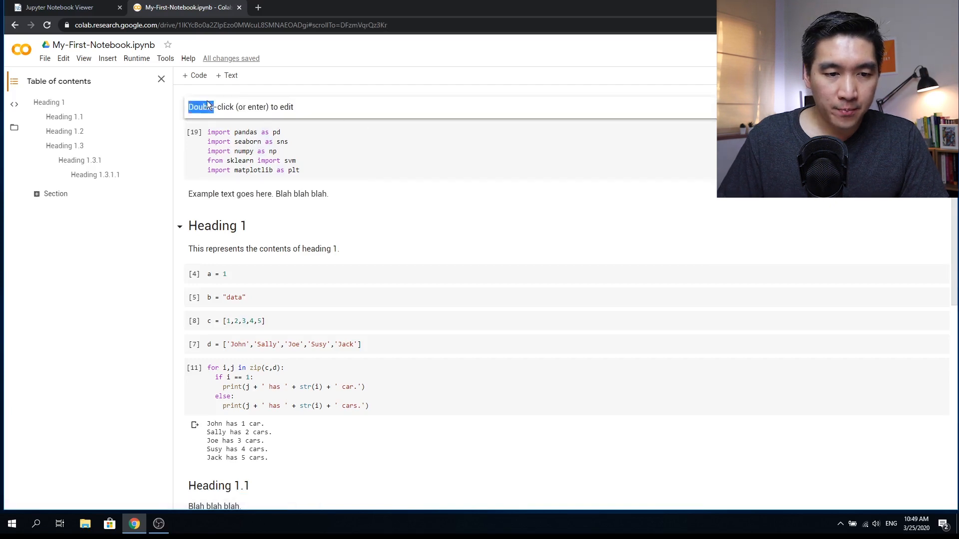
Write '# Import libraries' and 'Here, we import the necessary libraries used in this notebook.'.
double_click(244, 107)
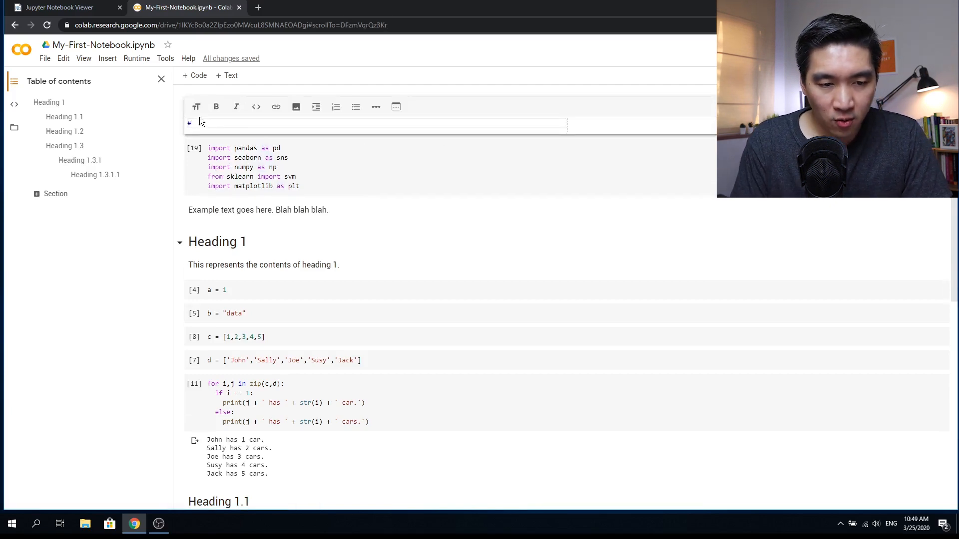
text(I)
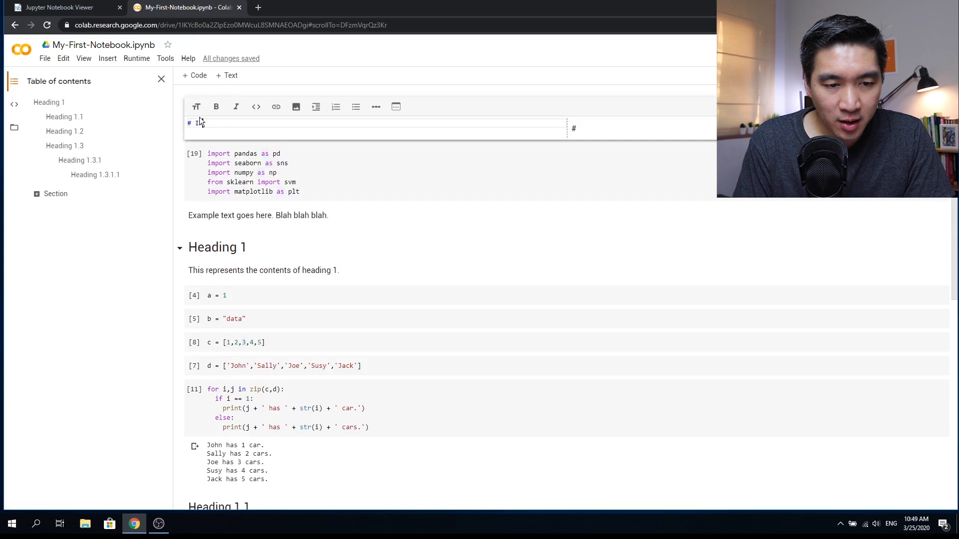
text(mport libraries)
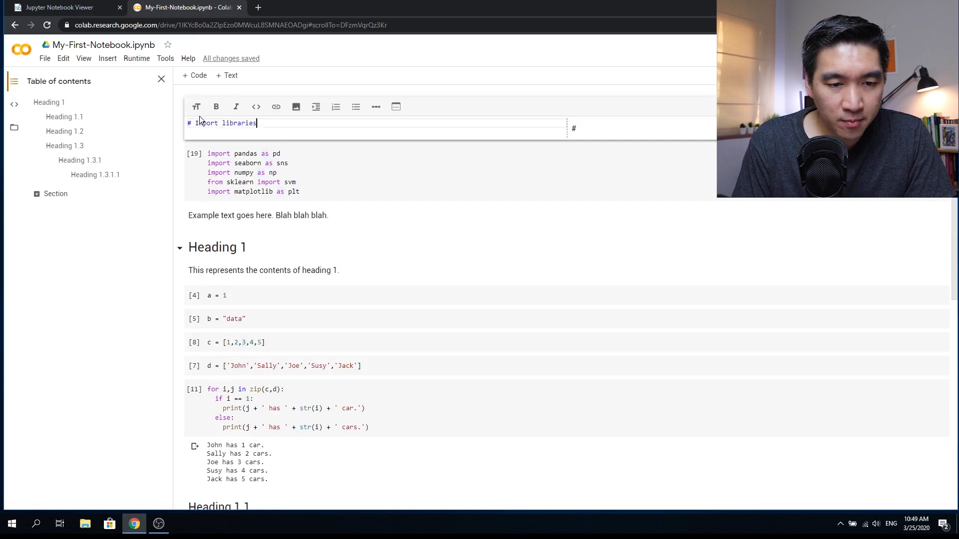
text(Here, we imp)
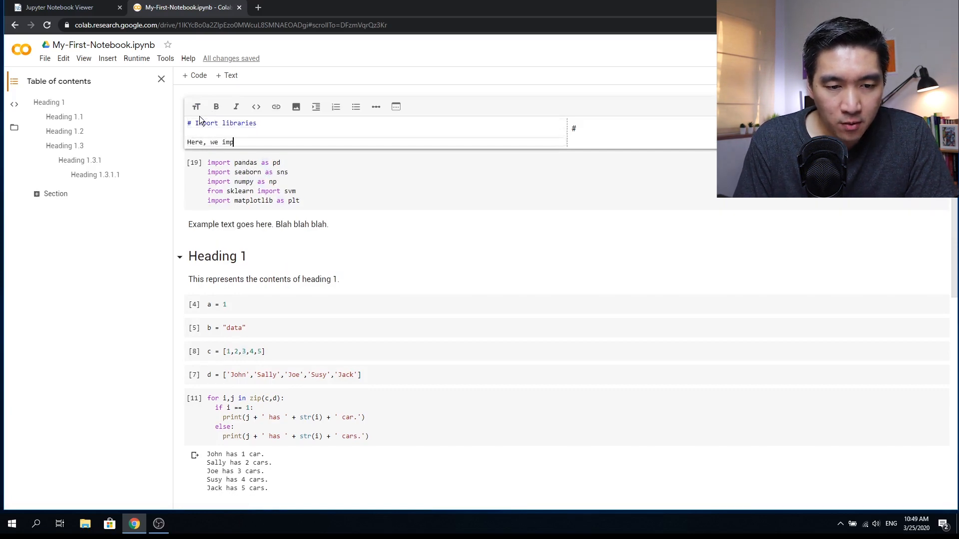
text(ort)
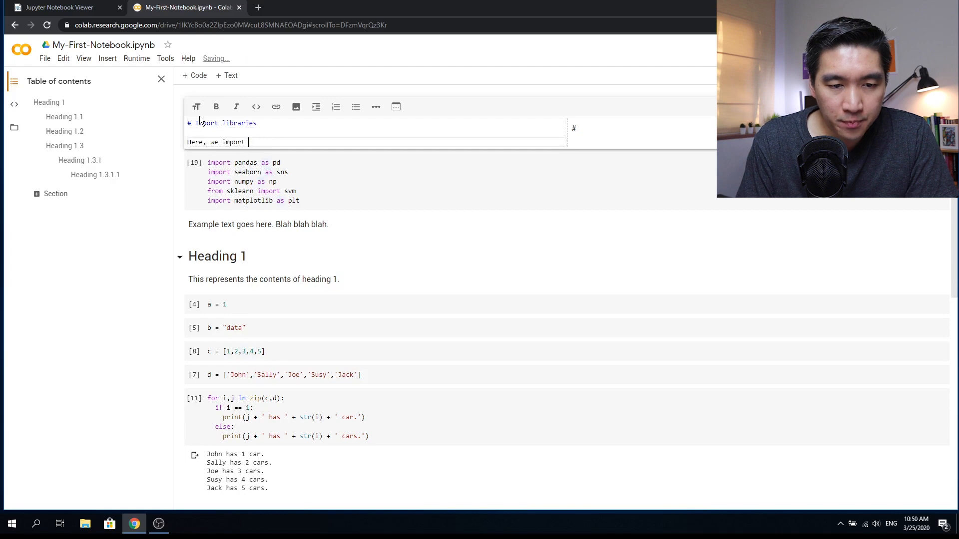
text(the li)
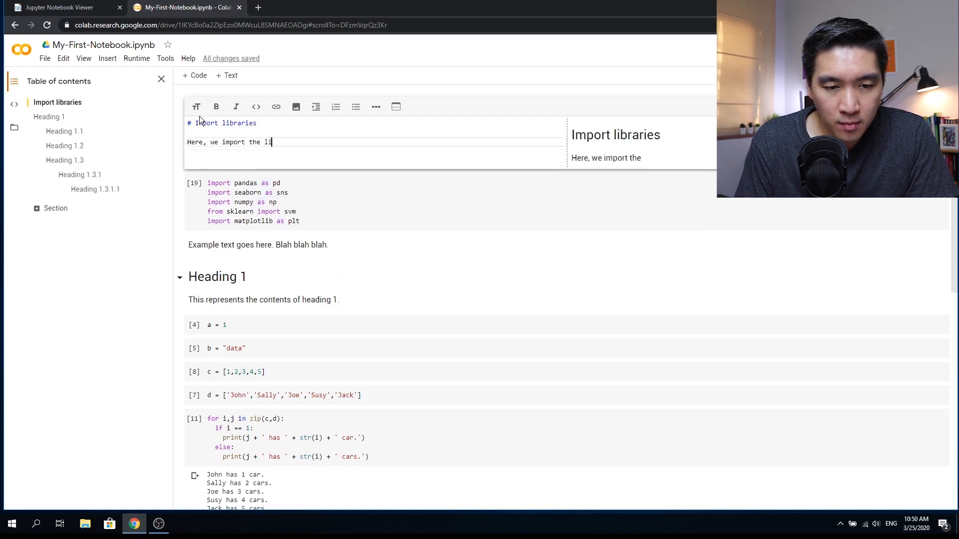
text(necessary)
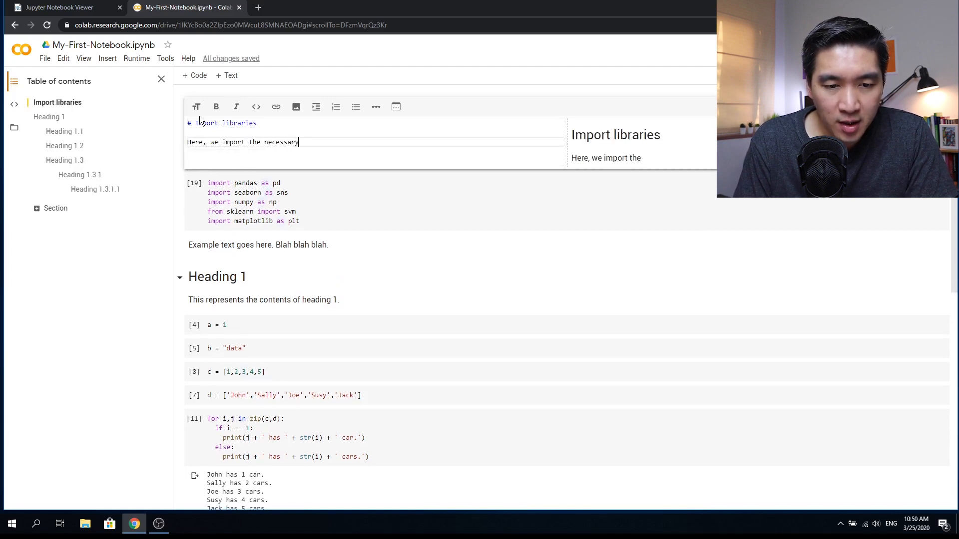
text(libraries used in t)
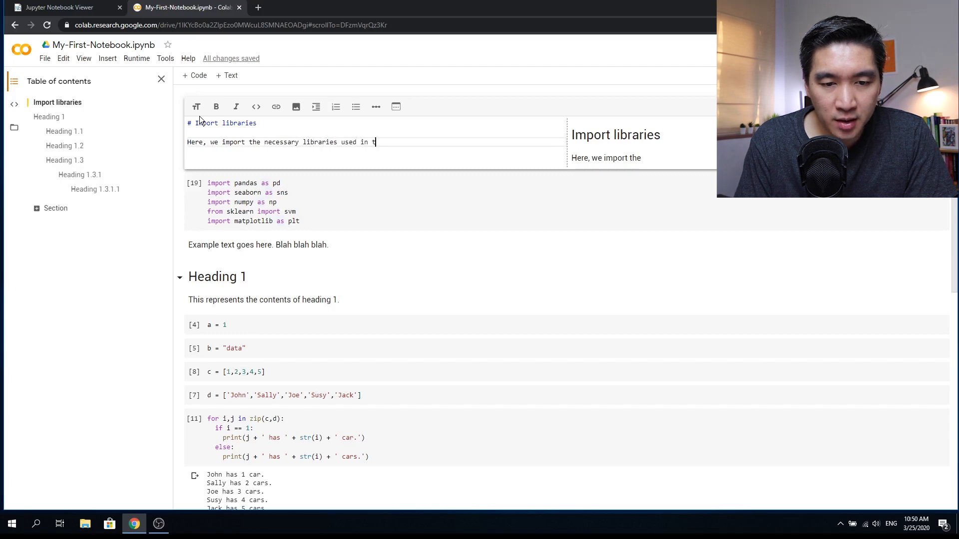
text(his notebook.)
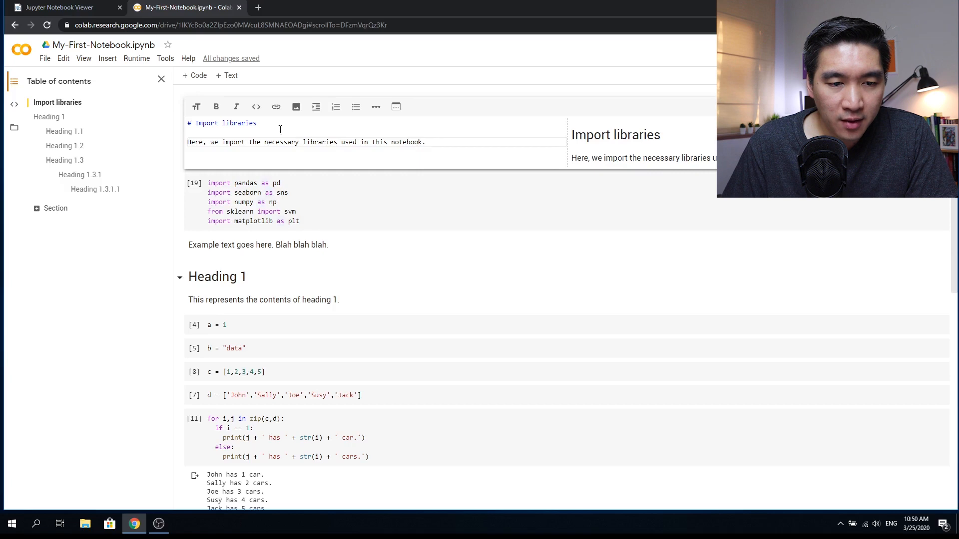
Make 'libraries' bold, 'notebook' italic and 'import' bold italic.
double_click(281, 142)
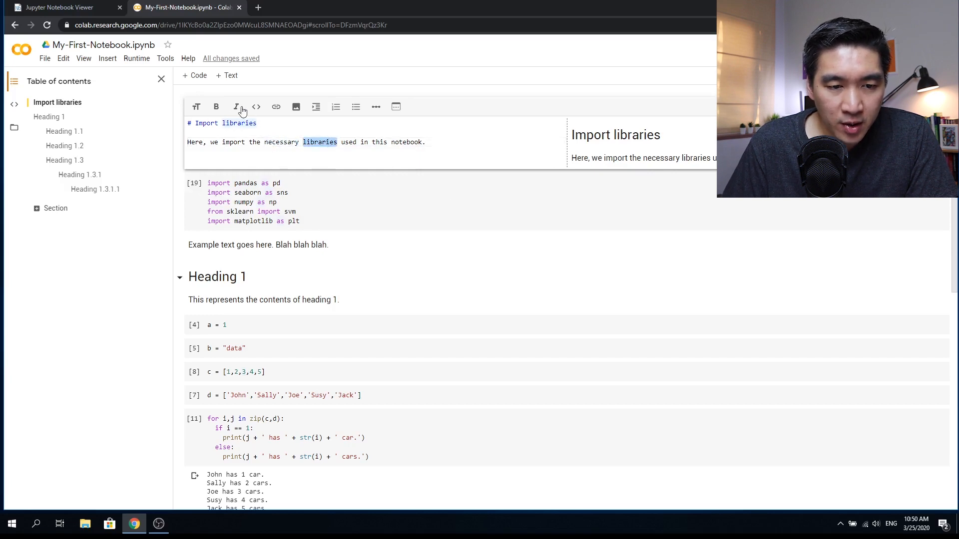
click(215, 107)
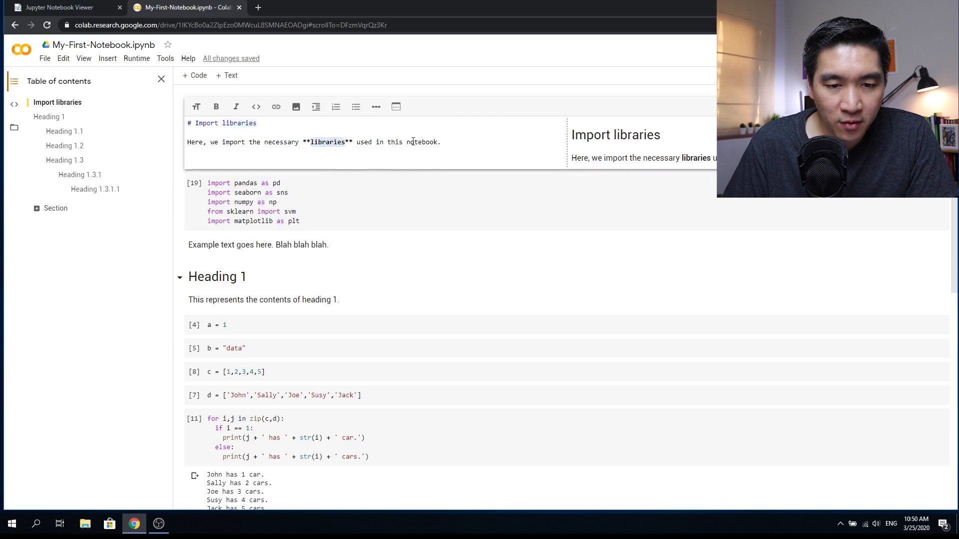
mouse_move(236, 106)
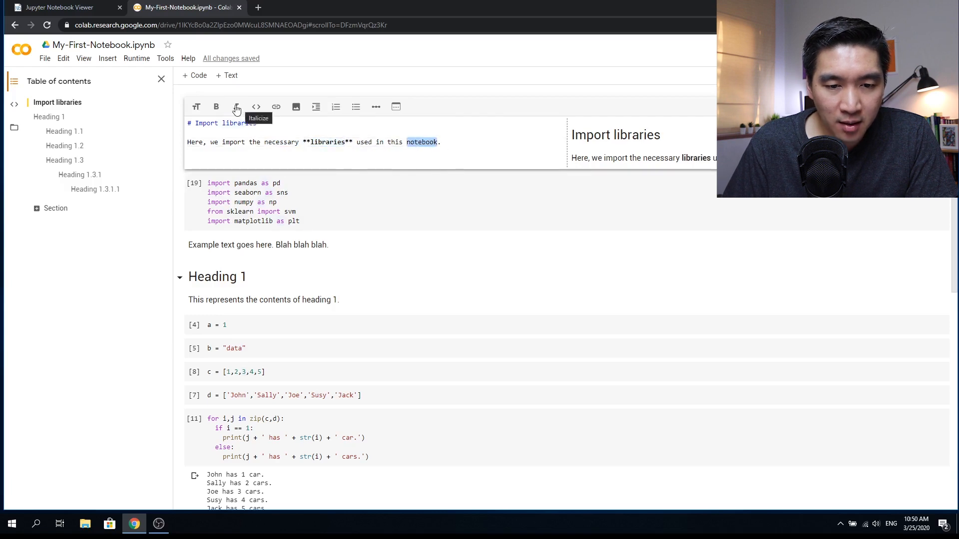
click(236, 107)
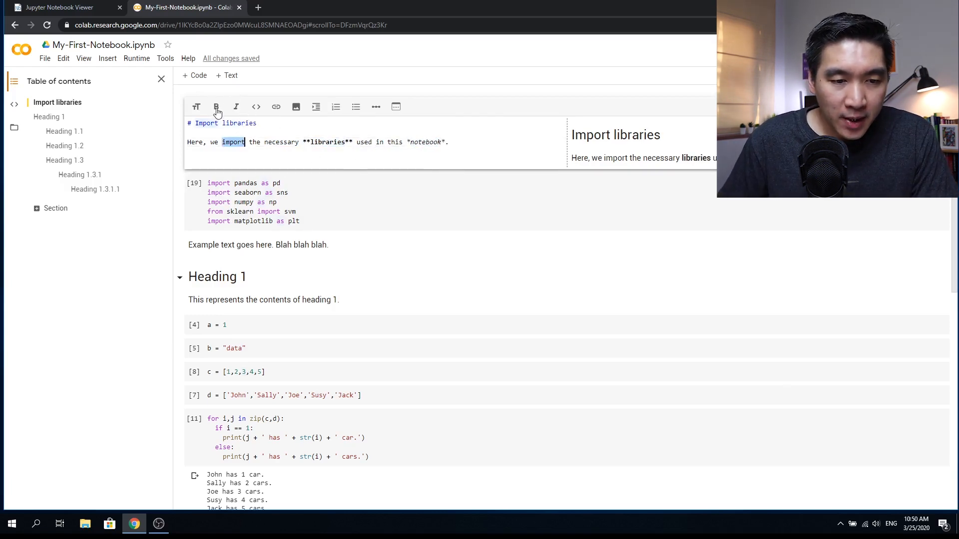
click(215, 107)
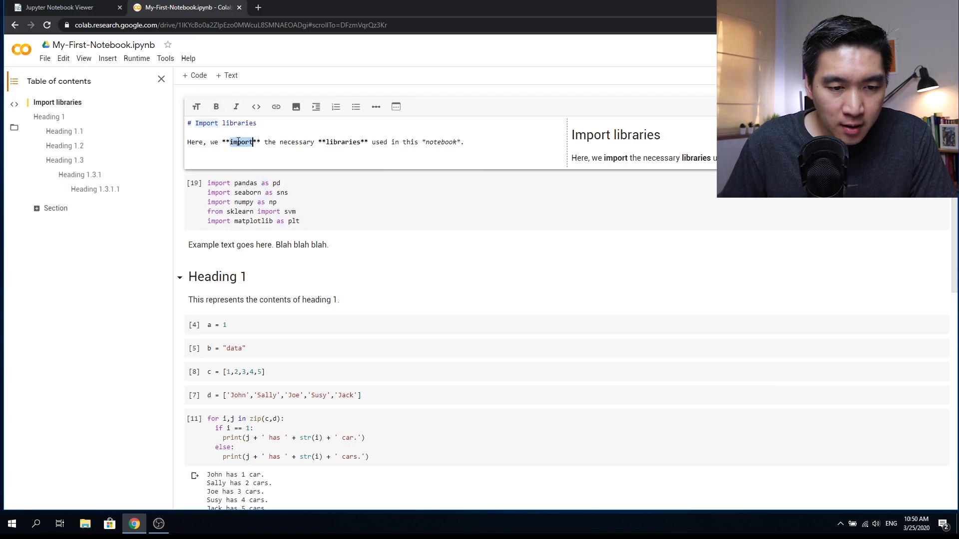
click(236, 107)
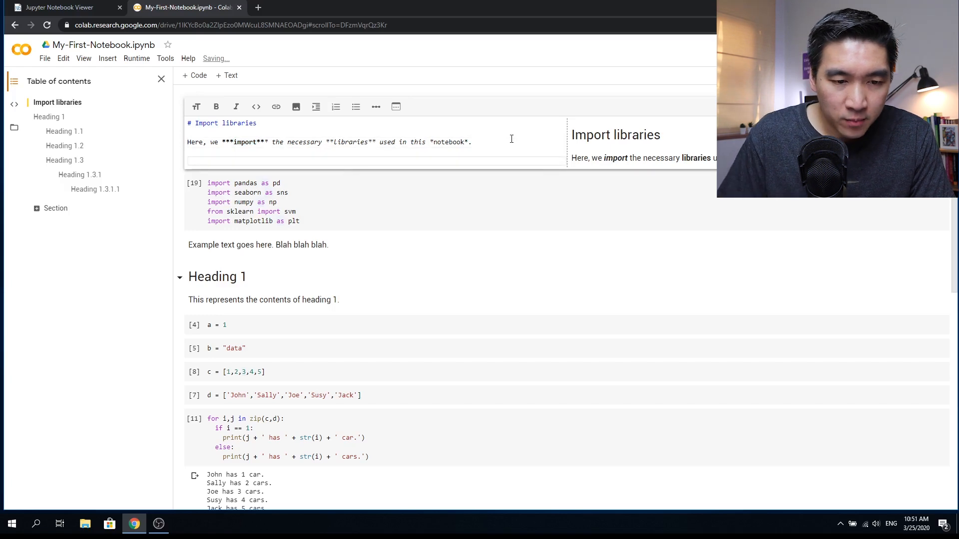
Add a numbered 'Procedures:' list and a bulleted 'Steps:' list.
click(356, 107)
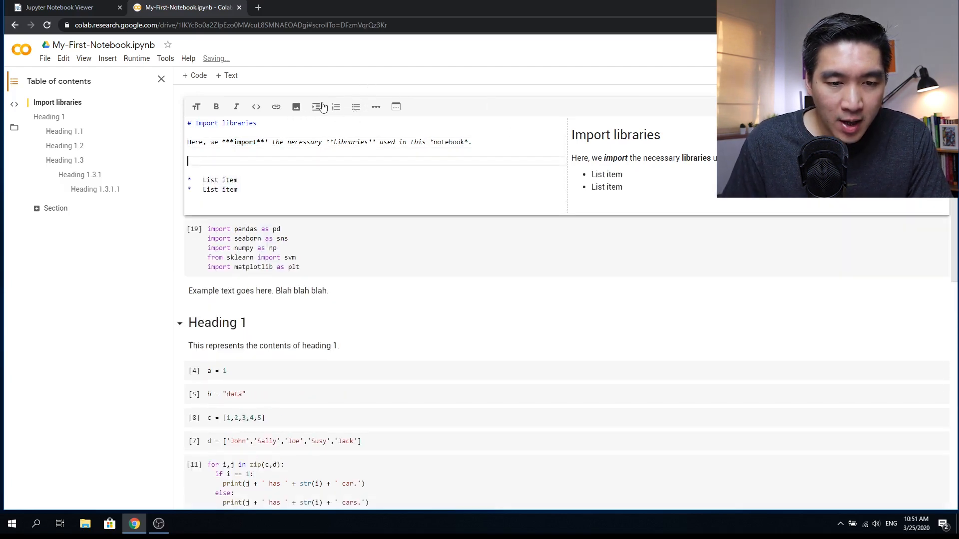
click(317, 107)
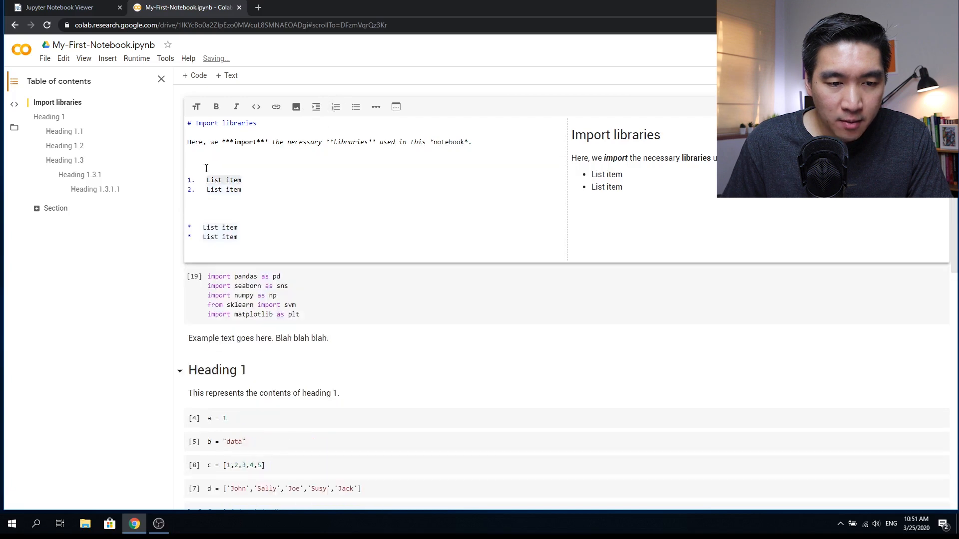
text(Proced)
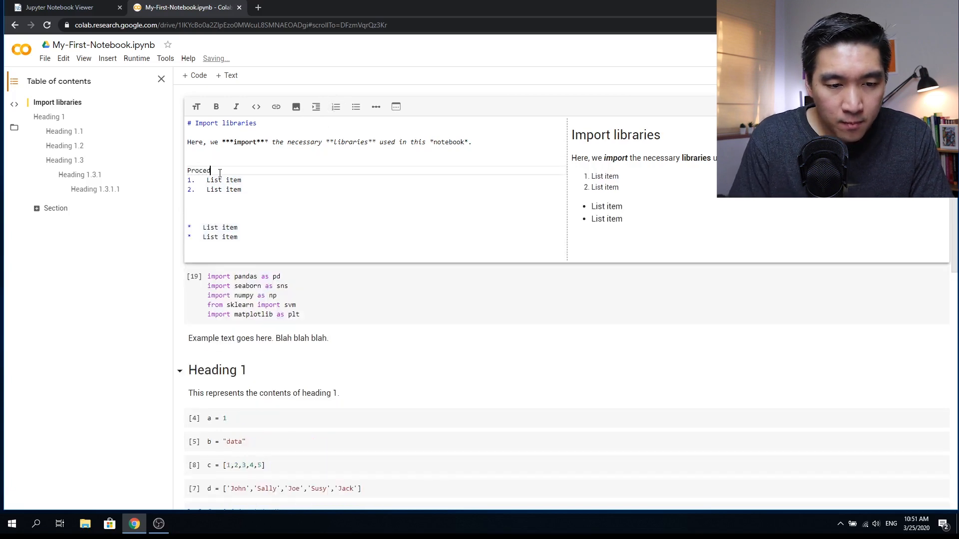
text(ures:)
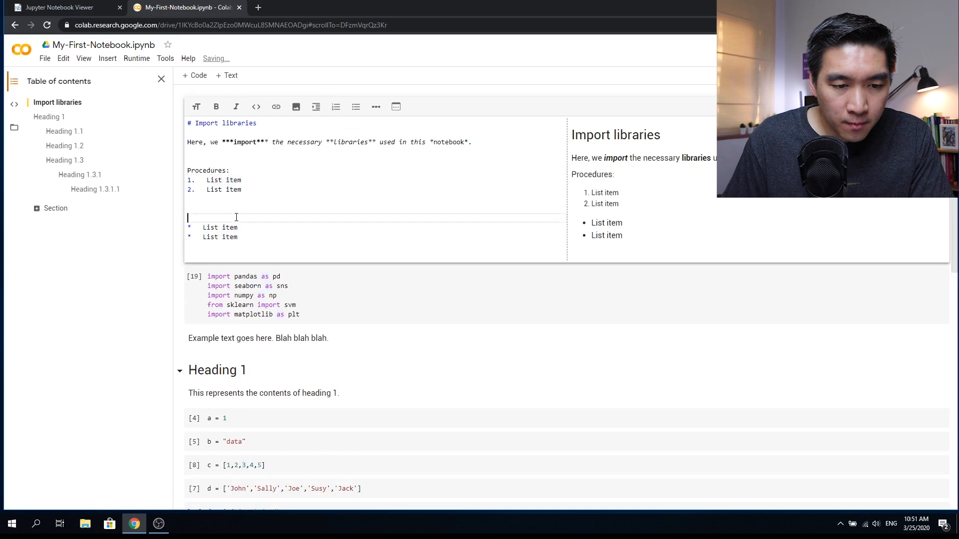
text(Steps:)
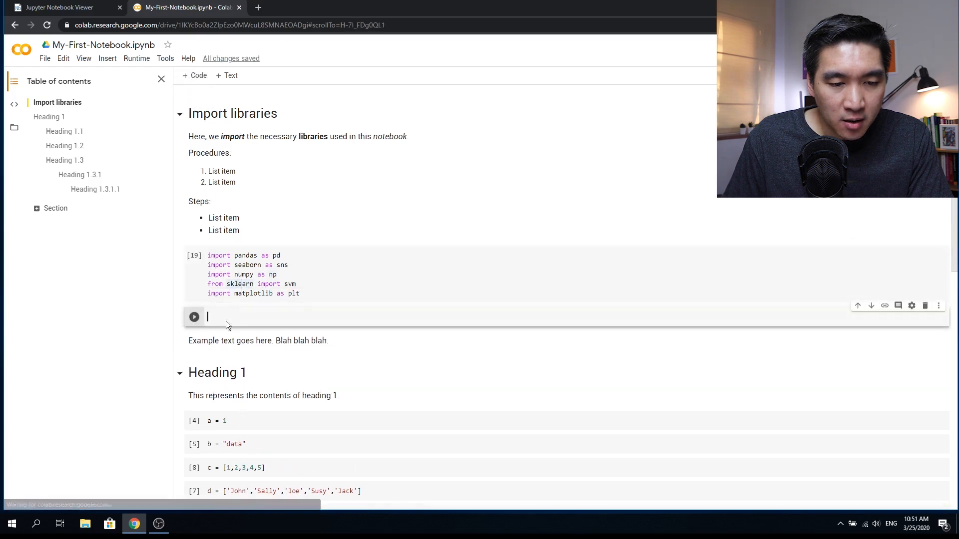
Run 'import py3dmol', get ModuleNotFoundError, and replace the line with '!pip install'.
text(import)
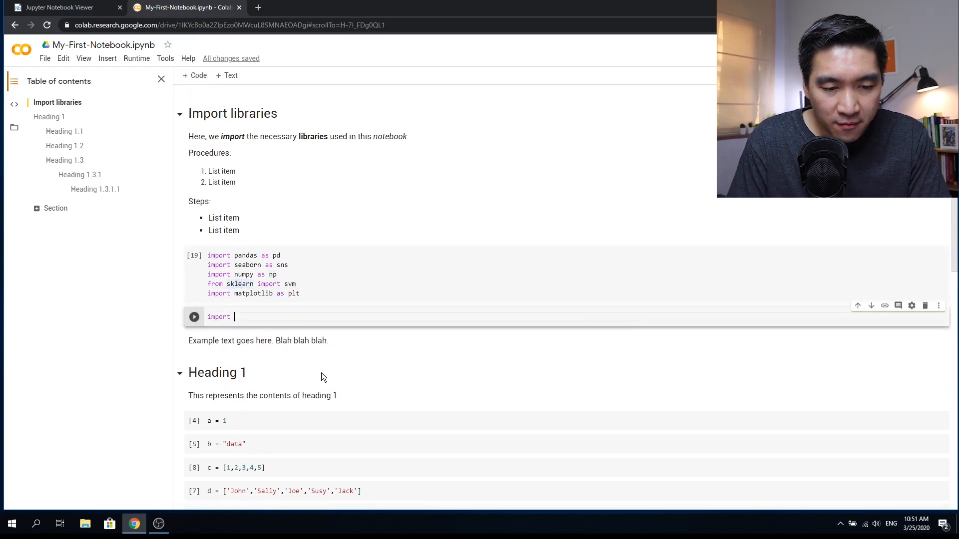
text(py3dmol)
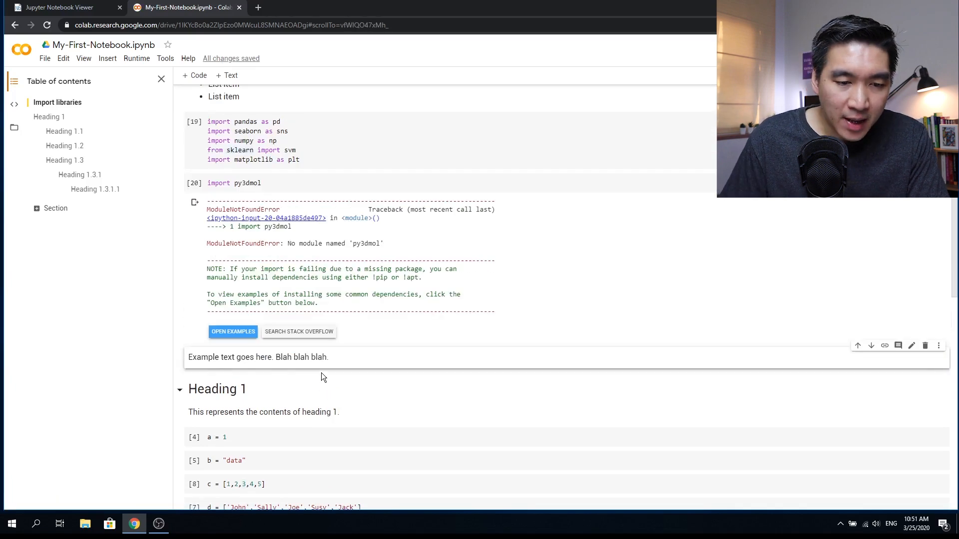
click(234, 183)
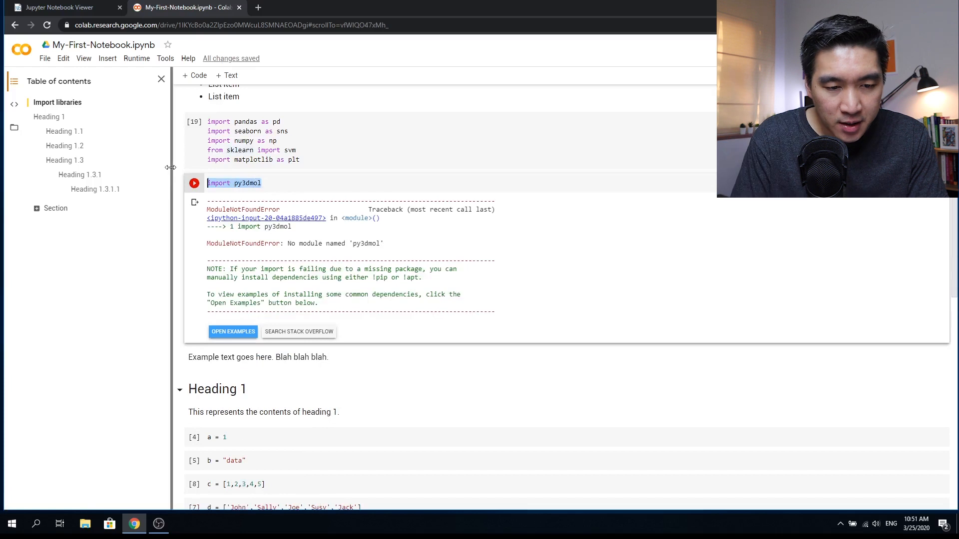
text(!)
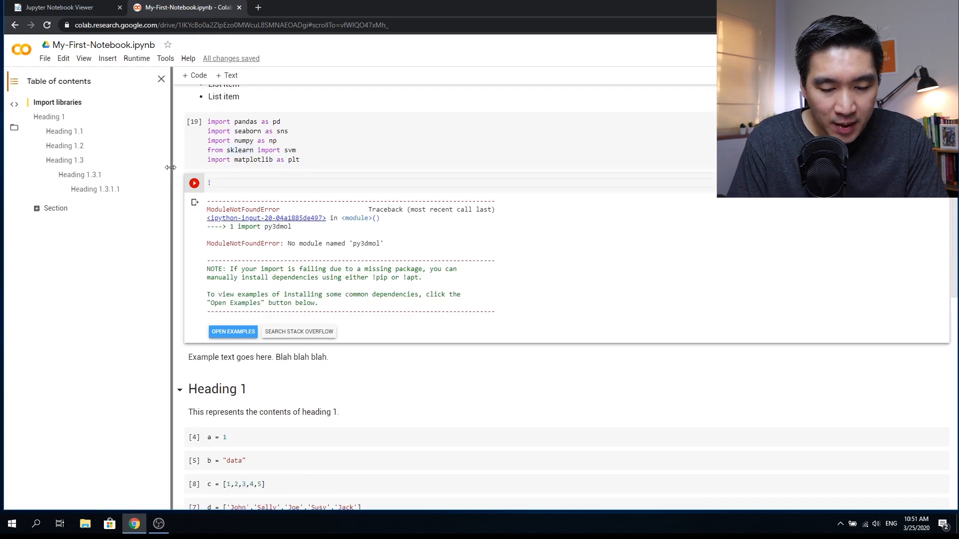
text(pip install)
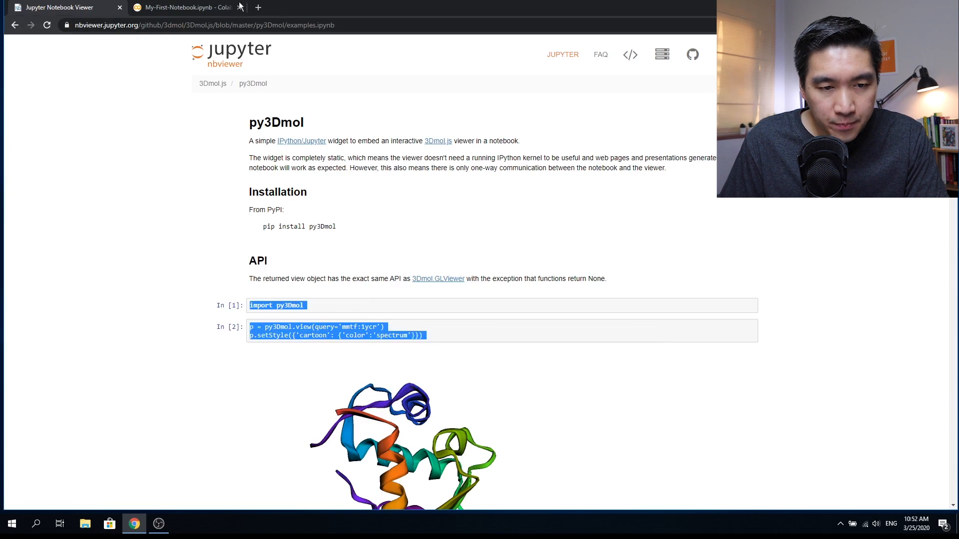
Return from the nbviewer py3Dmol example page to the Colab notebook.
click(184, 7)
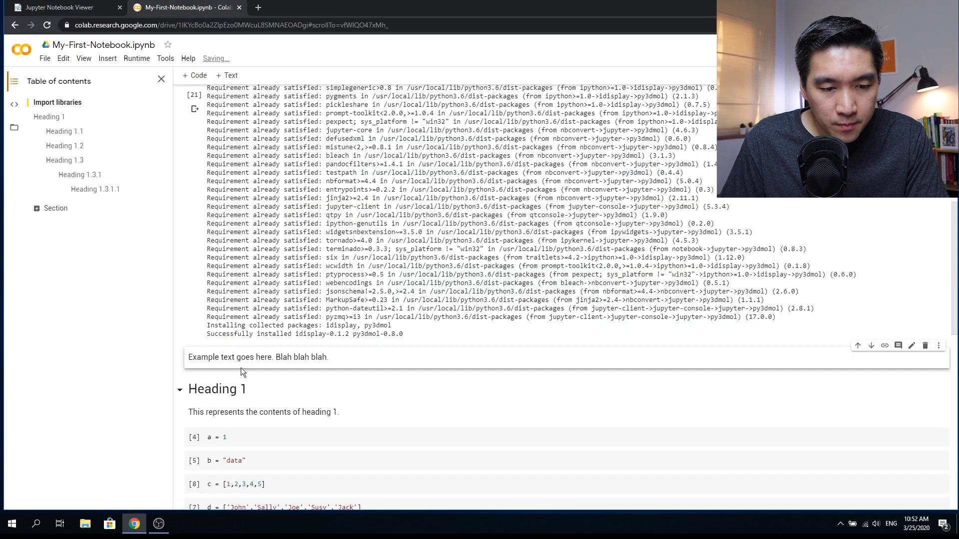
Add a code cell with the py3Dmol 1ycr spectrum-cartoon example and run it.
click(255, 358)
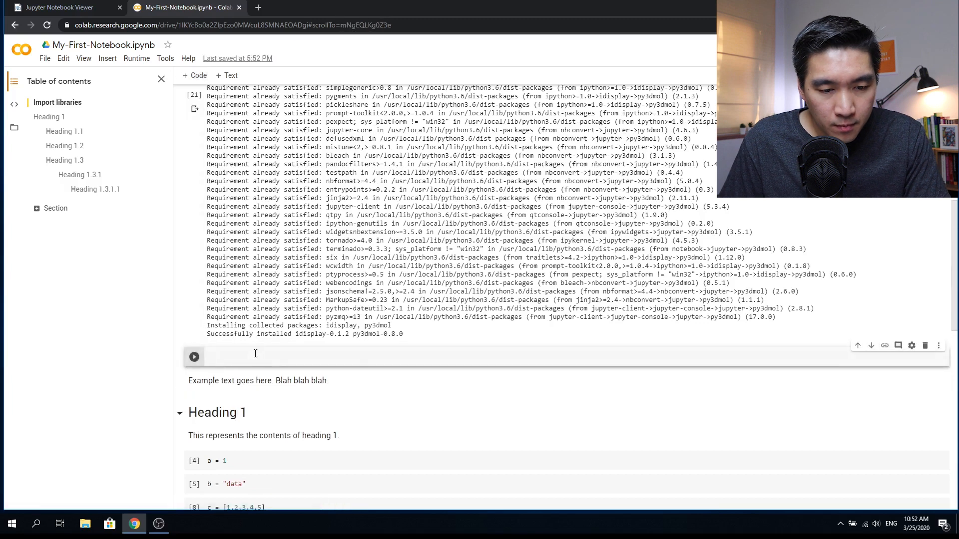
click(193, 356)
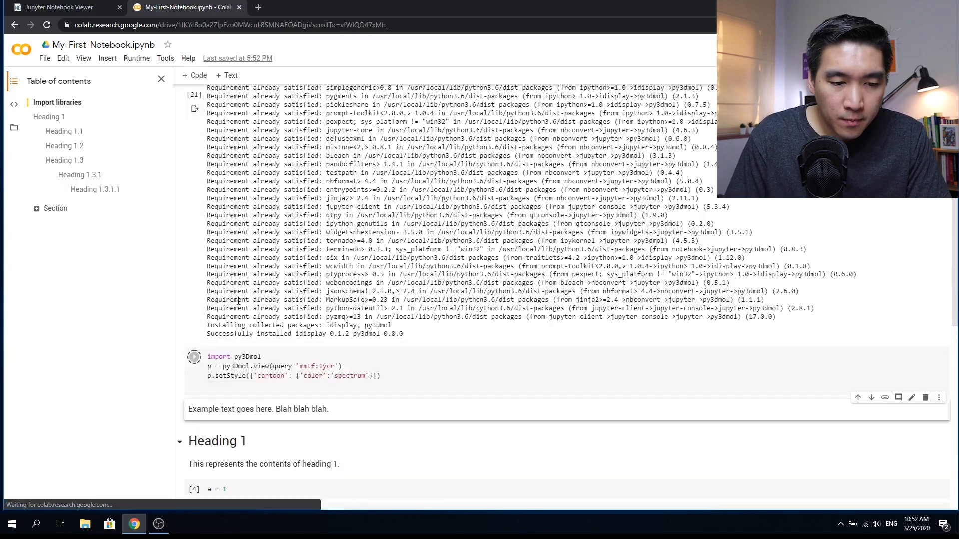